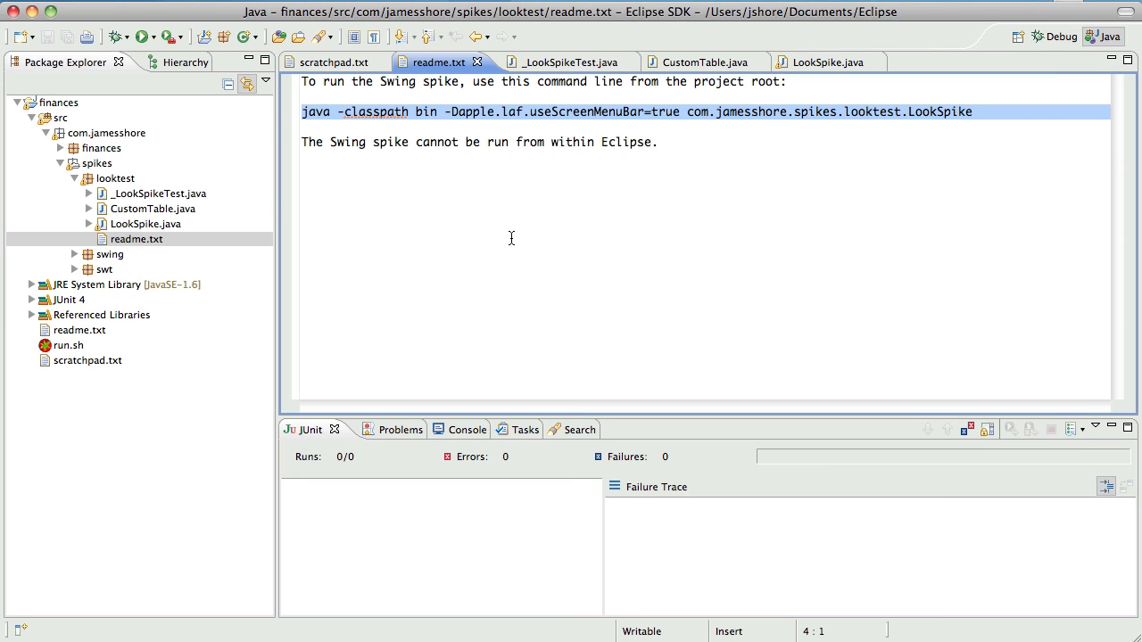
mouse_move(286, 201)
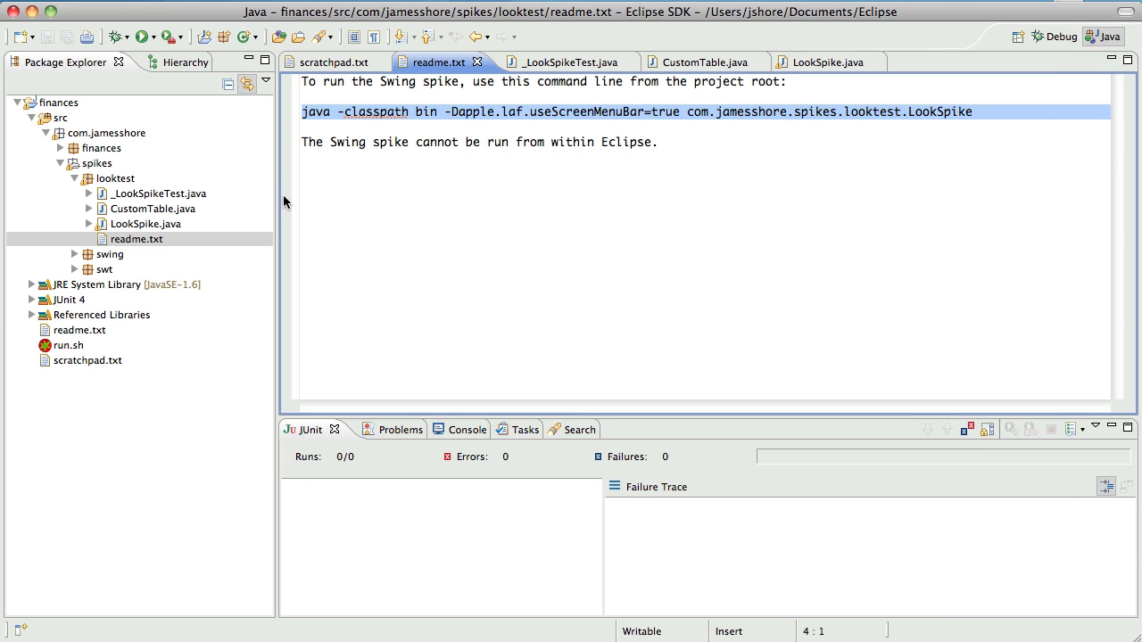
Run _LookSpikeTest as a JUnit test, then terminate the still-running test session
click(303, 126)
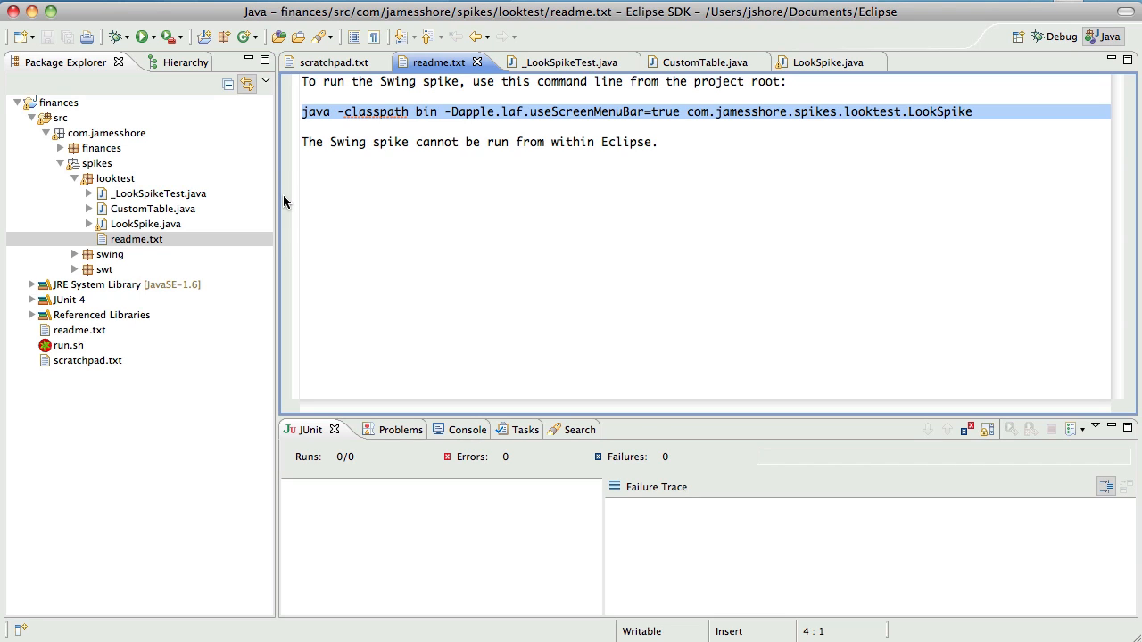
click(303, 127)
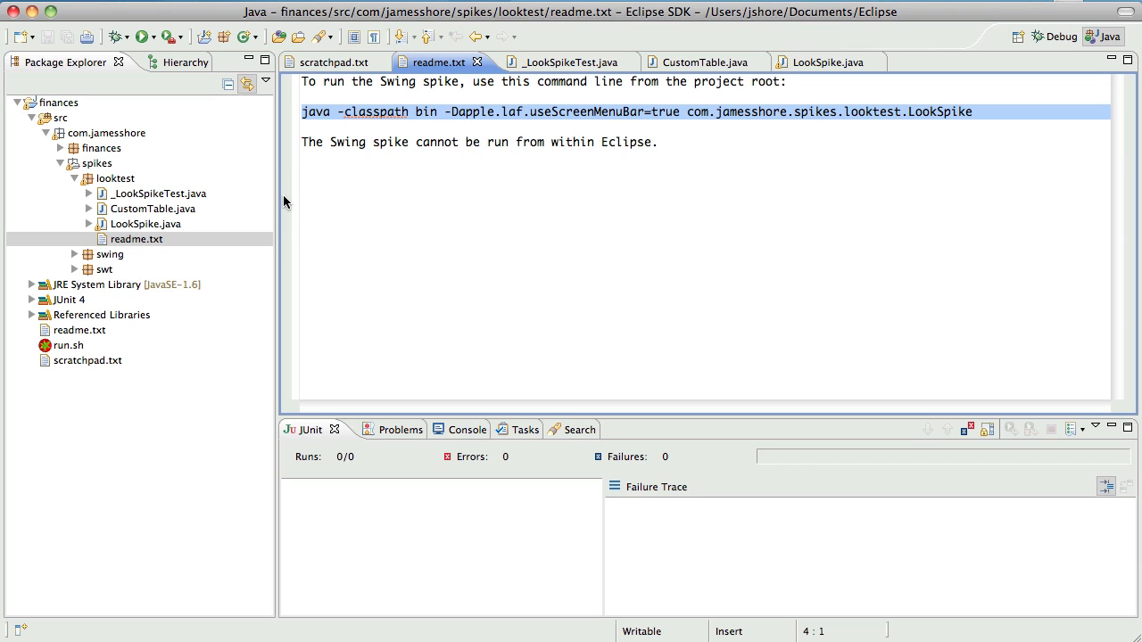
click(303, 127)
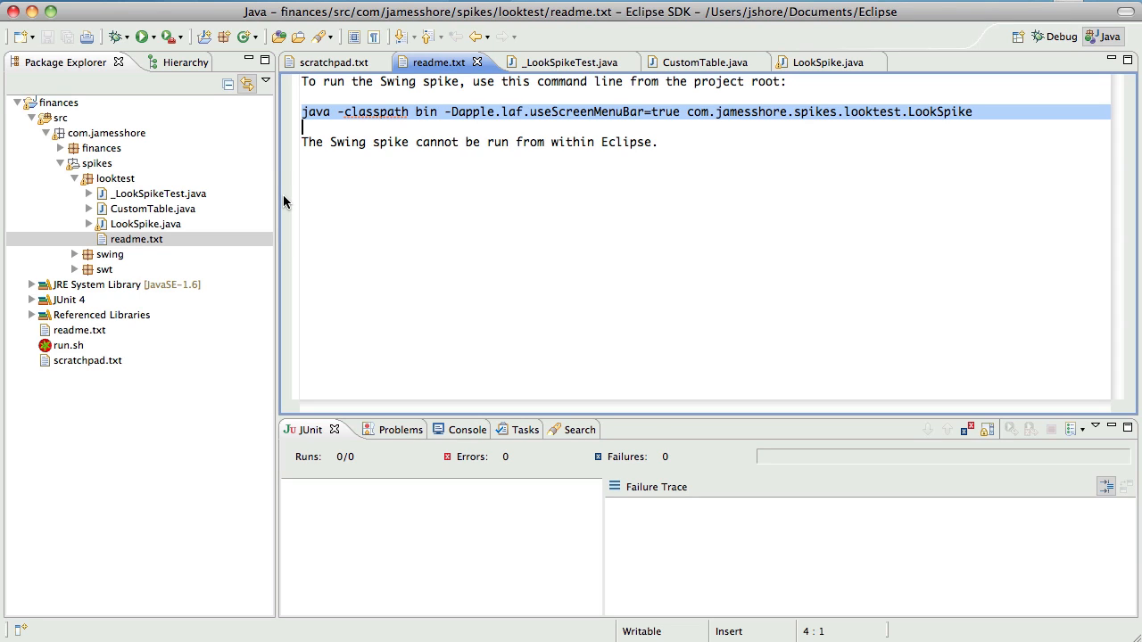
mouse_move(279, 207)
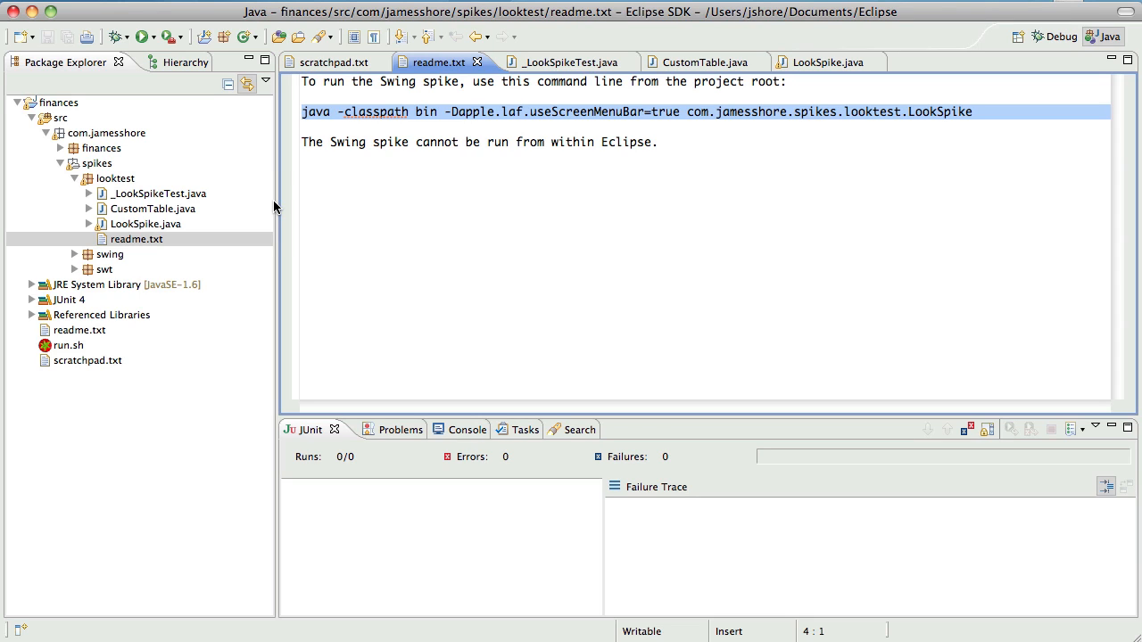
mouse_move(172, 215)
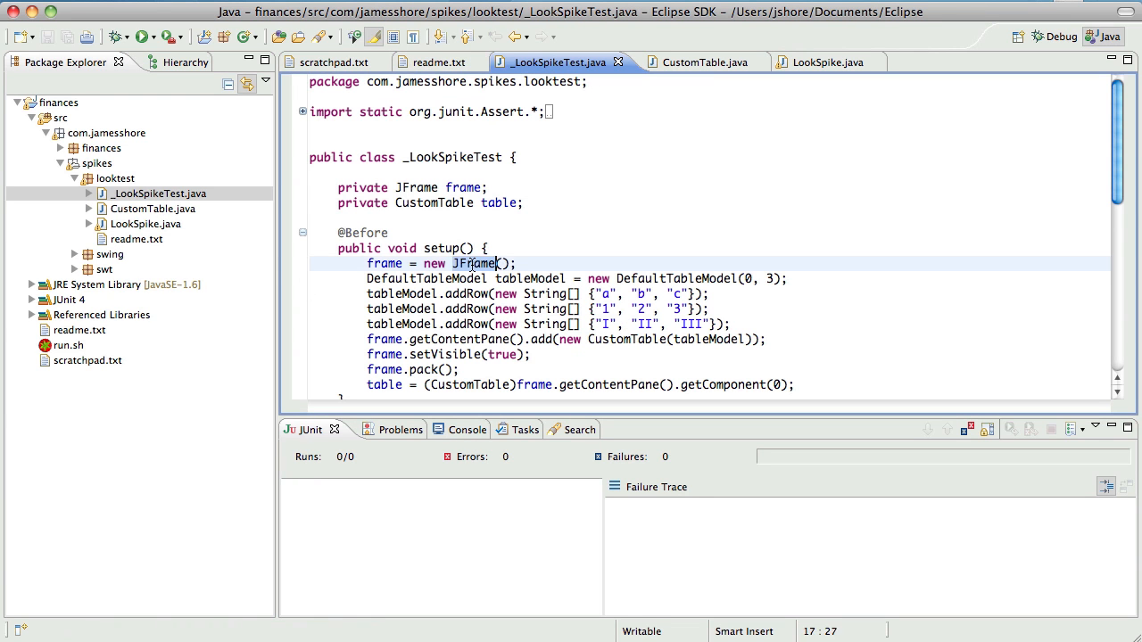
mouse_move(530, 279)
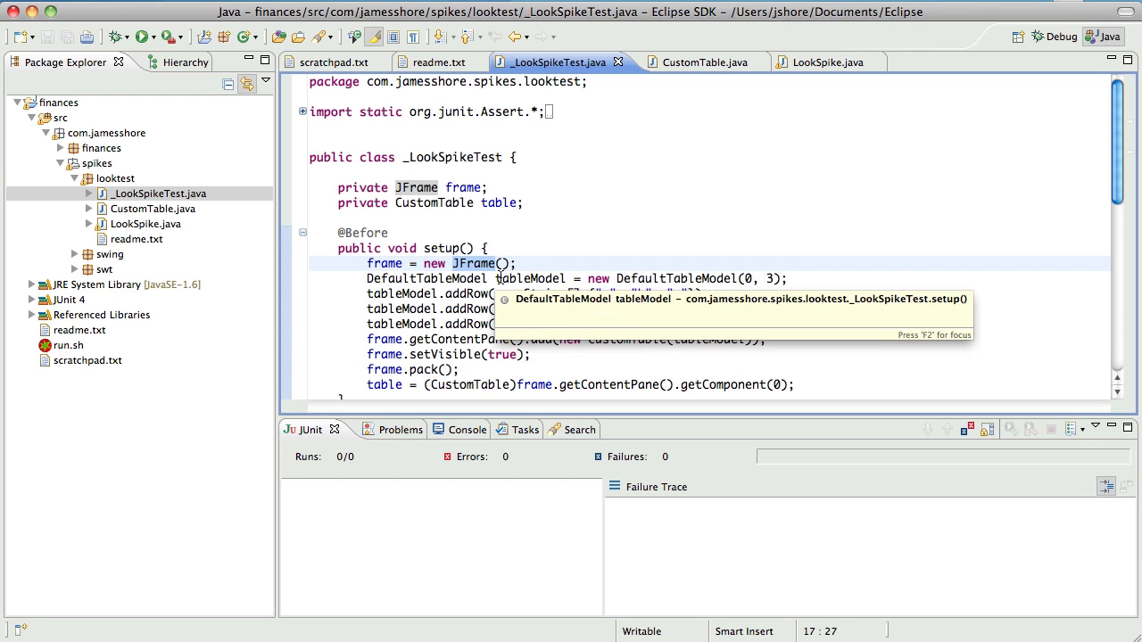
right_click(158, 194)
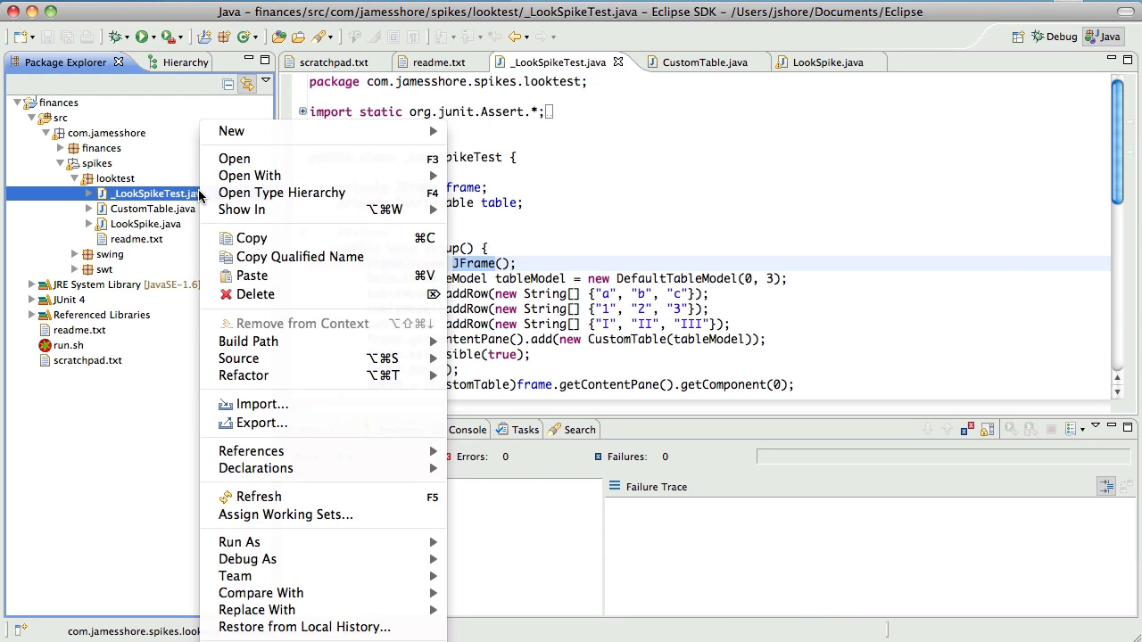
mouse_move(239, 542)
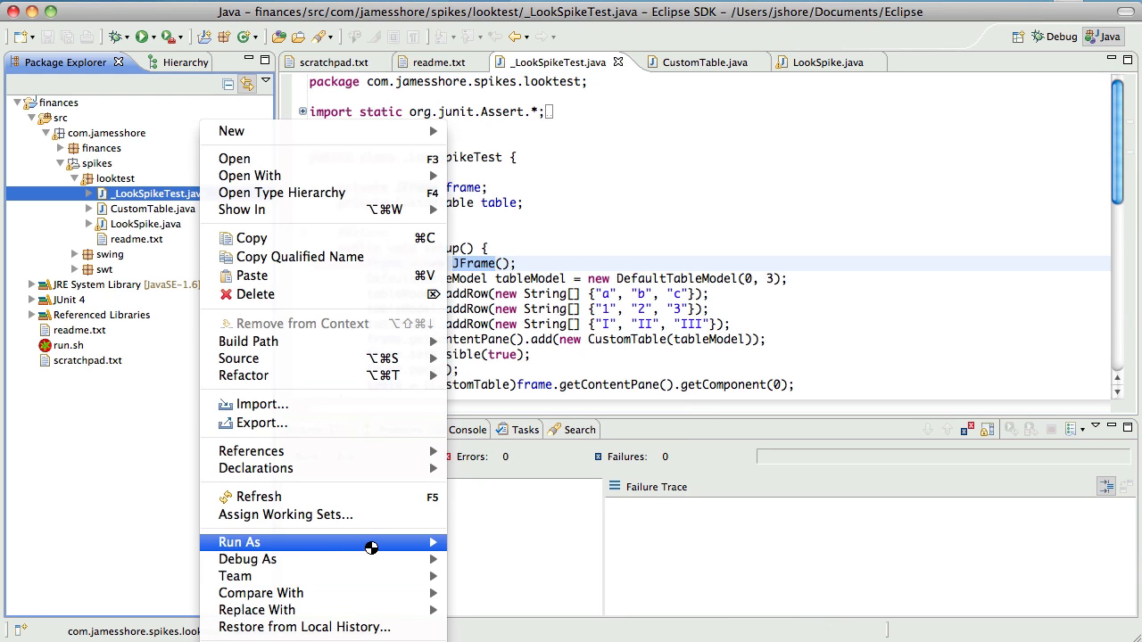
click(239, 542)
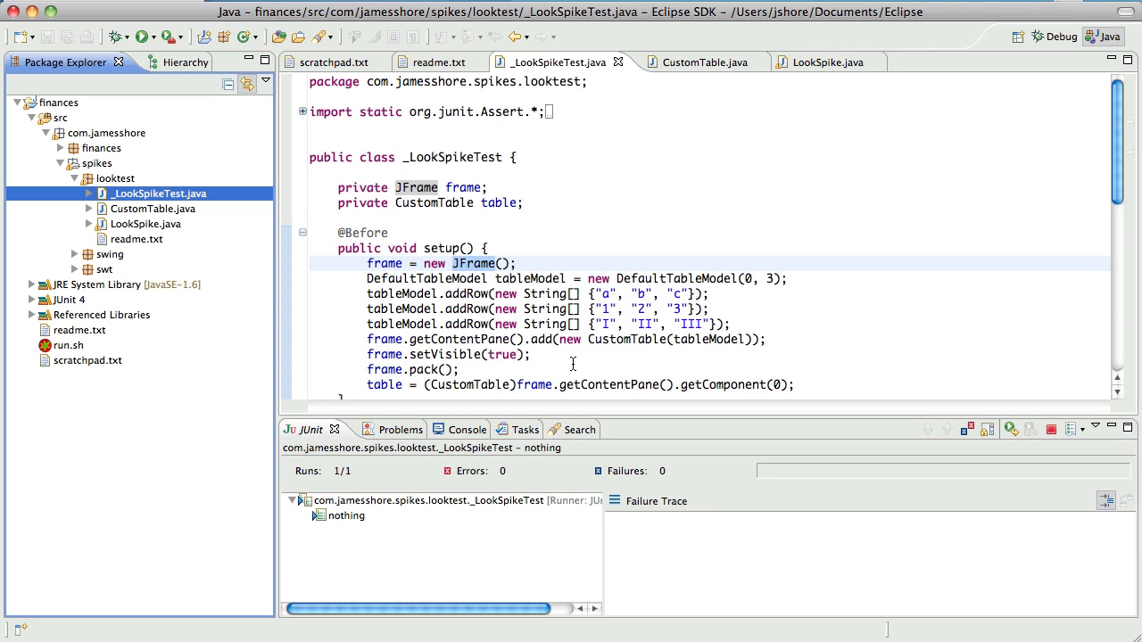
mouse_move(277, 197)
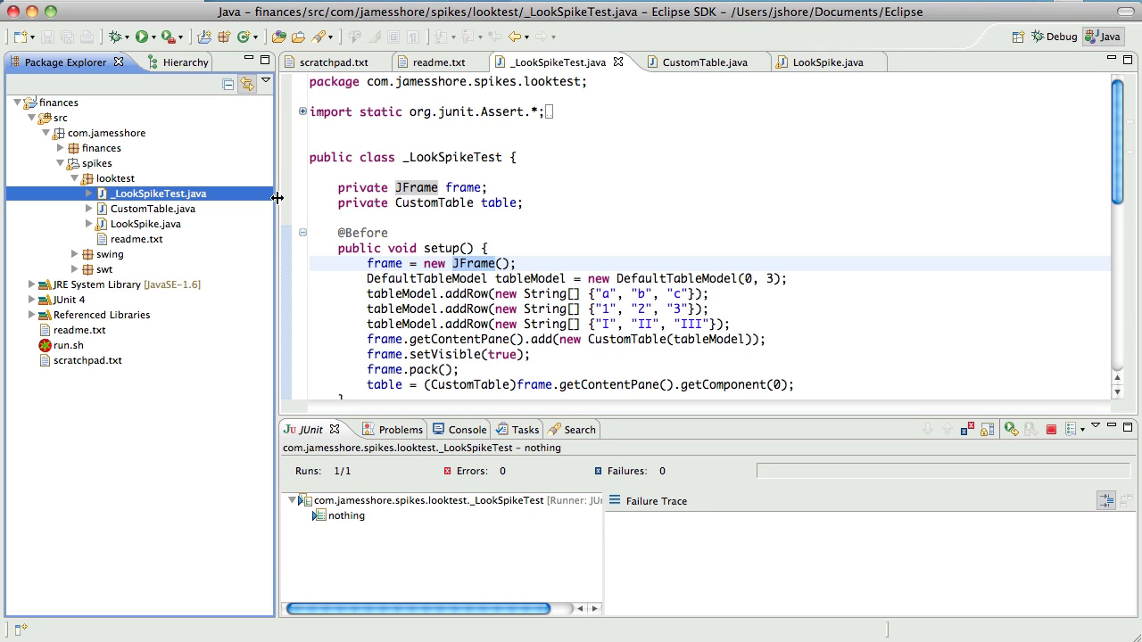
mouse_move(399, 259)
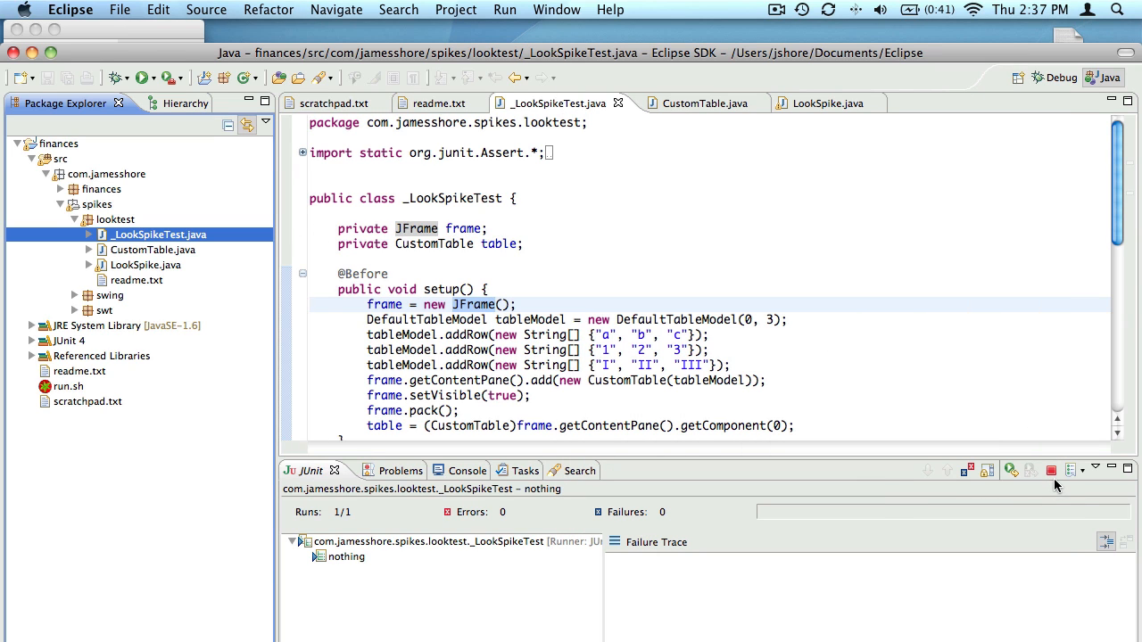
click(1051, 470)
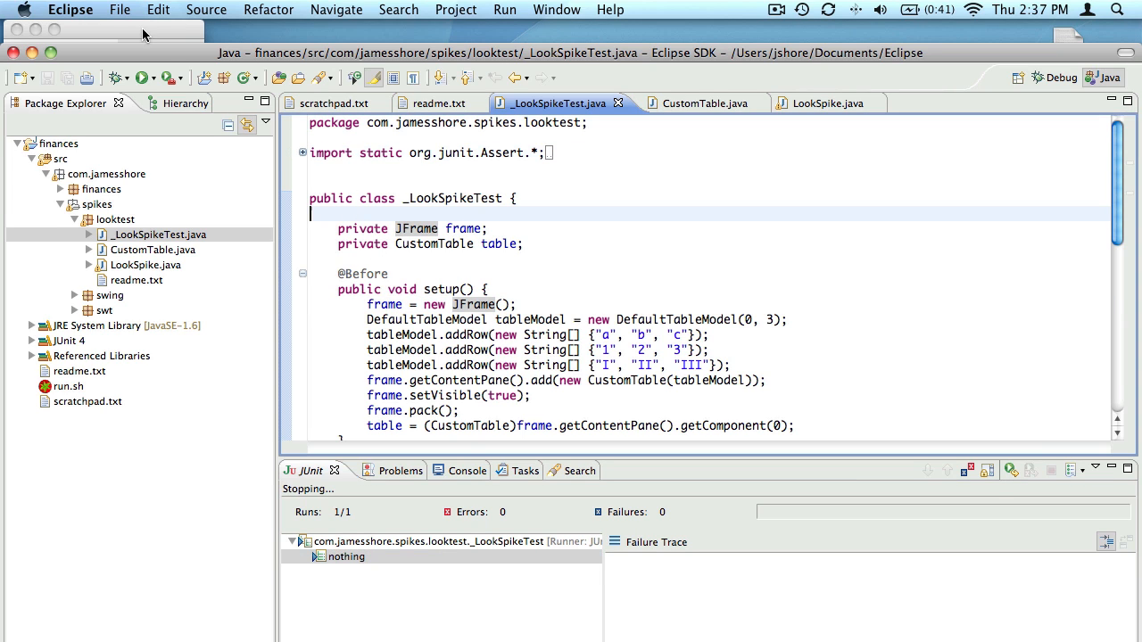
Quit the leftover java process in Activity Monitor and set Floating CPU Window to None
click(1117, 10)
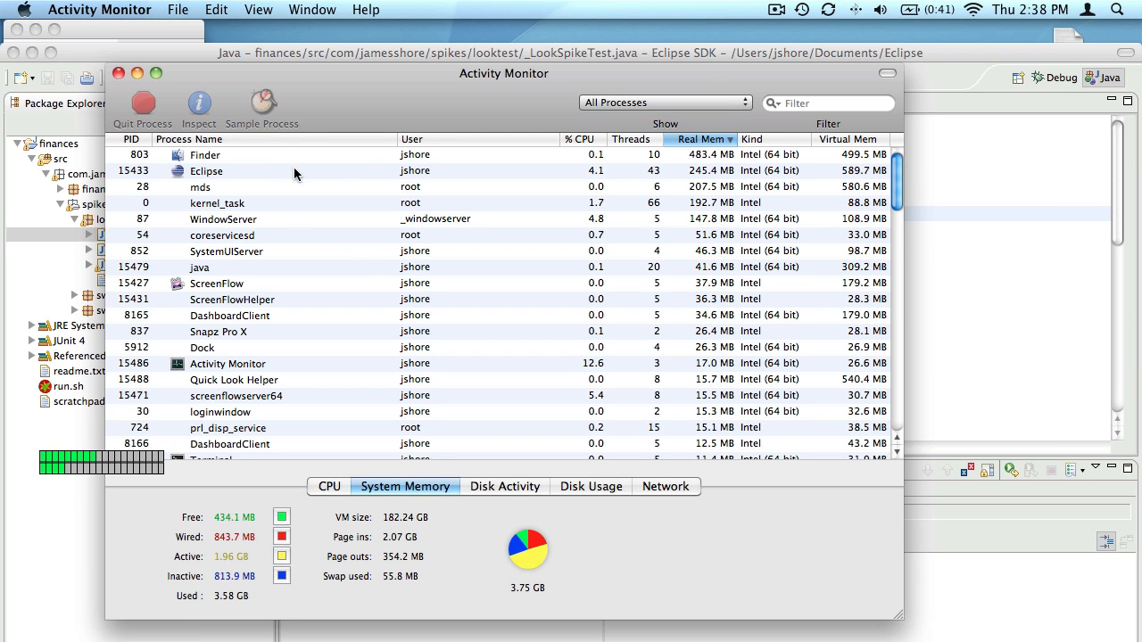
click(199, 267)
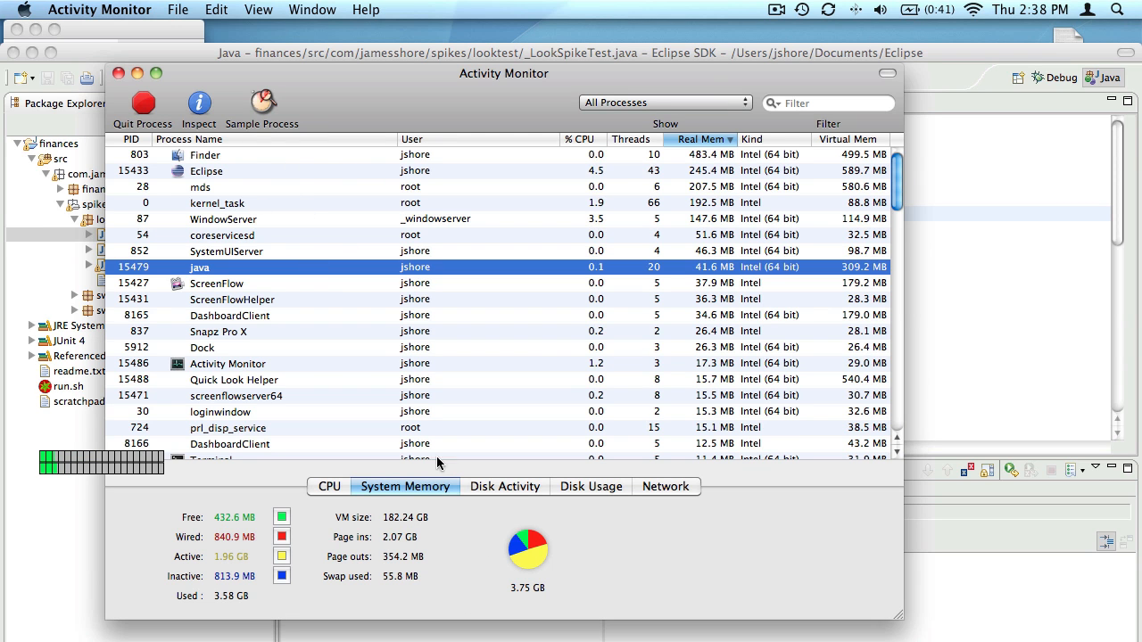
mouse_move(328, 272)
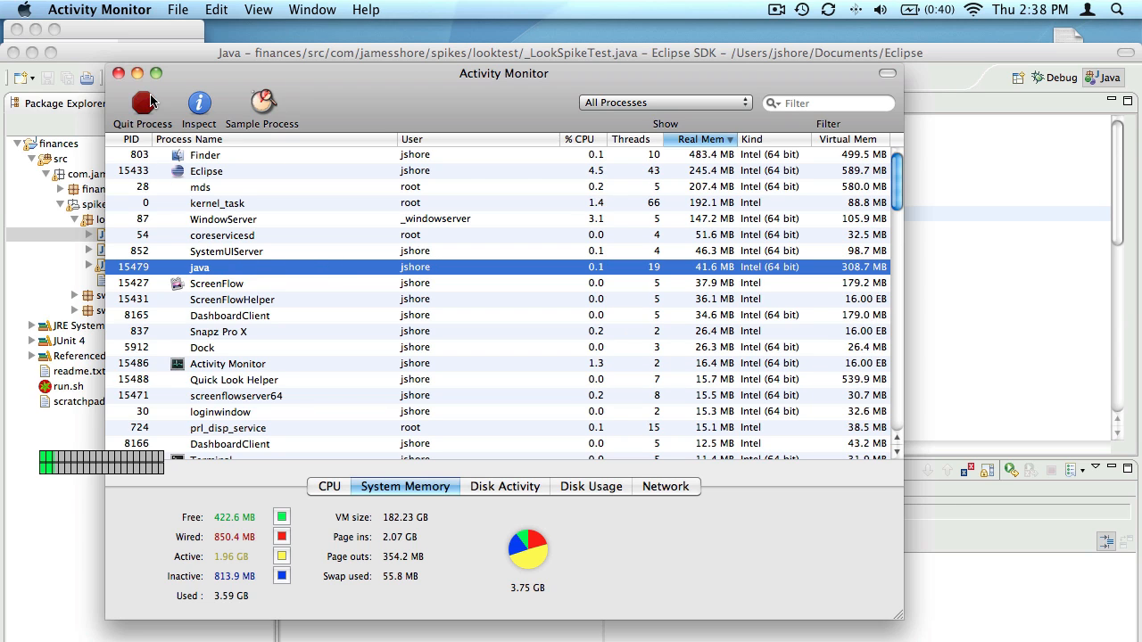
click(142, 103)
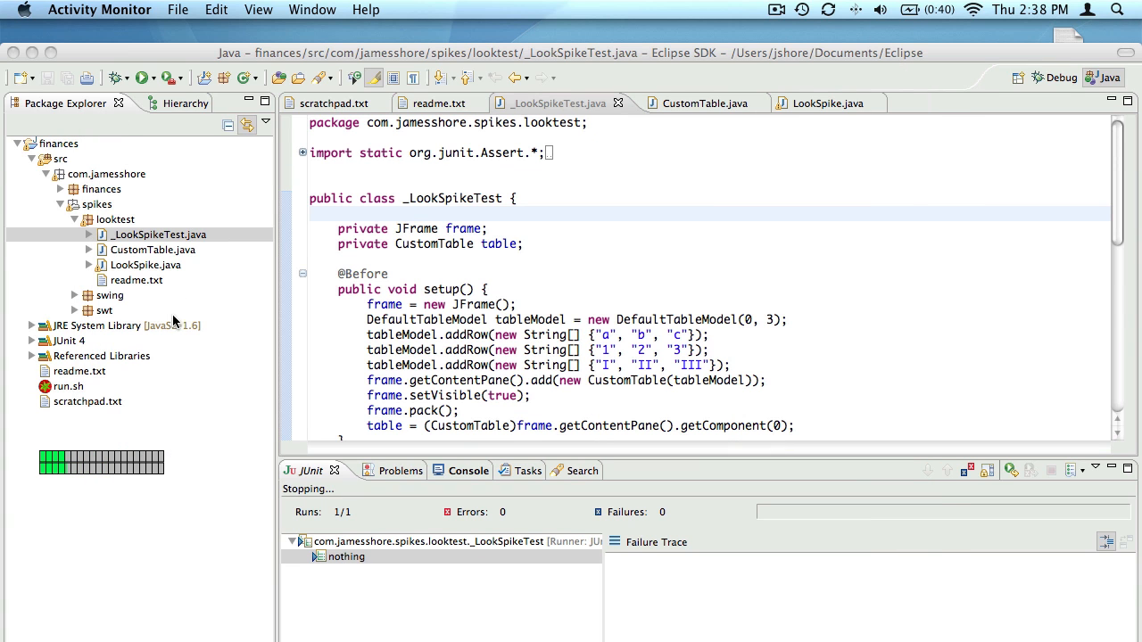
click(312, 10)
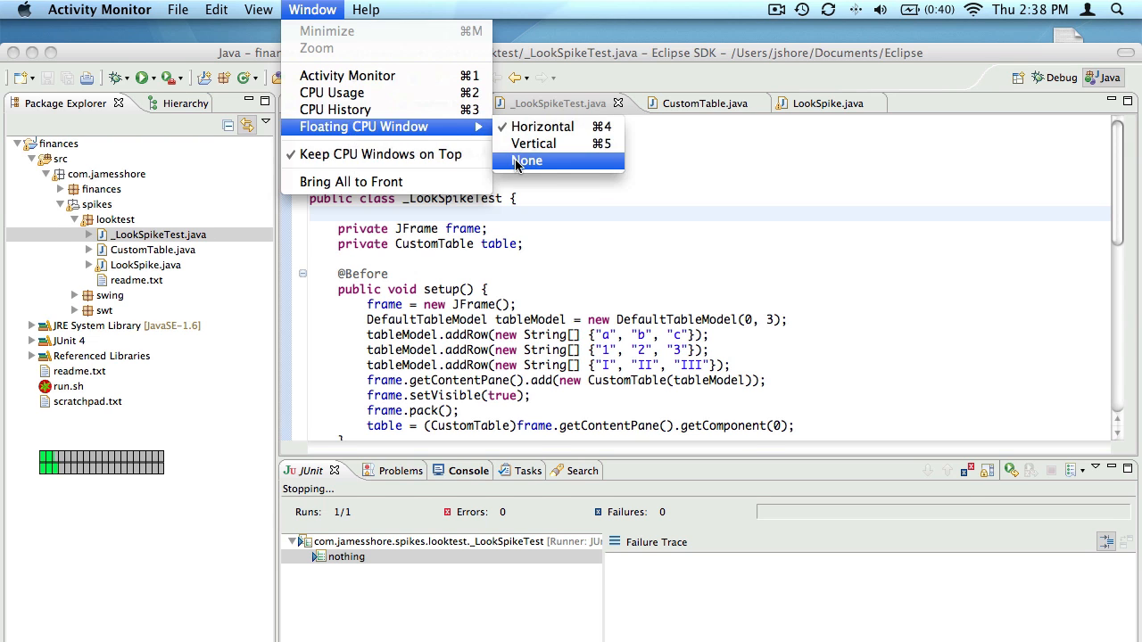
click(528, 160)
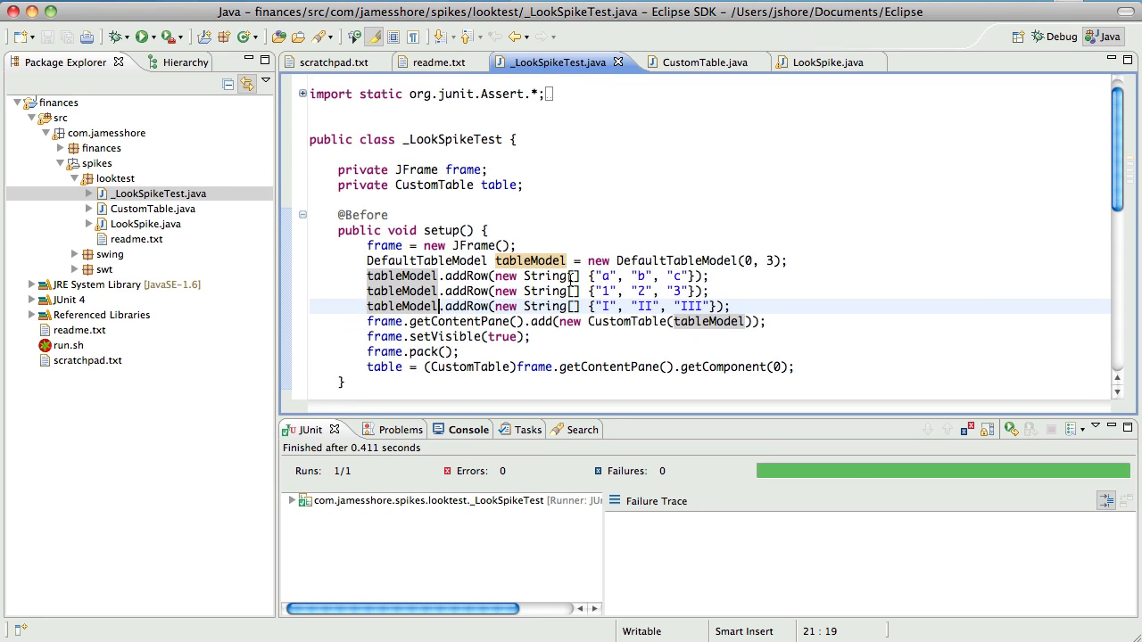
click(493, 245)
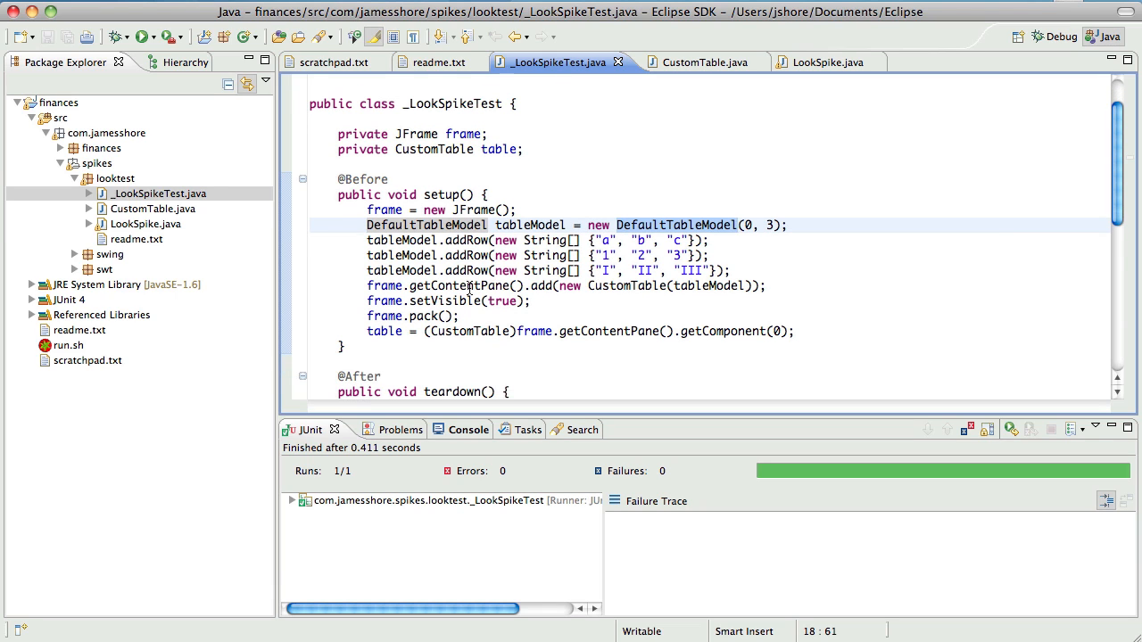
click(627, 285)
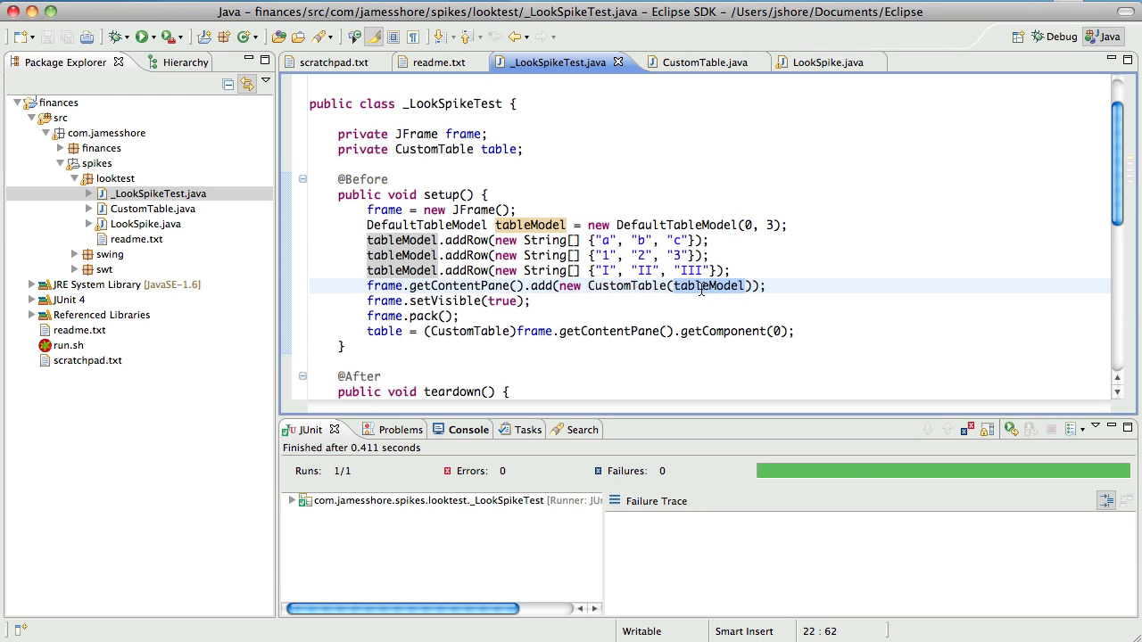
click(446, 301)
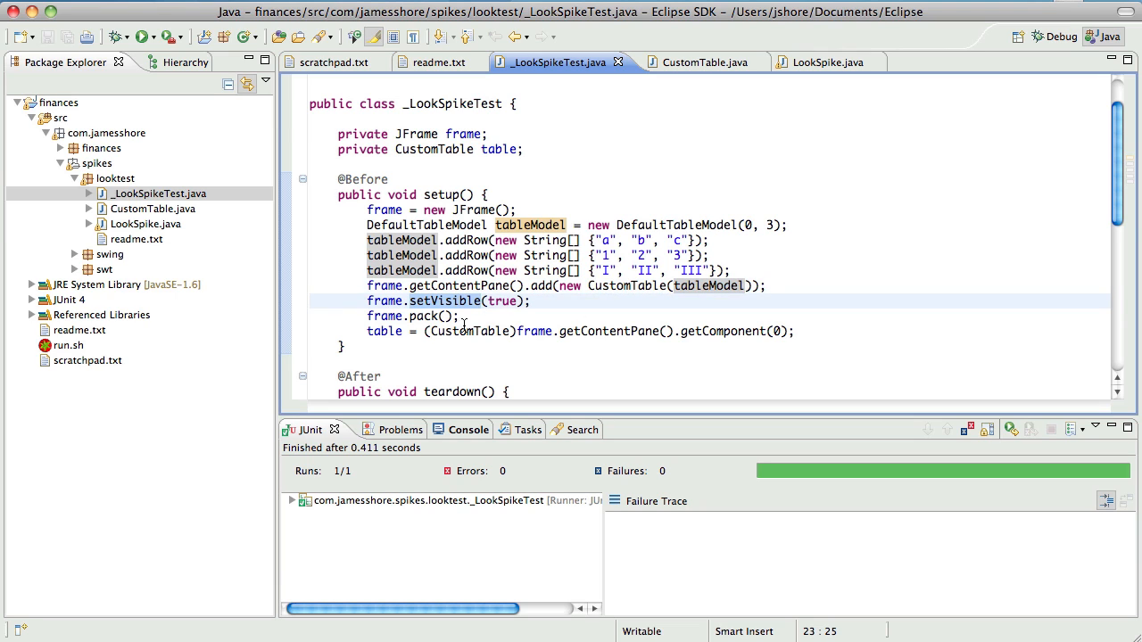
click(424, 316)
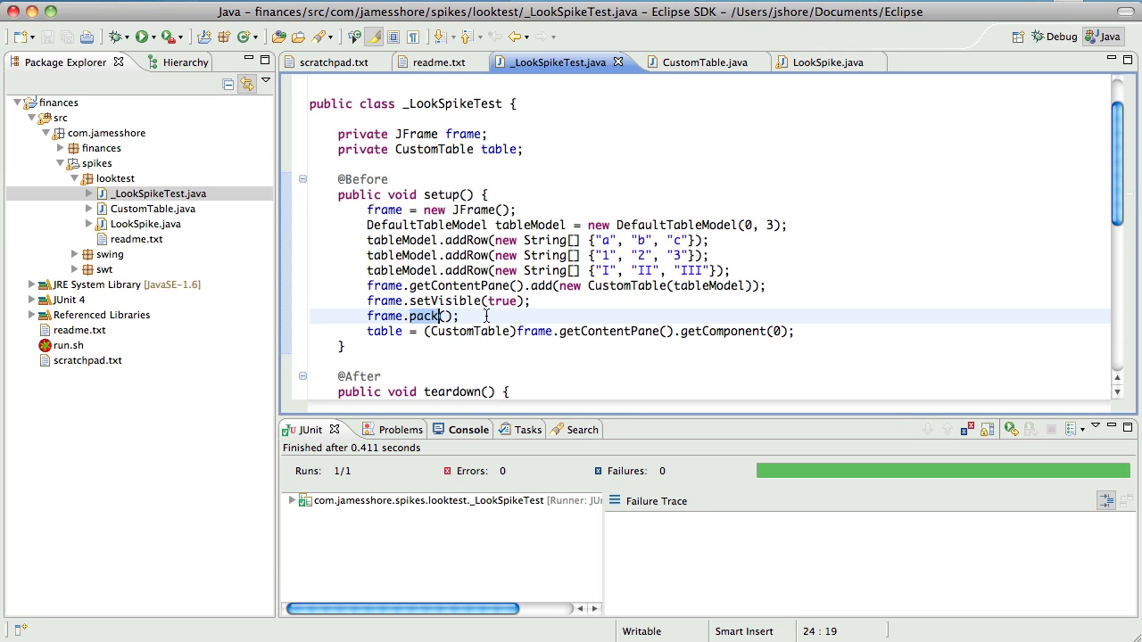
scroll(down, 3)
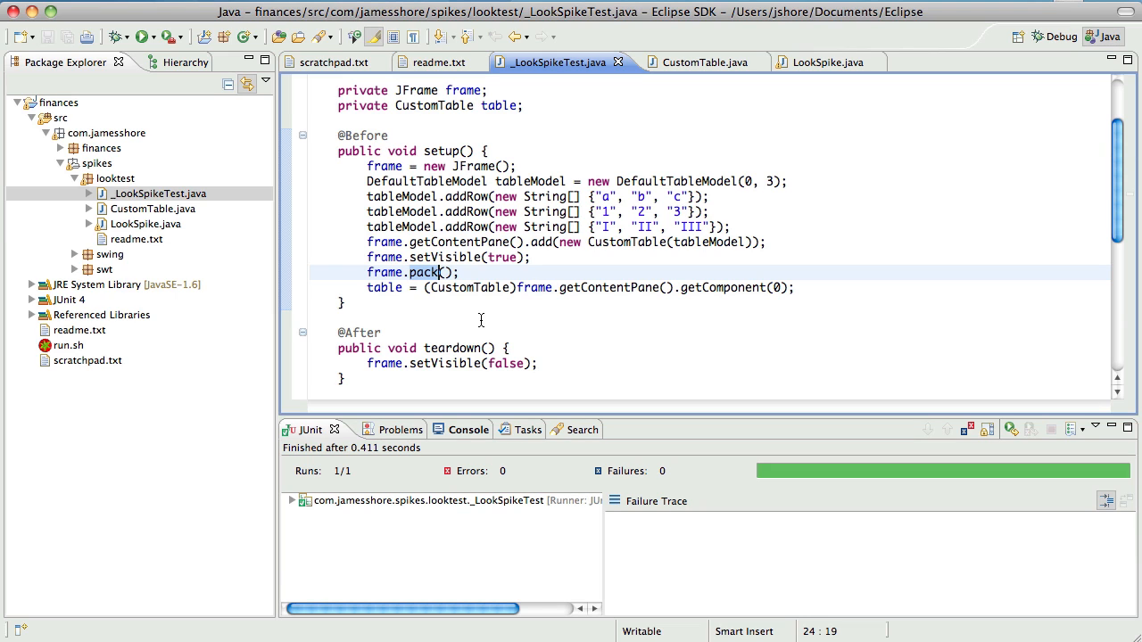
scroll(down, 3)
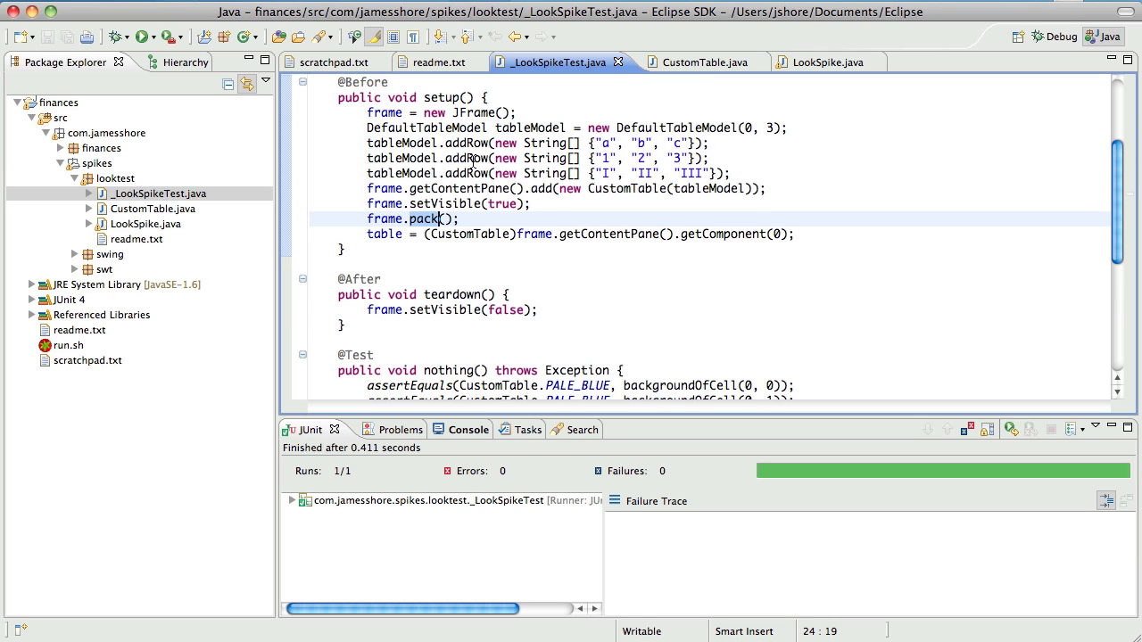
Review _LookSpikeTest's CustomTable references and backgroundOfCell helper, rerun it, and glance at CustomTable.java
scroll(down, 3)
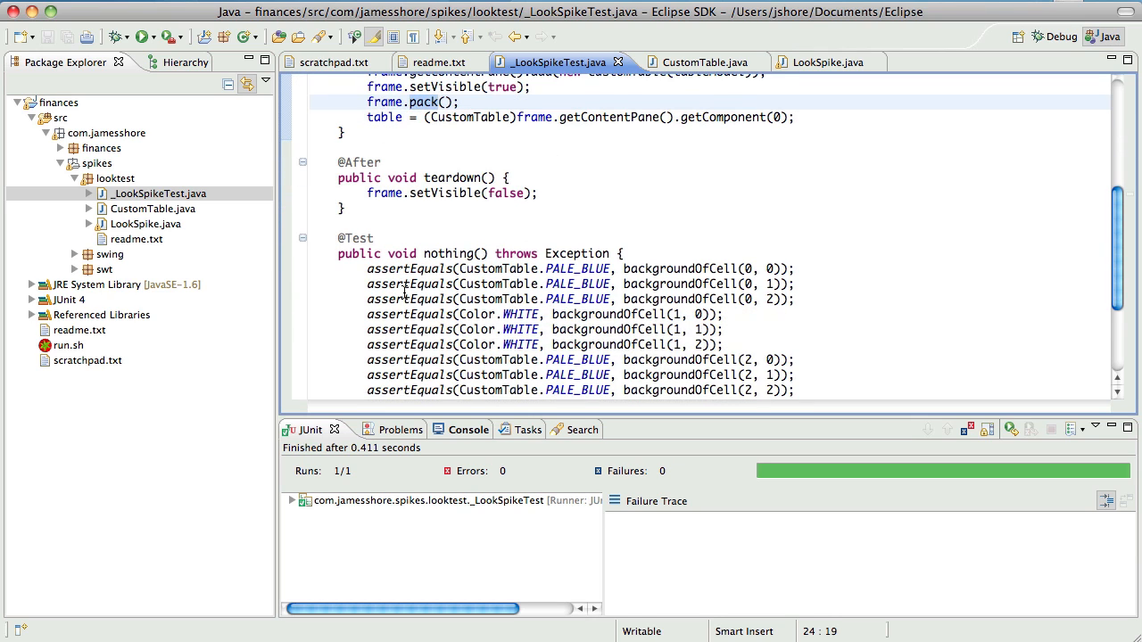
click(495, 284)
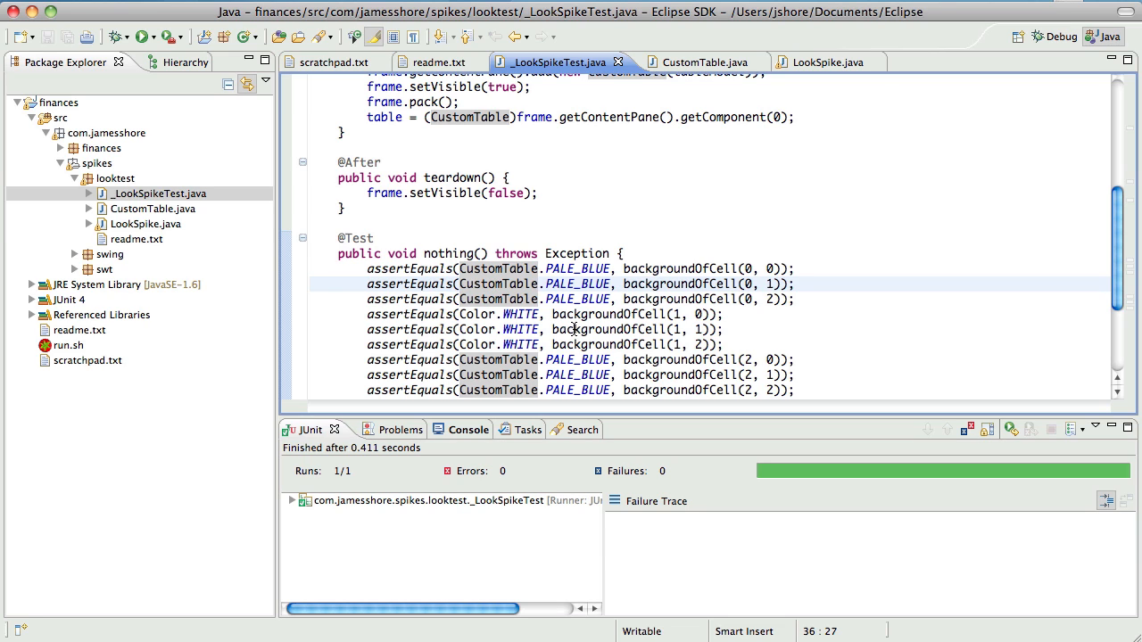
scroll(down, 3)
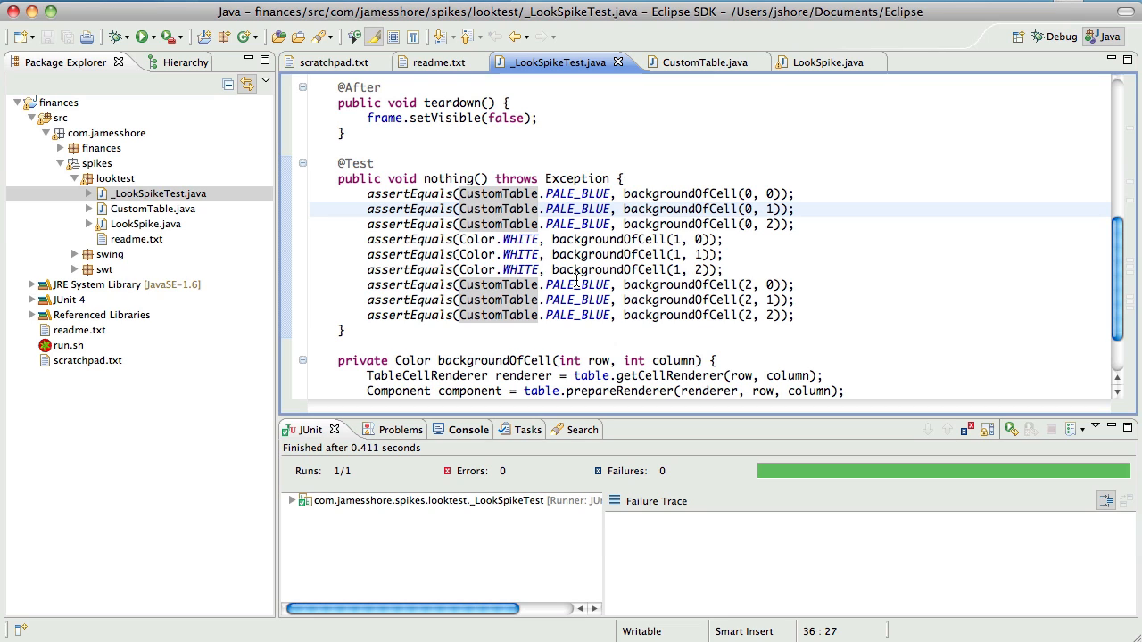
scroll(down, 3)
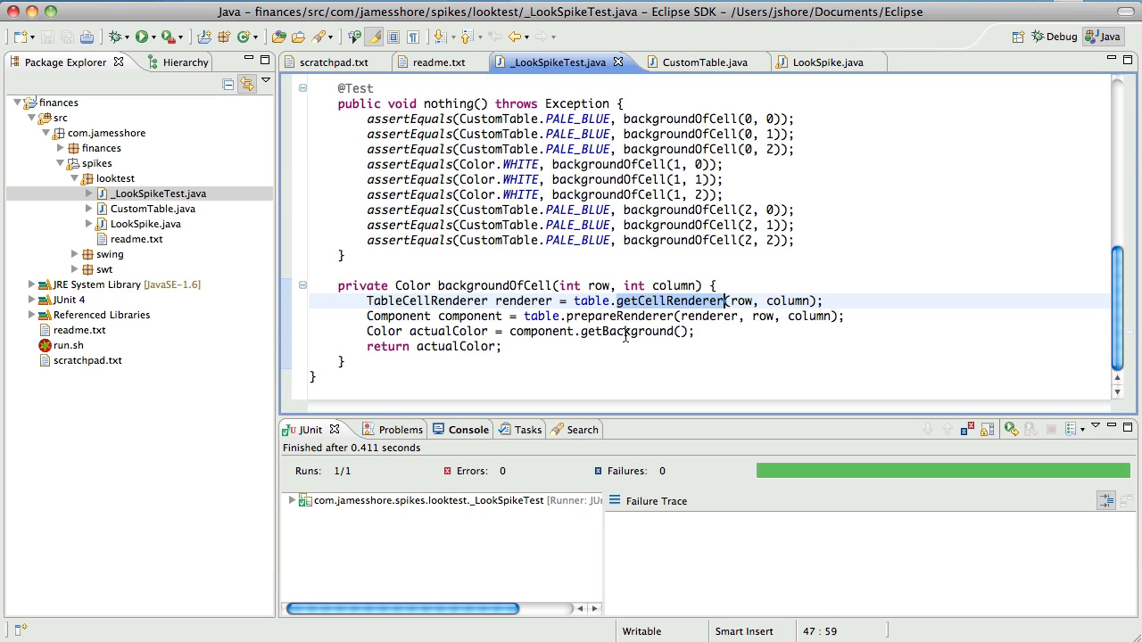
click(628, 331)
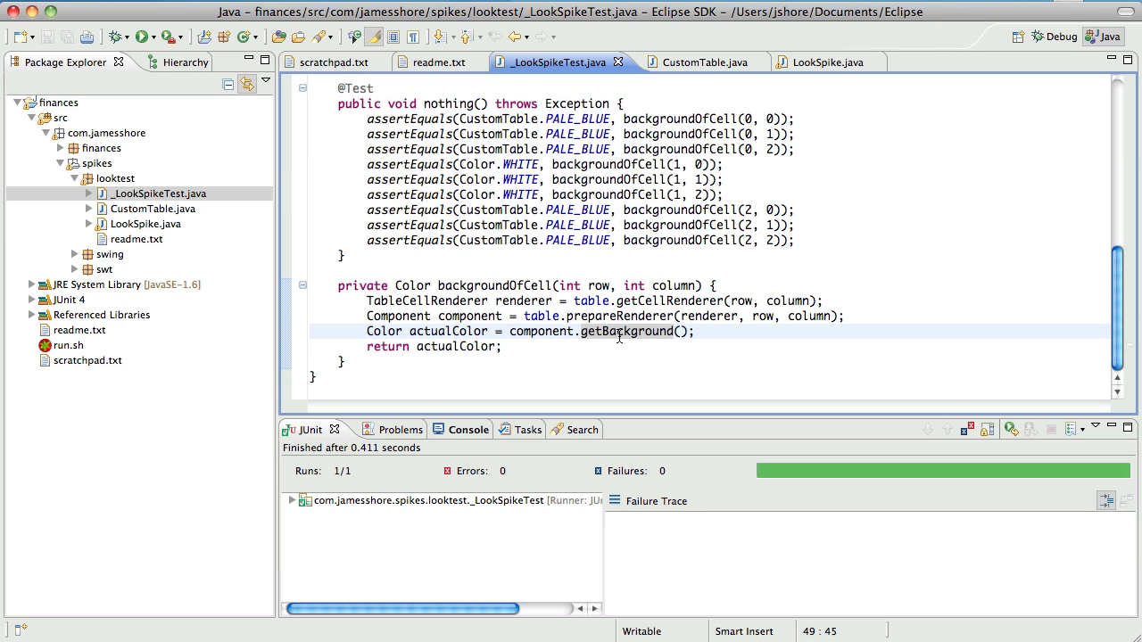
click(291, 500)
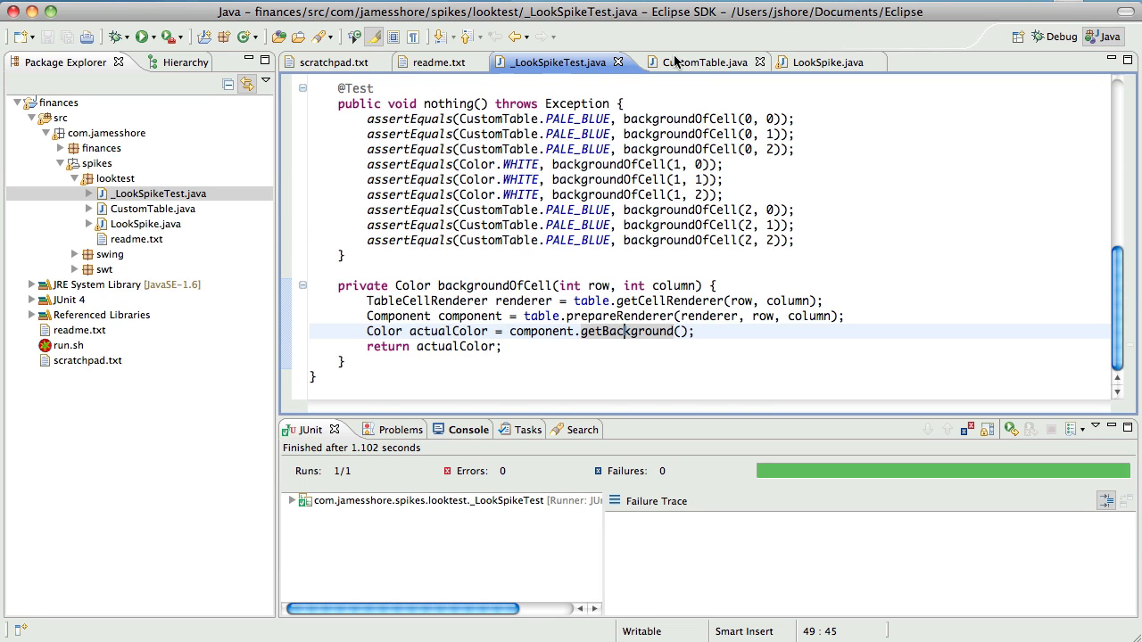
click(694, 62)
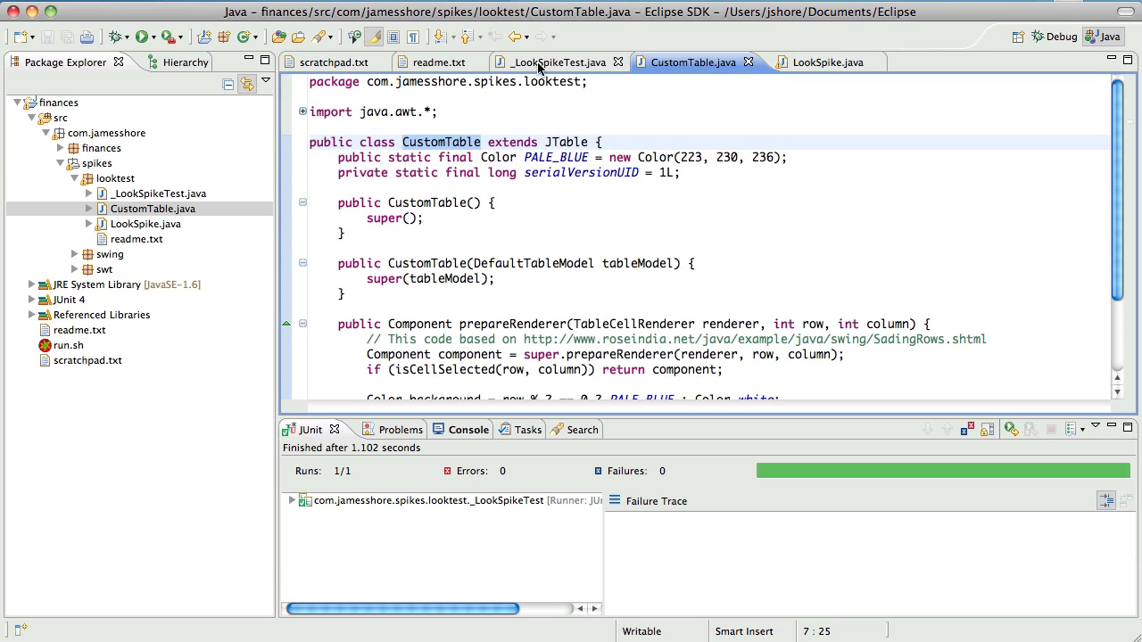
click(558, 63)
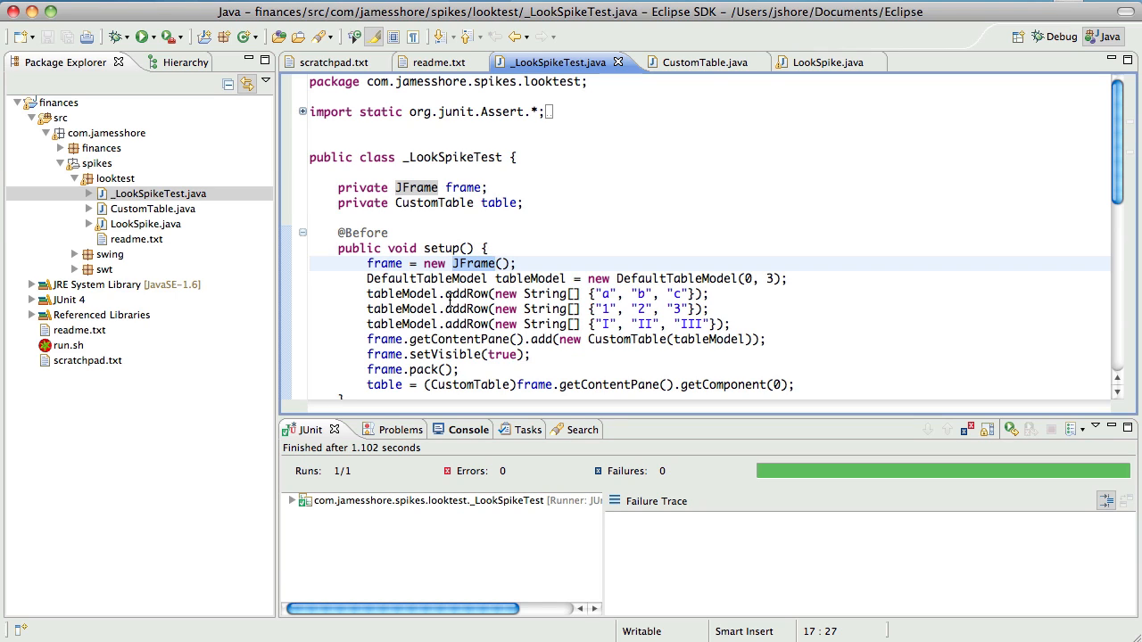
mouse_move(463, 293)
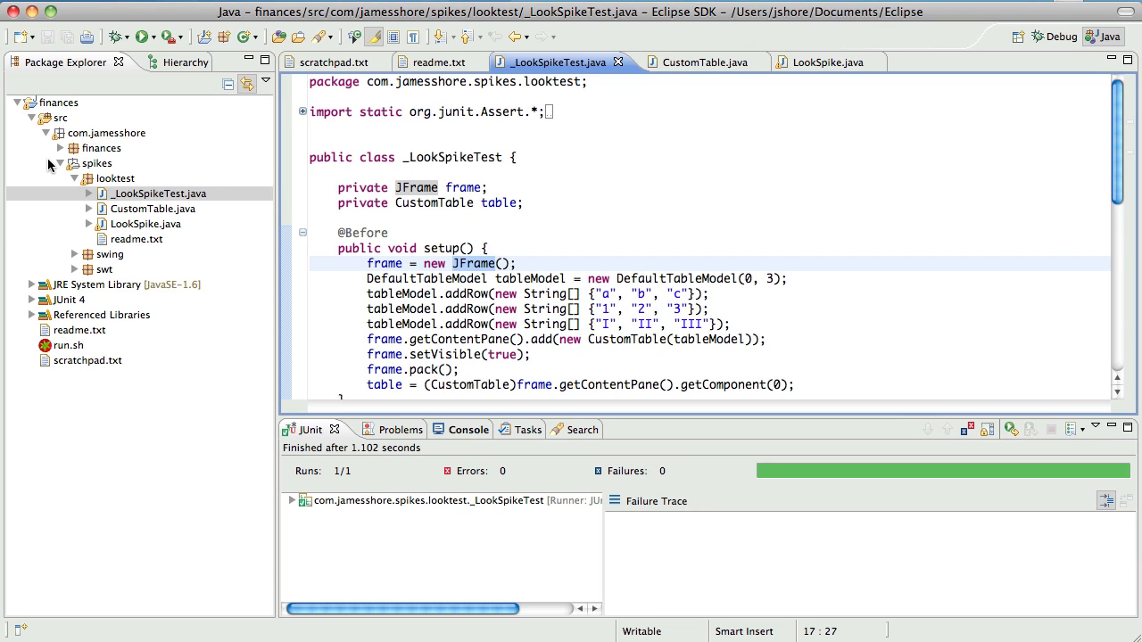
Collapse the spikes package in Package Explorer
click(46, 132)
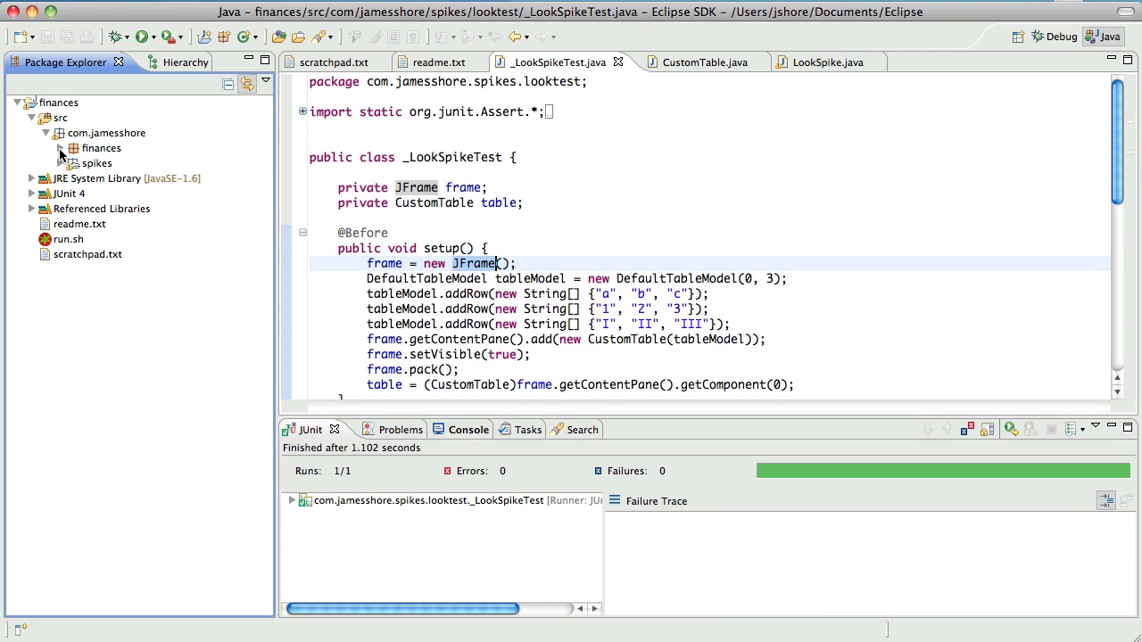
Expand finances, open Application.java, and close the running stock market table window
click(73, 148)
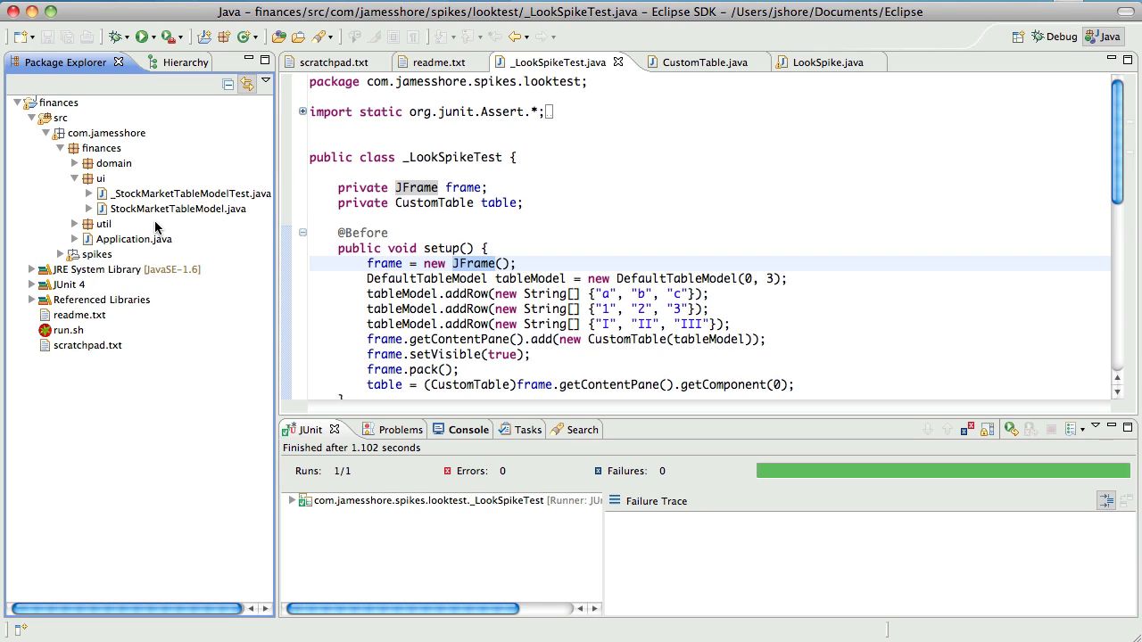
mouse_move(107, 240)
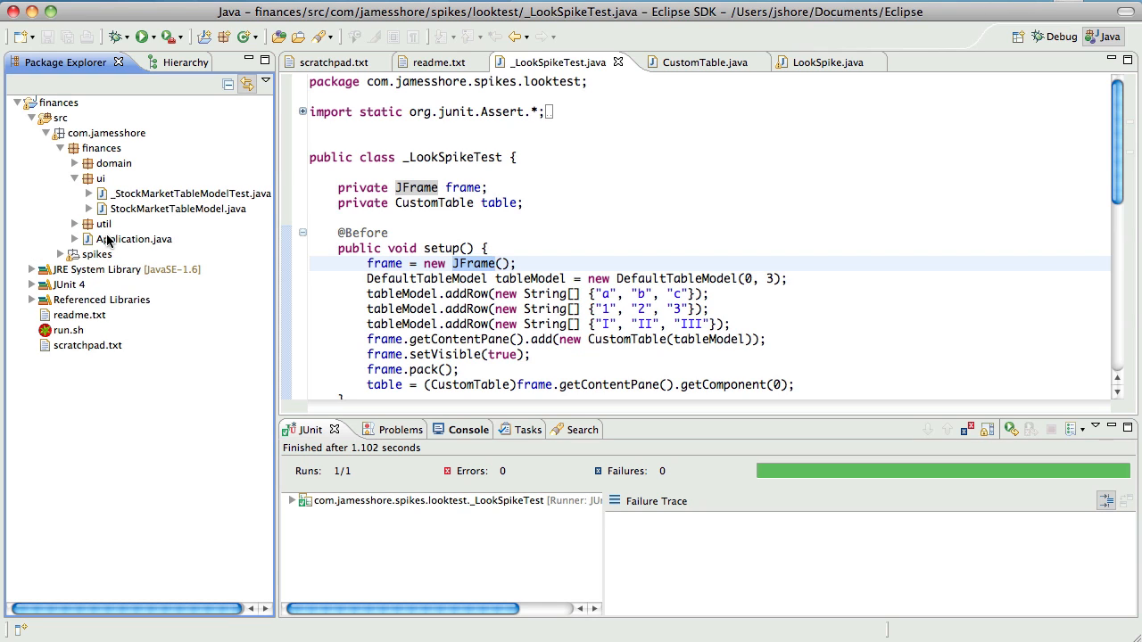
double_click(134, 238)
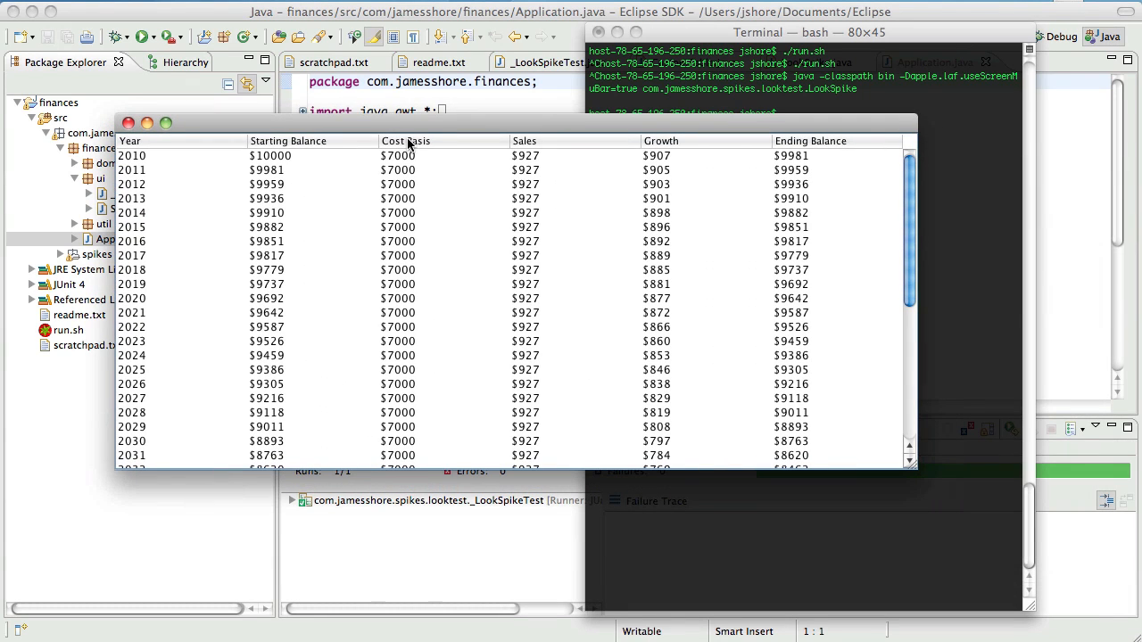
mouse_move(122, 125)
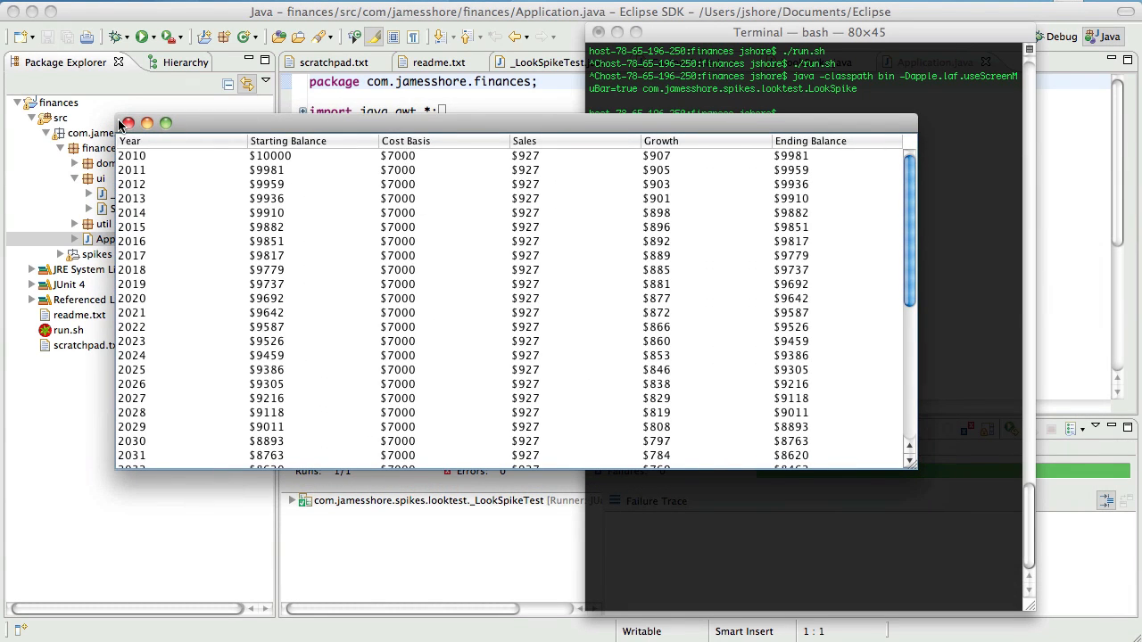
click(128, 123)
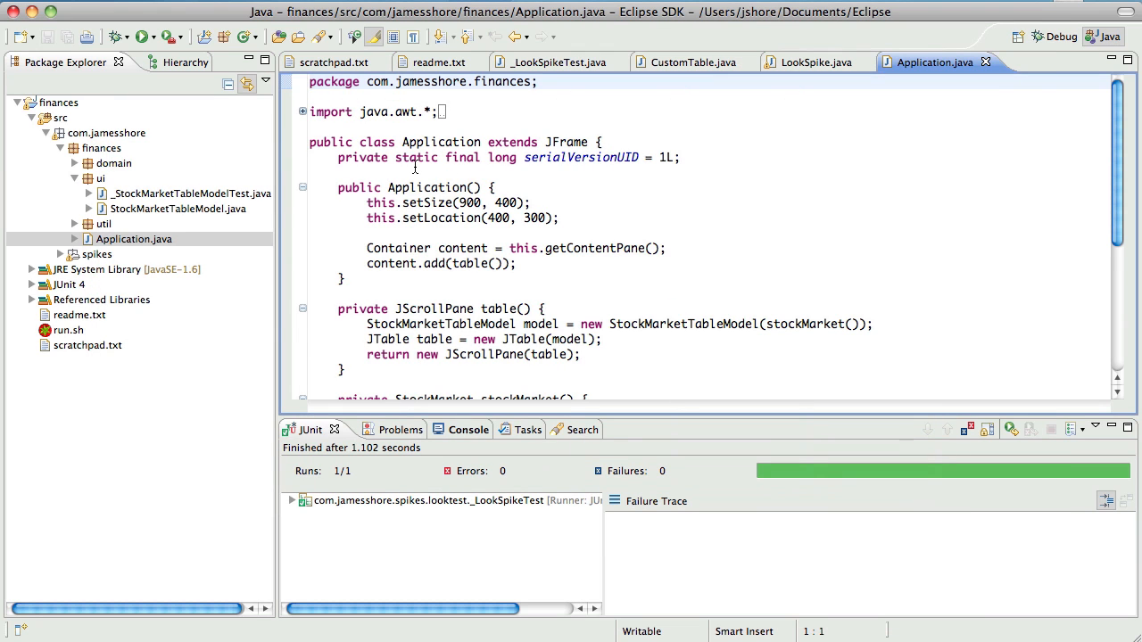
double_click(440, 142)
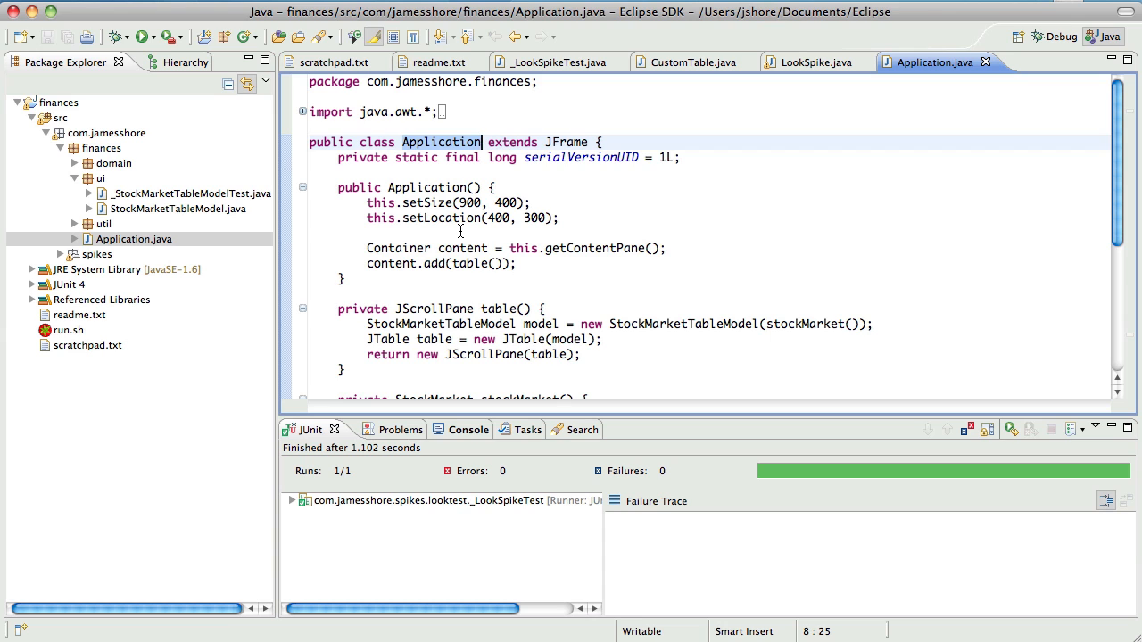
scroll(down, 3)
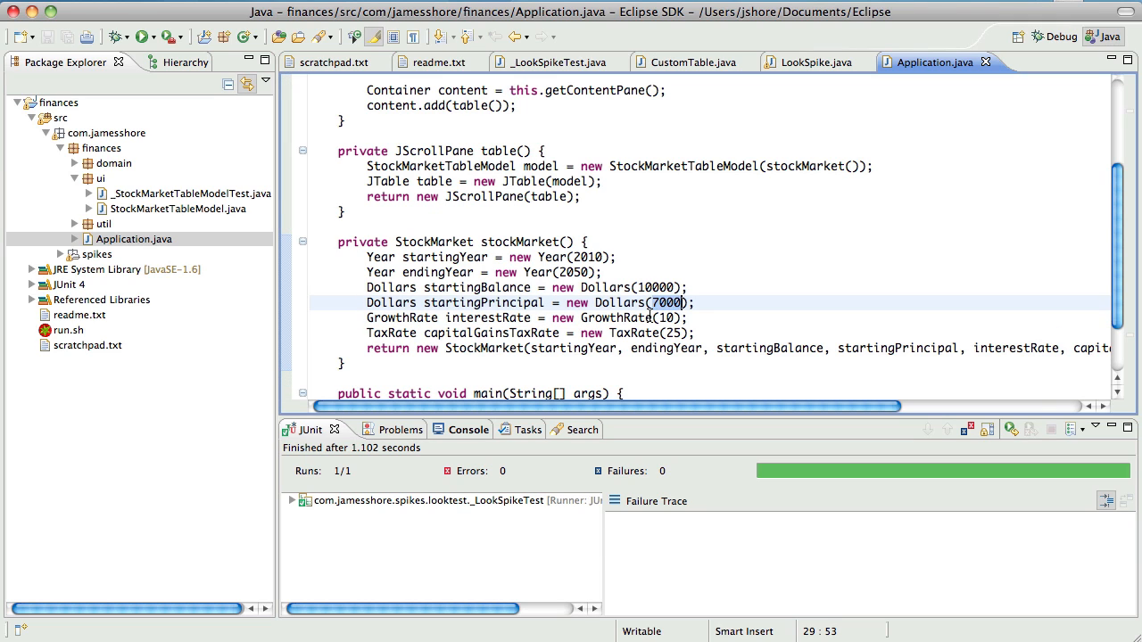
mouse_move(504, 275)
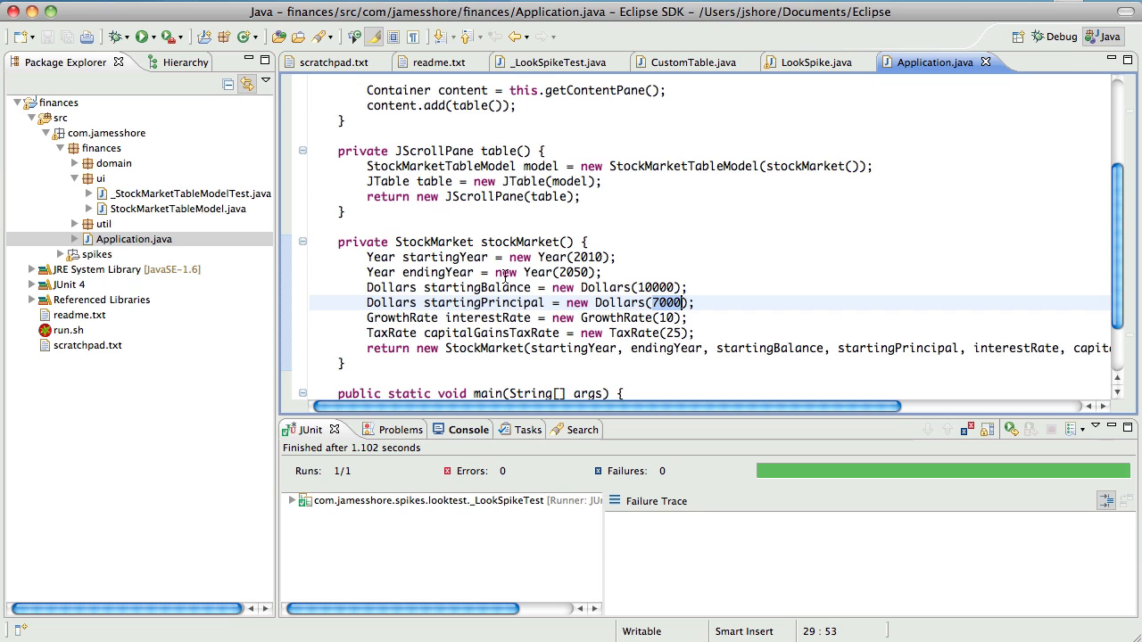
scroll(down, 3)
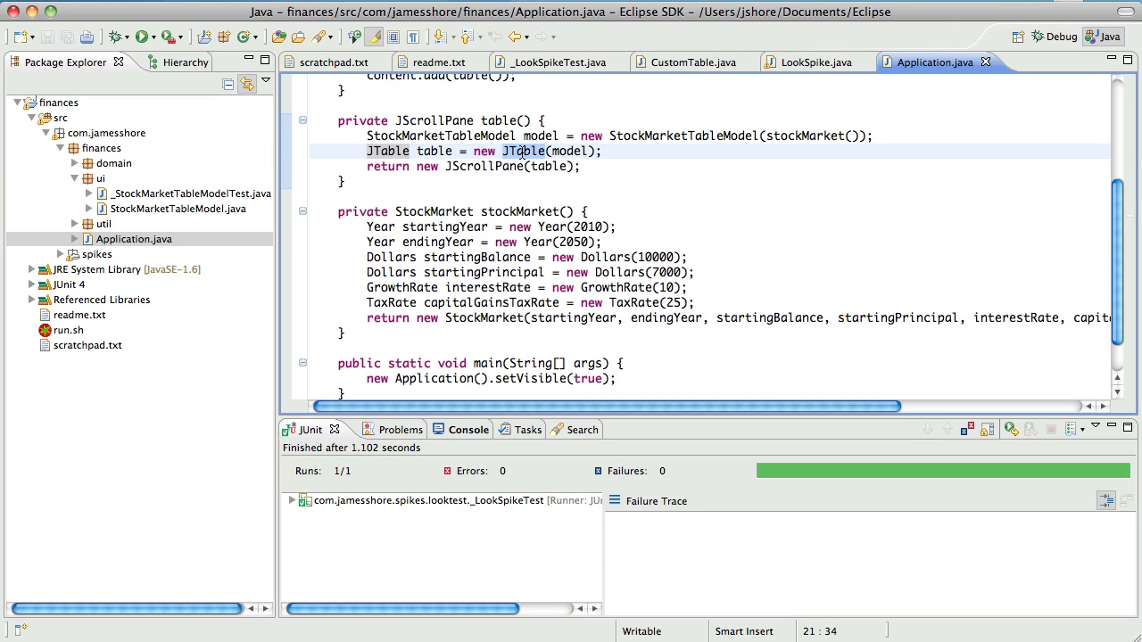
mouse_move(523, 150)
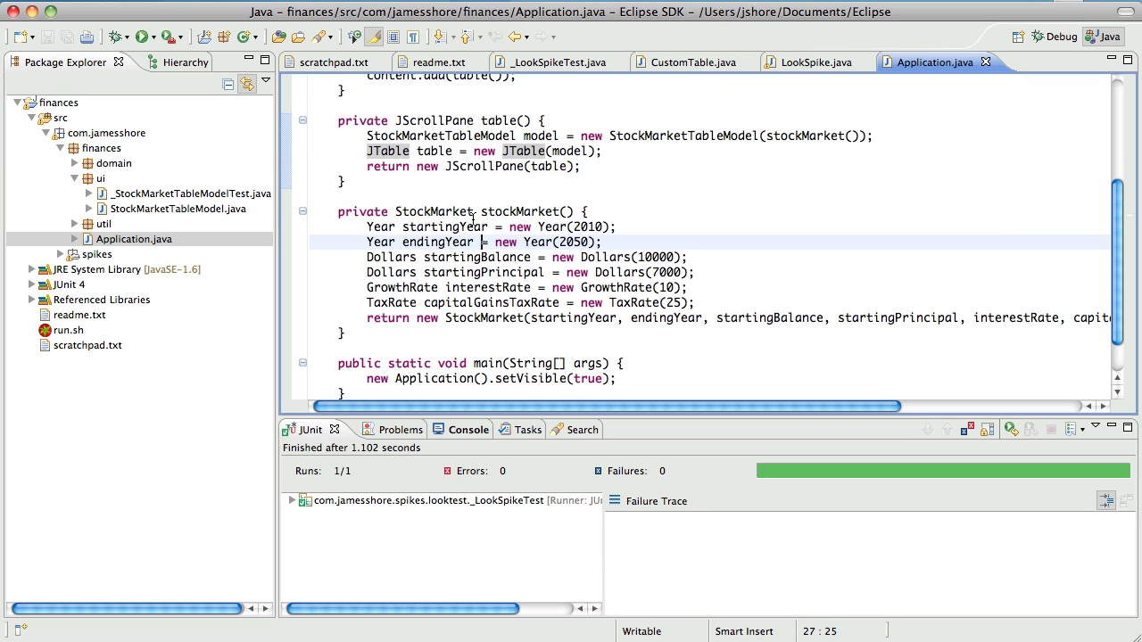
click(75, 177)
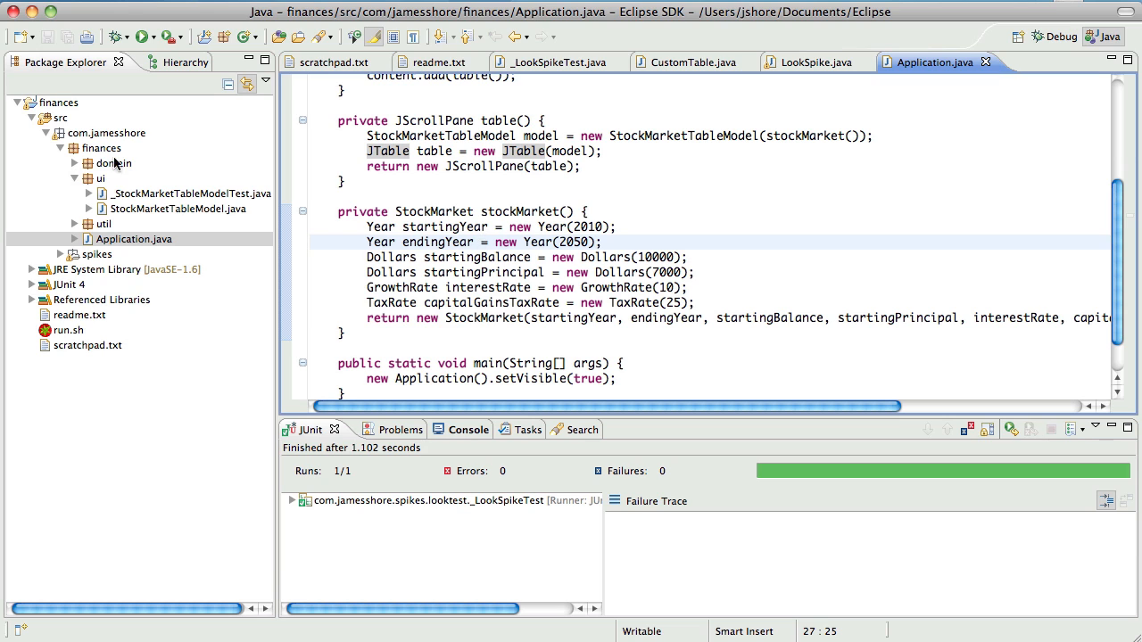
click(100, 178)
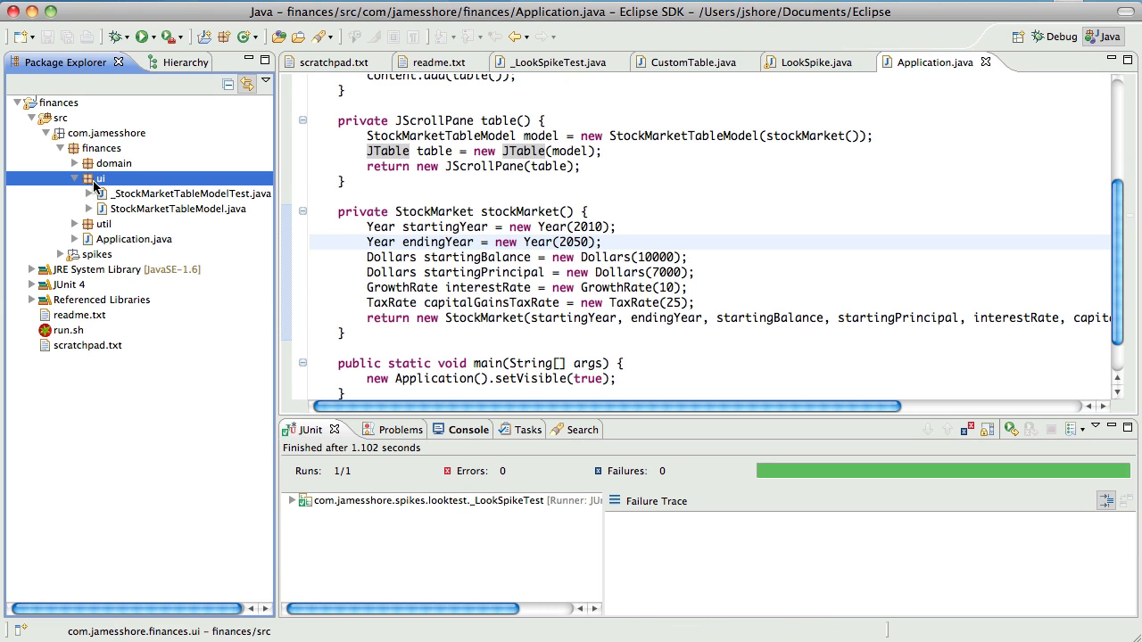
Start a new JUnit Test Case from the ui package and focus its Name field
right_click(98, 178)
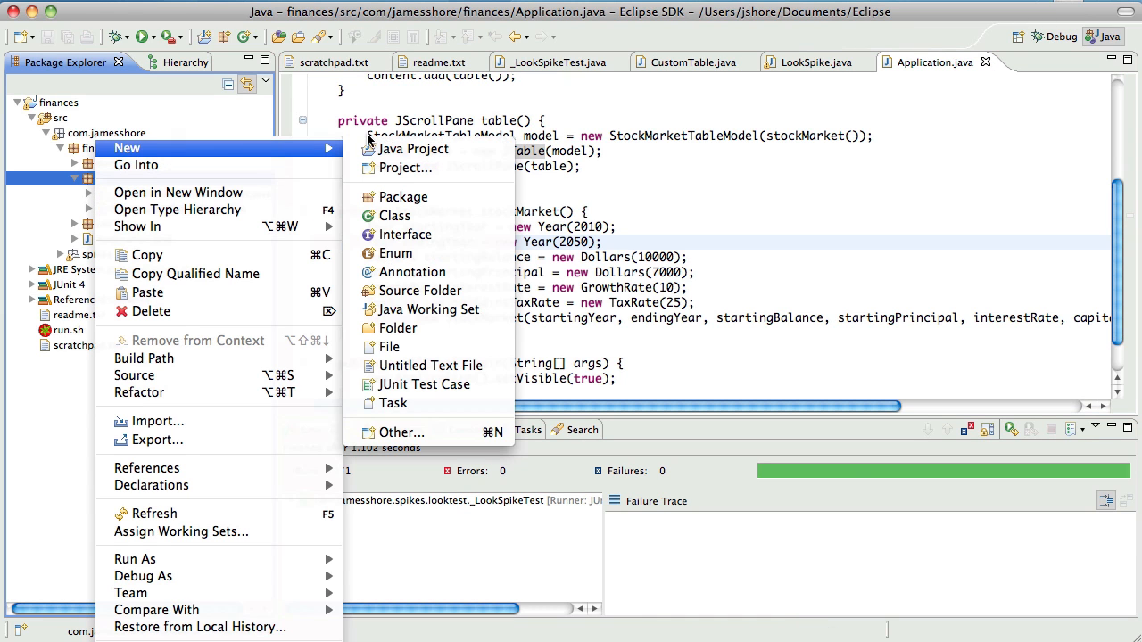
mouse_move(424, 384)
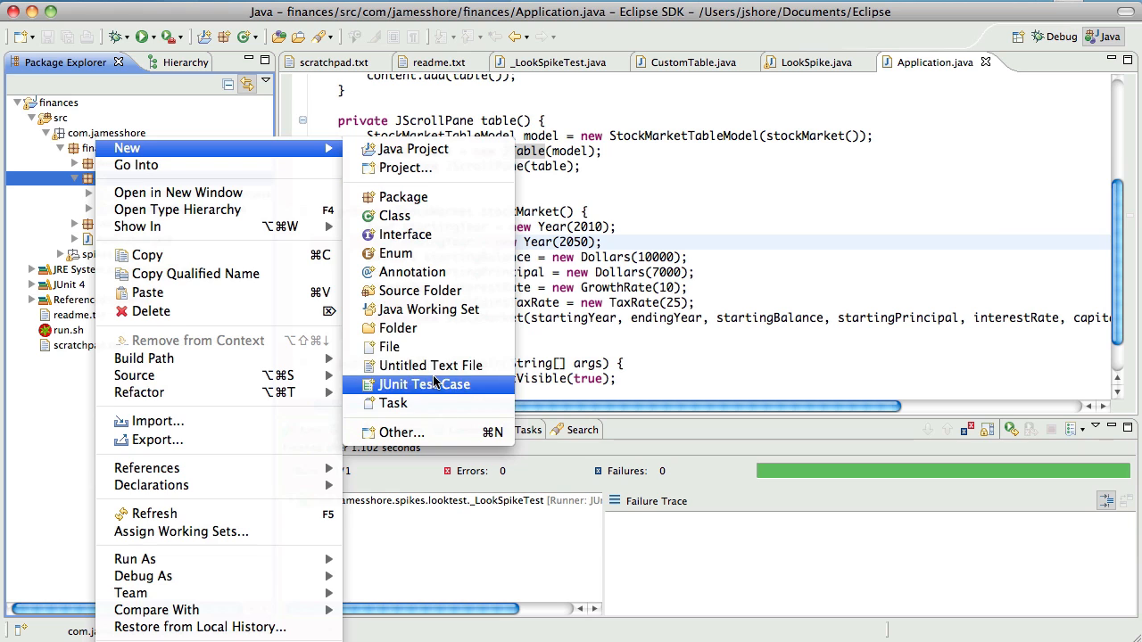
click(425, 384)
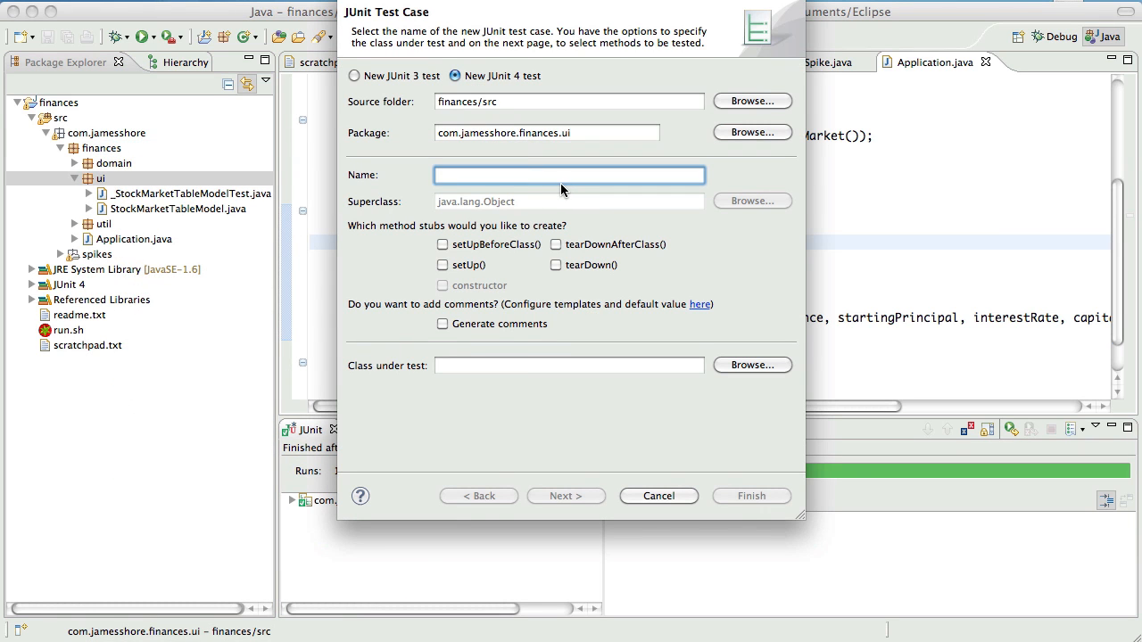
click(569, 175)
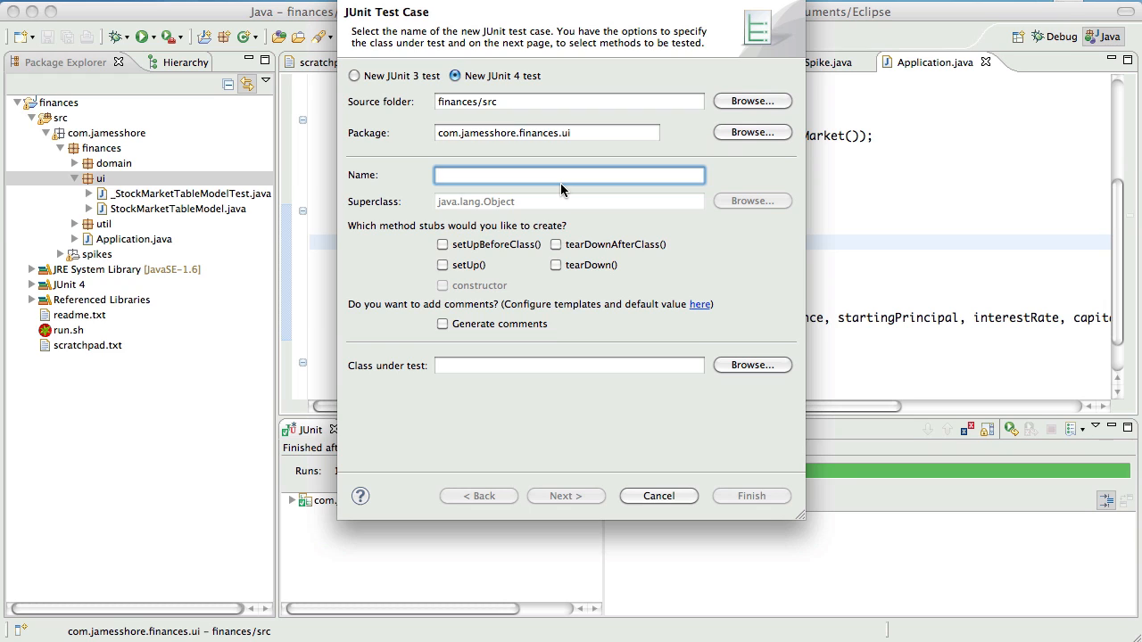
Name the new test class _AlternatingRowTableTest and finish the wizard
text(_A)
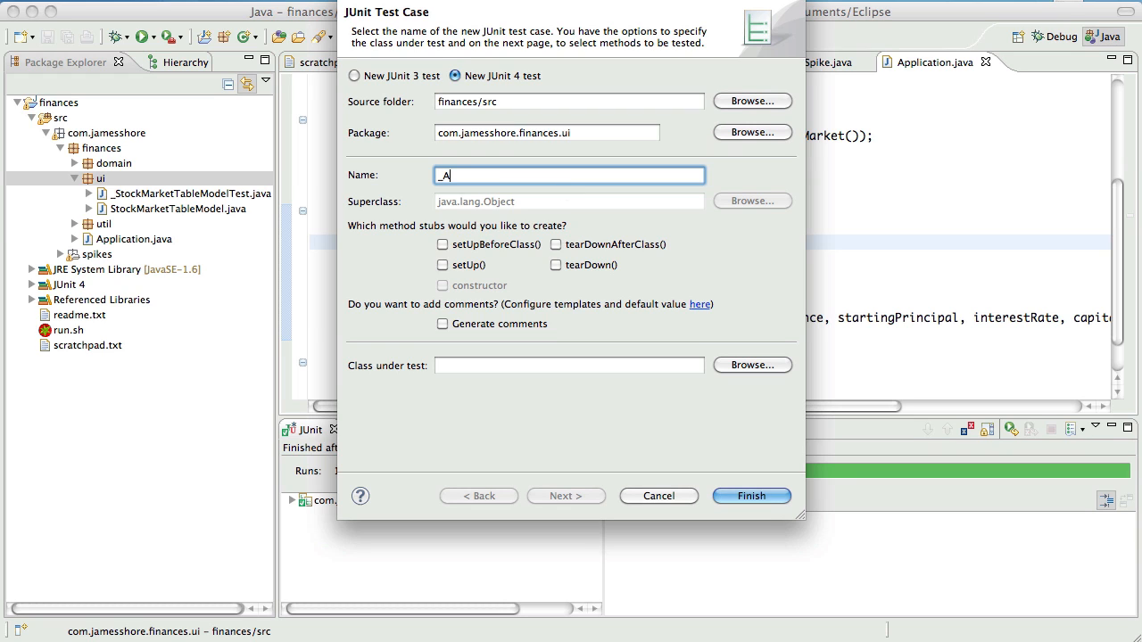
text(lternatingR)
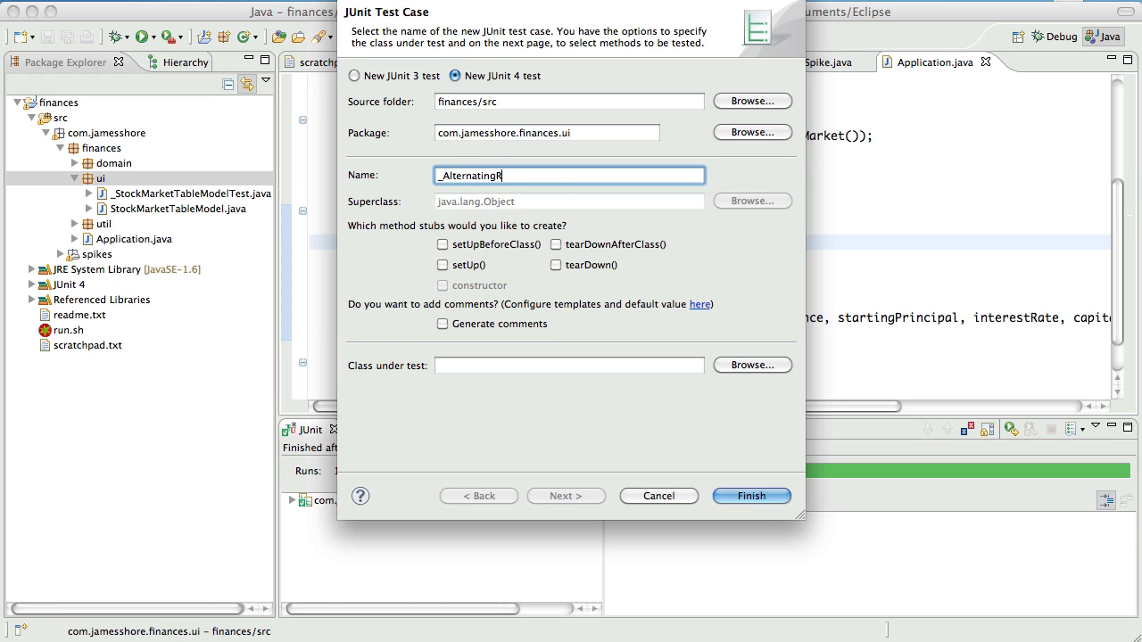
text(owTableTest)
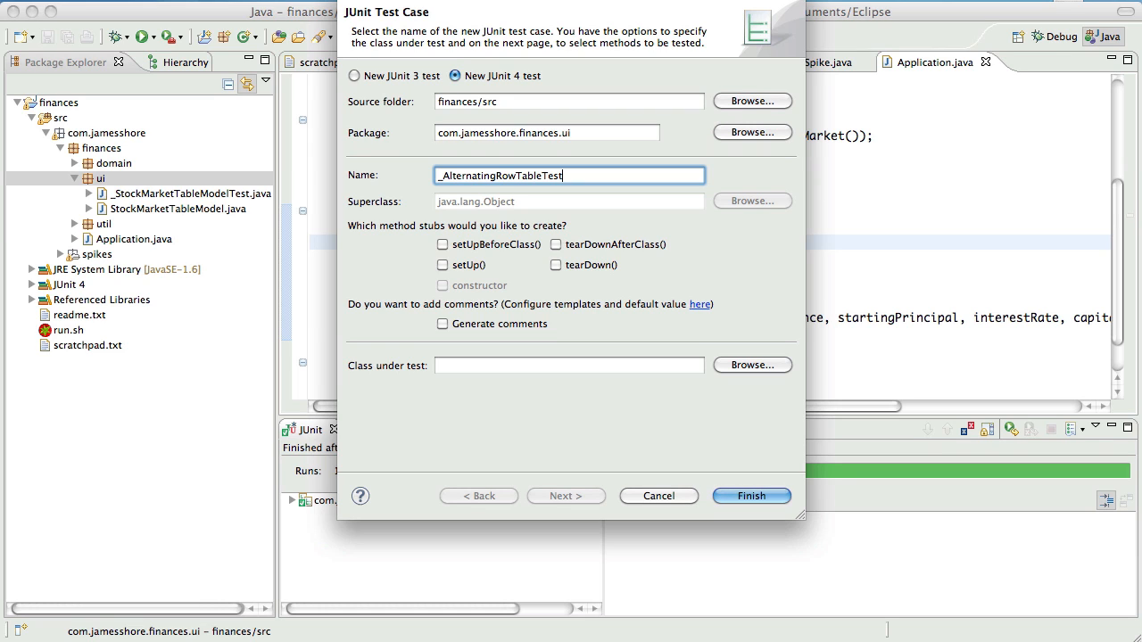
click(751, 496)
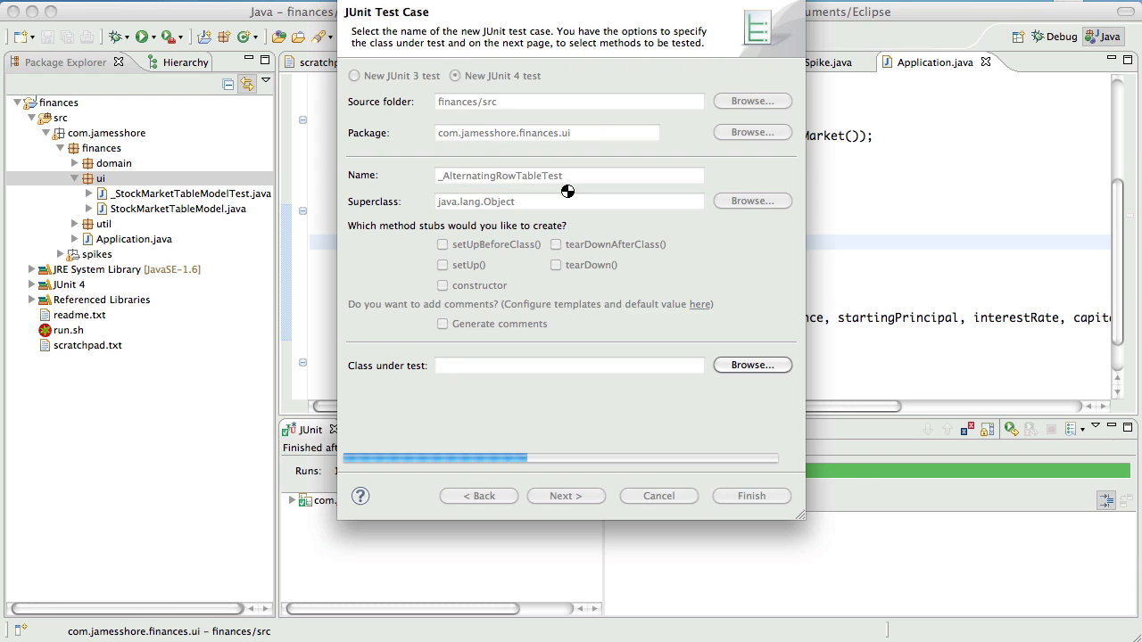
click(751, 496)
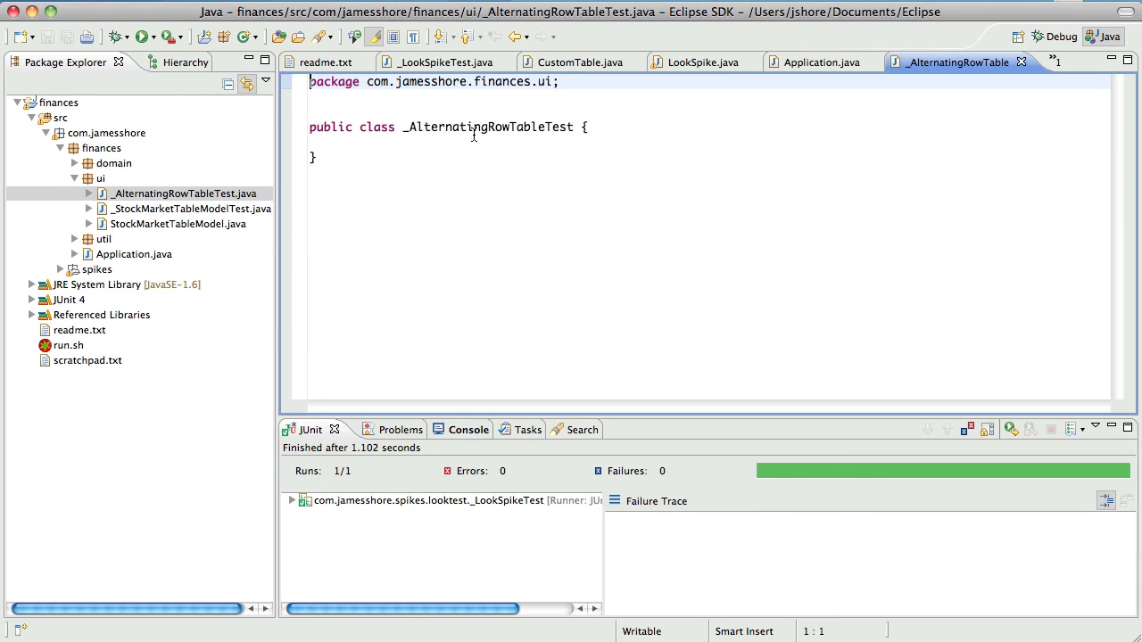
key(enter)
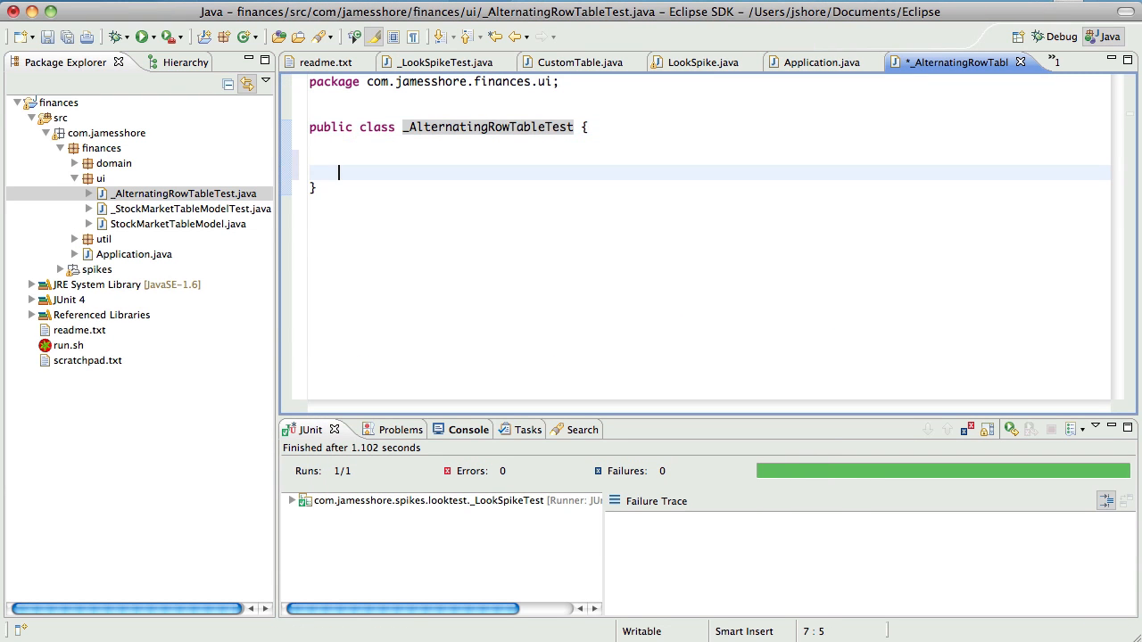
text(@Test)
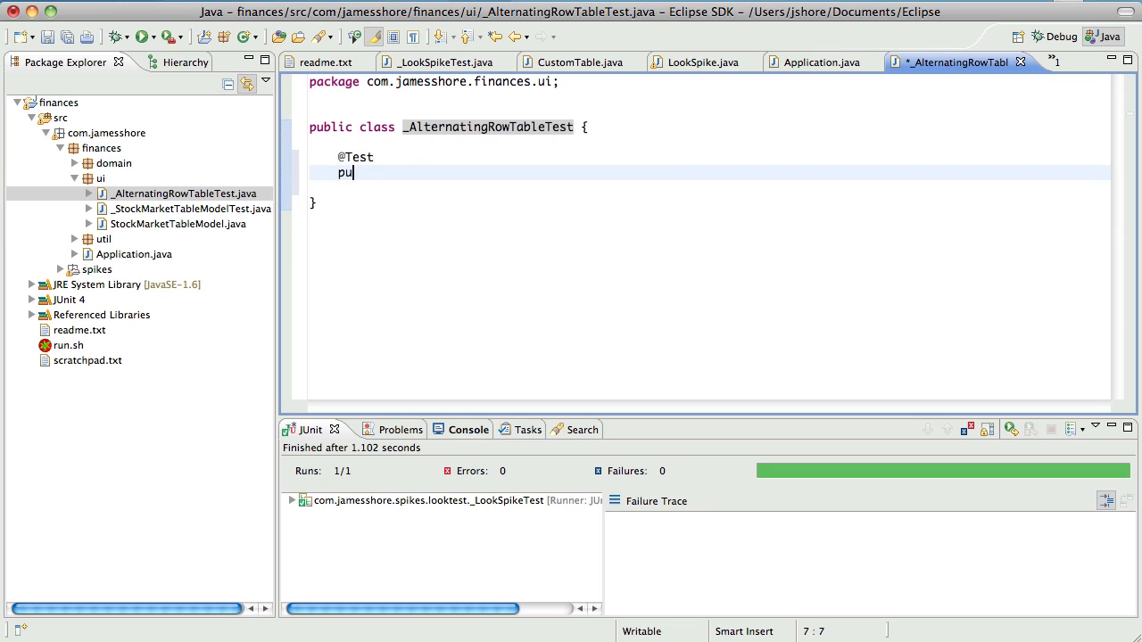
text(blic void nothing() {)
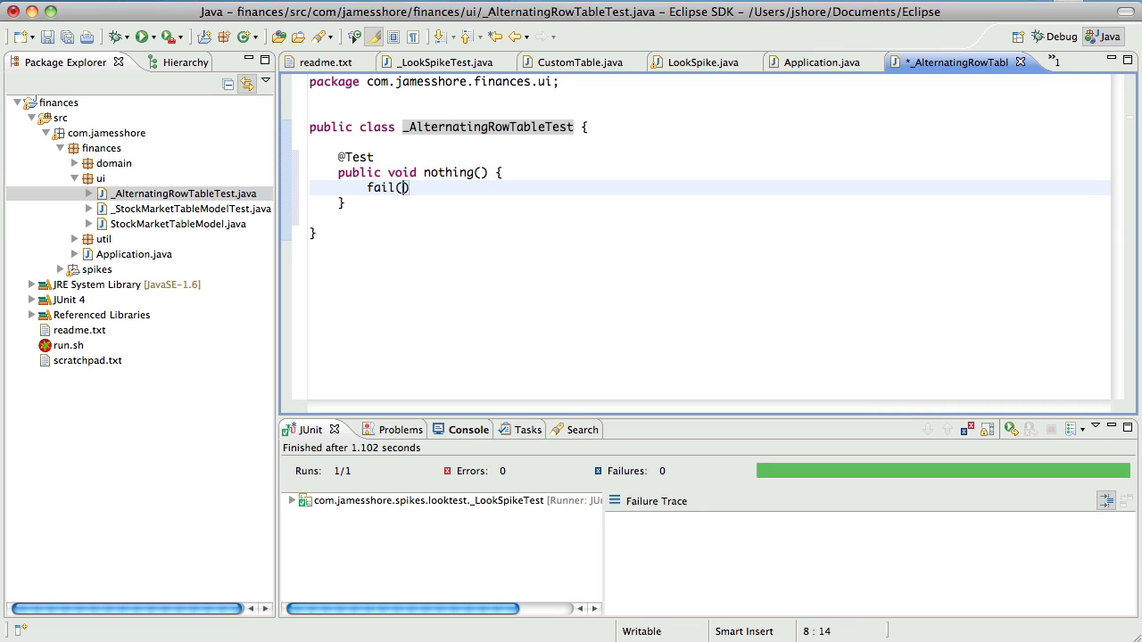
text("foo");)
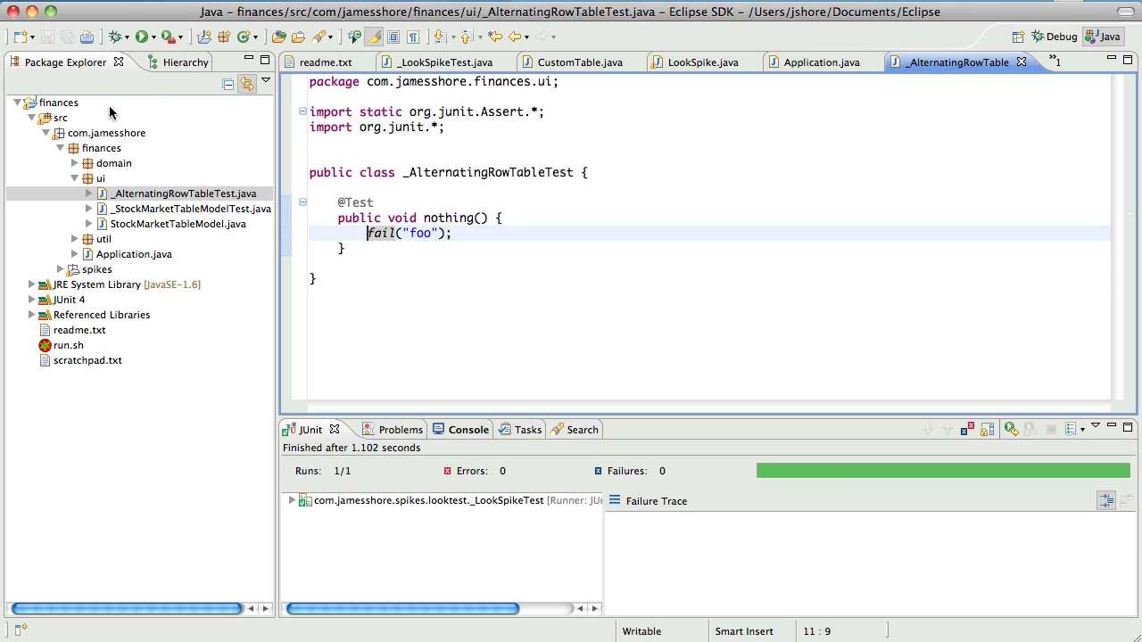
Run the finances project's JUnit tests and rerun until all 35 pass
right_click(58, 102)
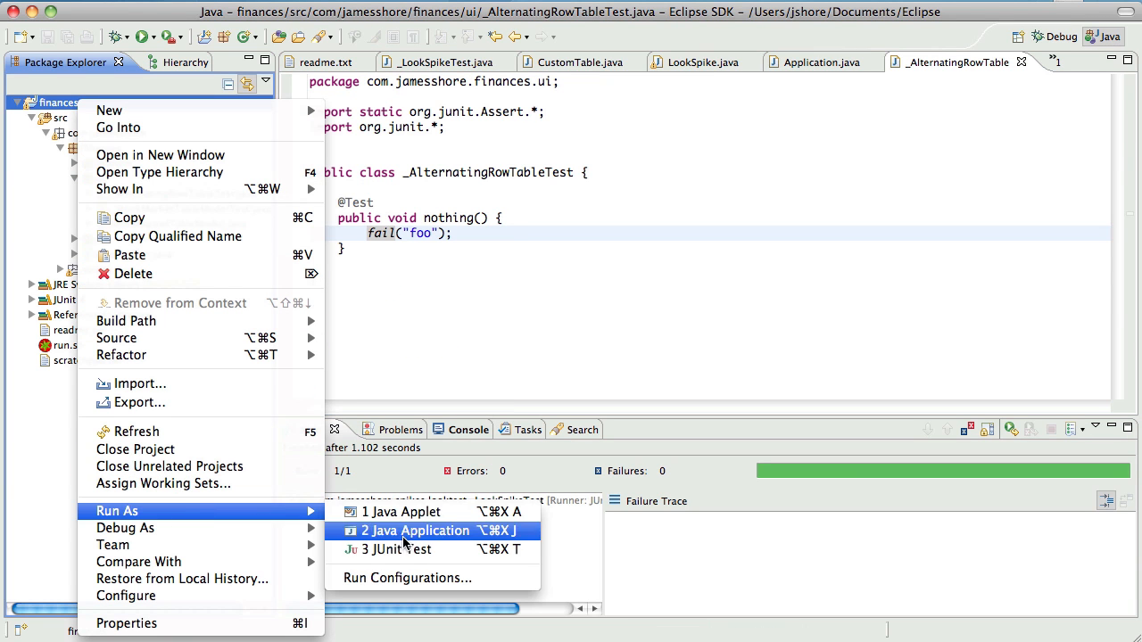
click(415, 530)
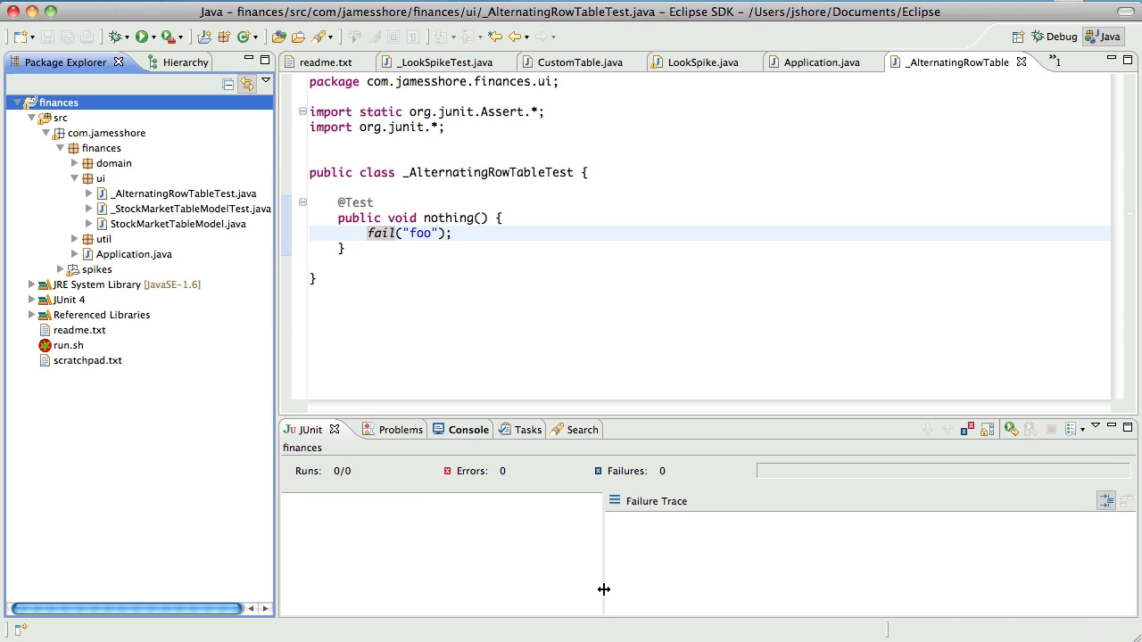
click(141, 37)
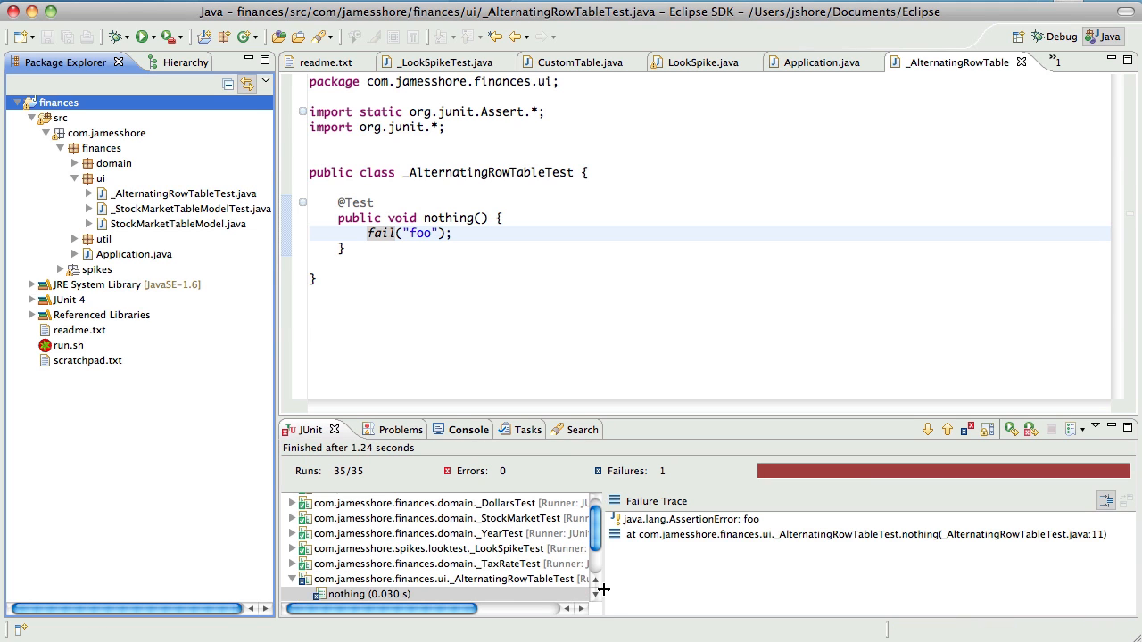
mouse_move(403, 224)
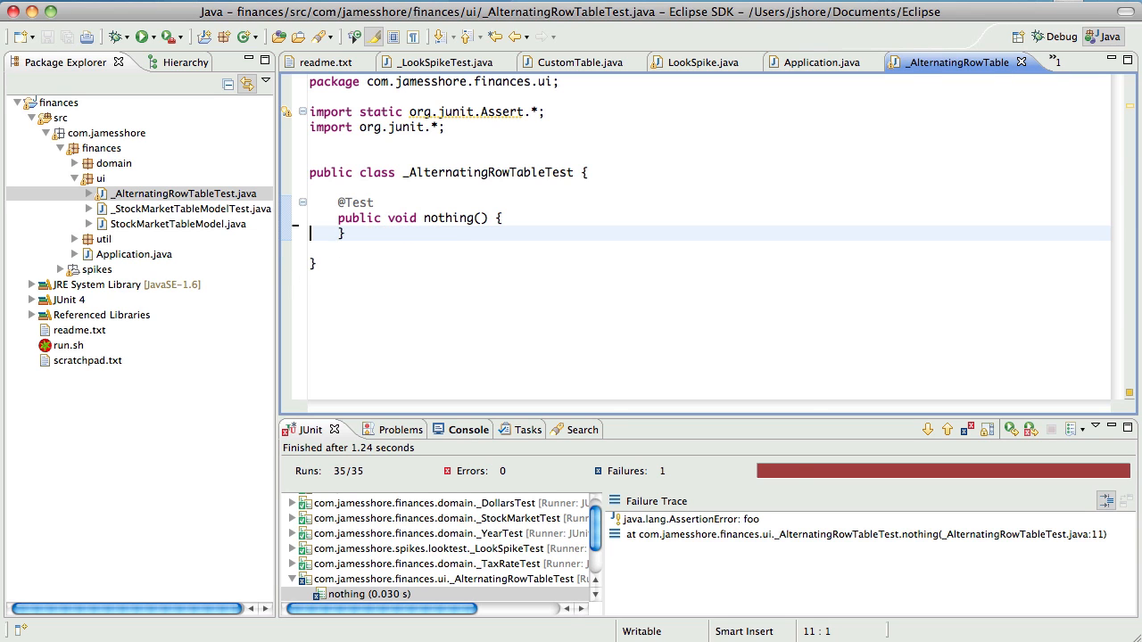
click(142, 36)
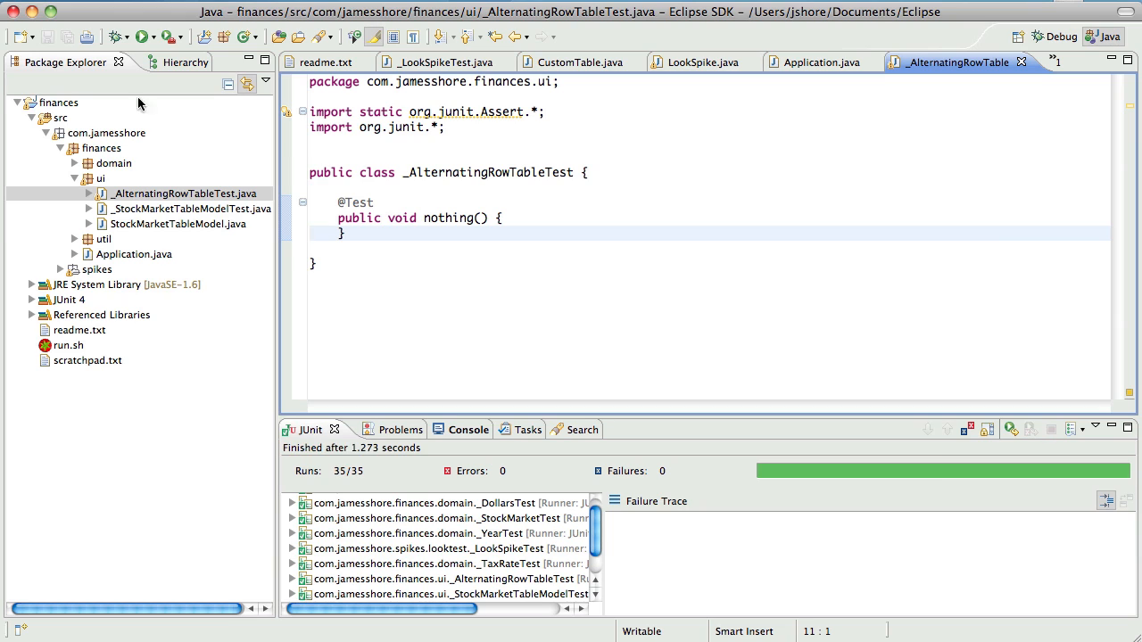
mouse_move(221, 158)
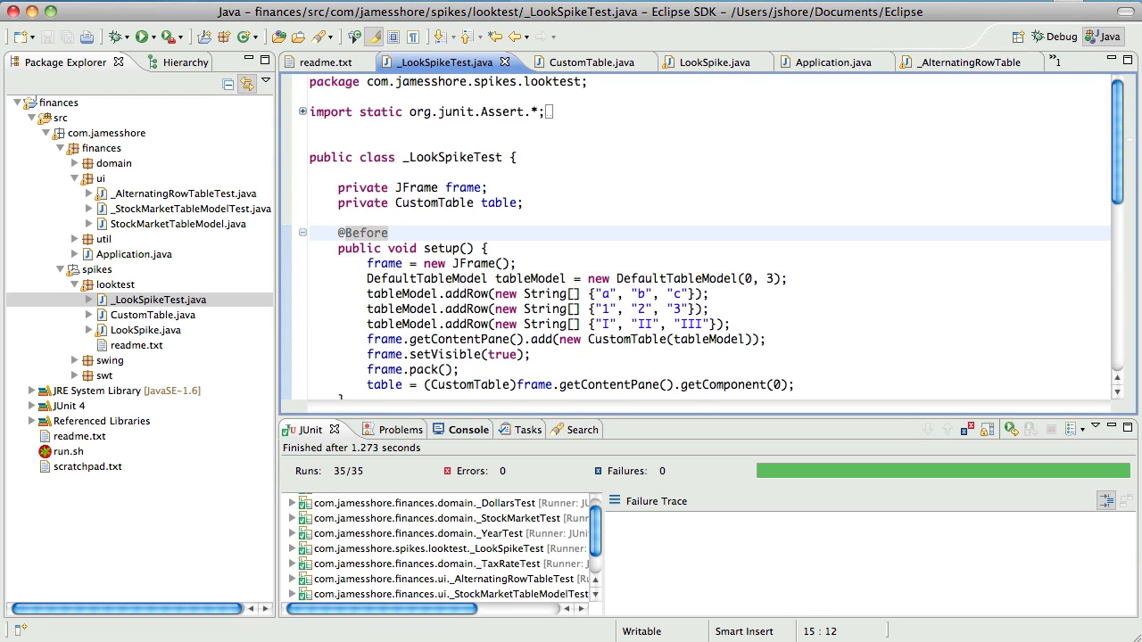
text(@Ignore)
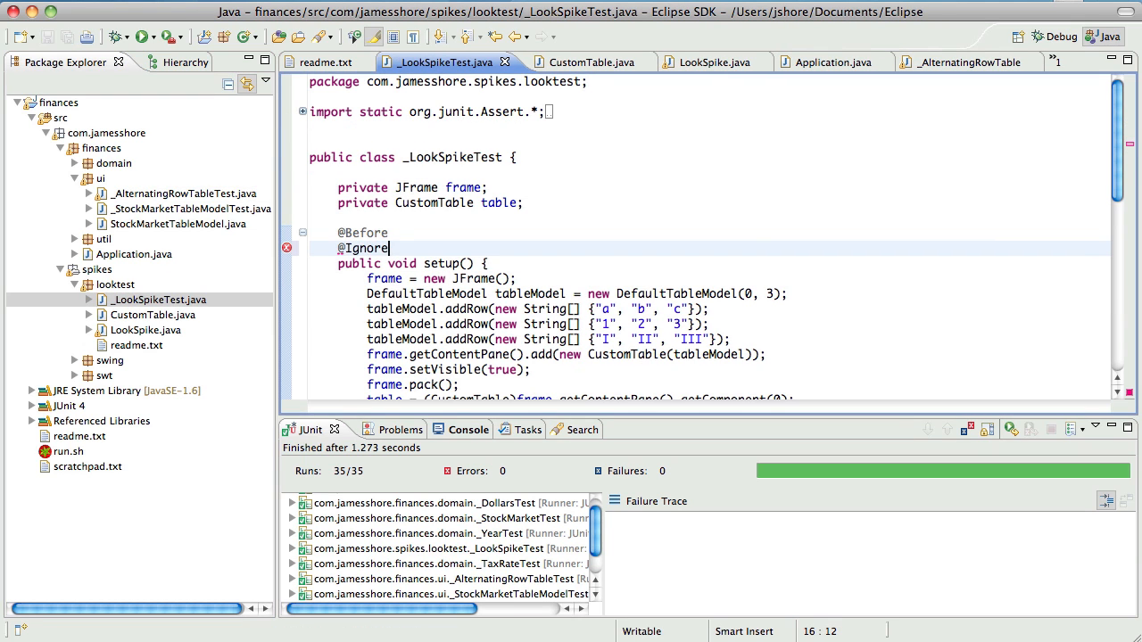
click(326, 62)
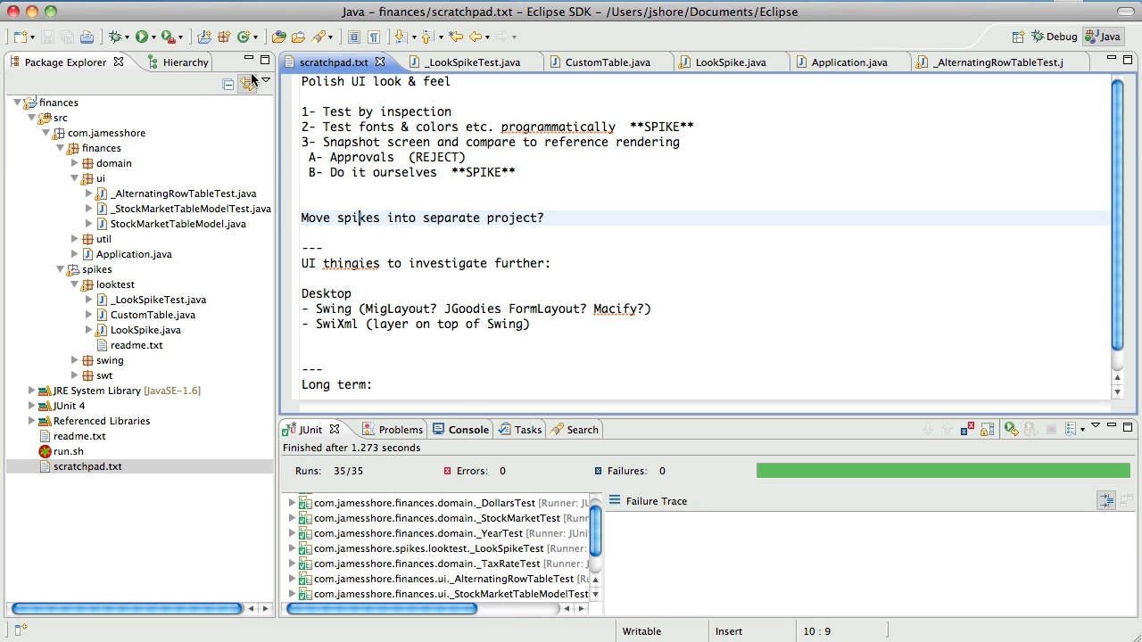
mouse_move(145, 151)
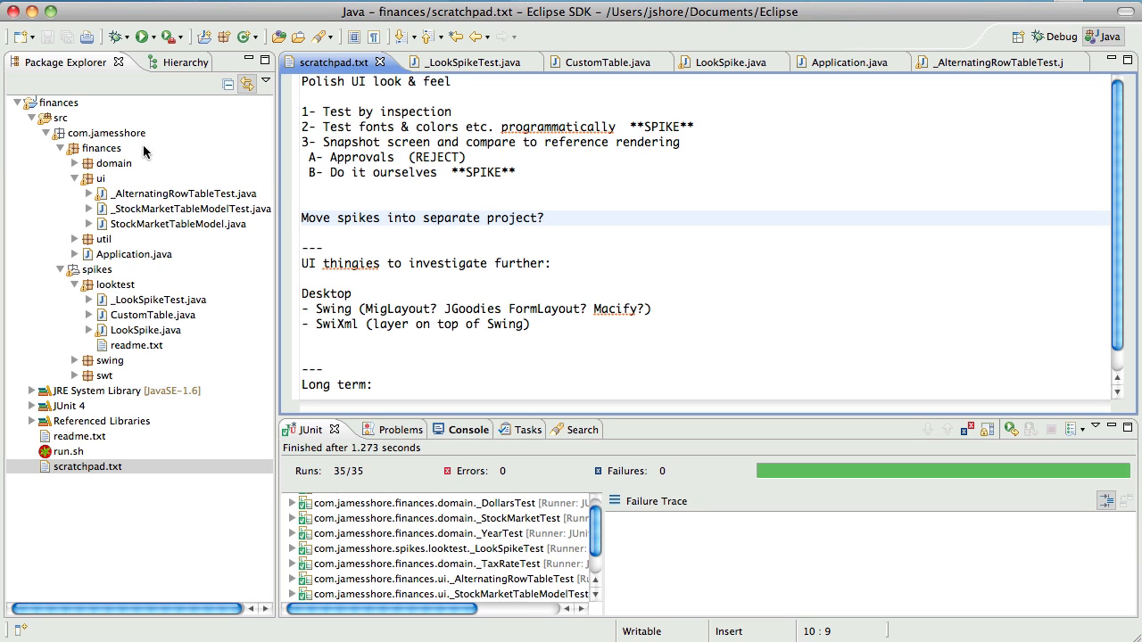
mouse_move(476, 76)
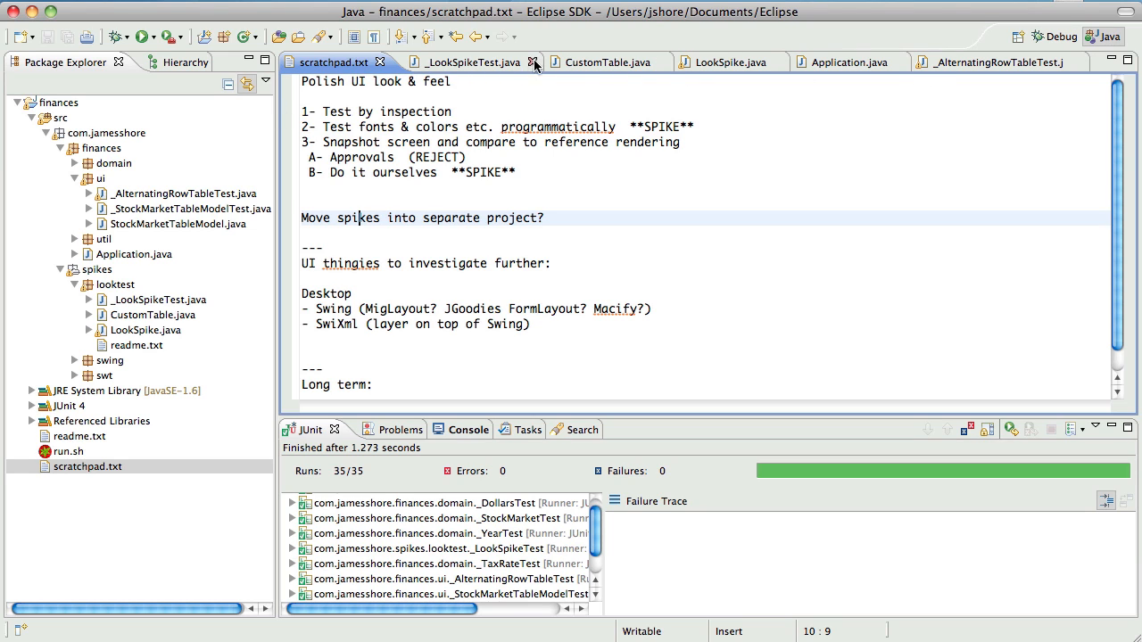
Close the extra _LookSpikeTest tab, view _AlternatingRowTableTest, then reopen _LookSpikeTest.java
click(534, 62)
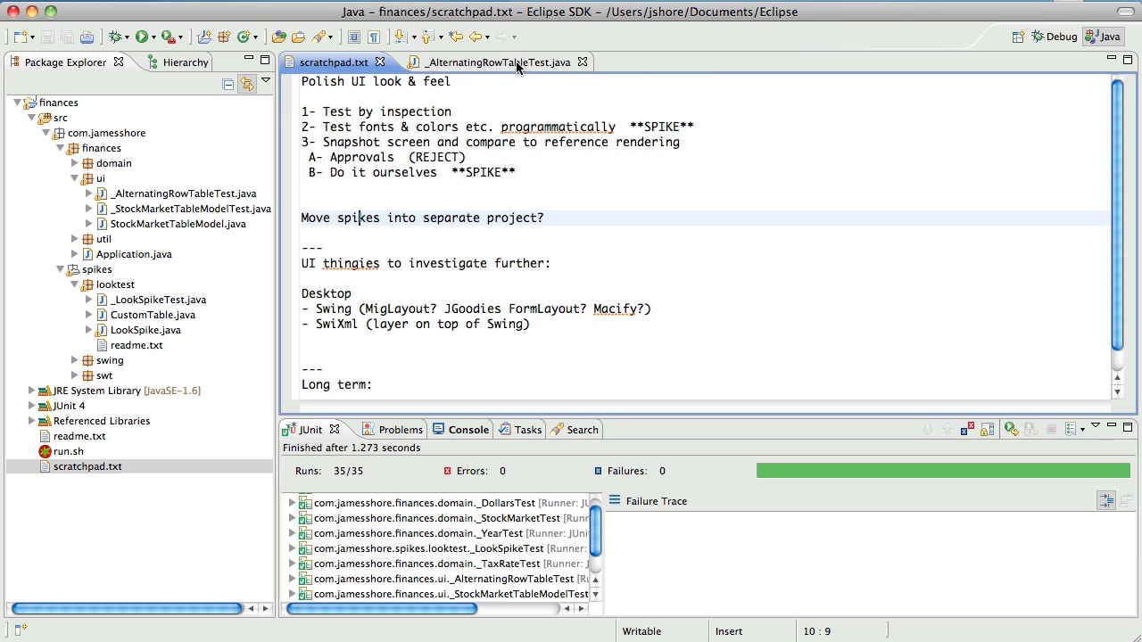
click(497, 61)
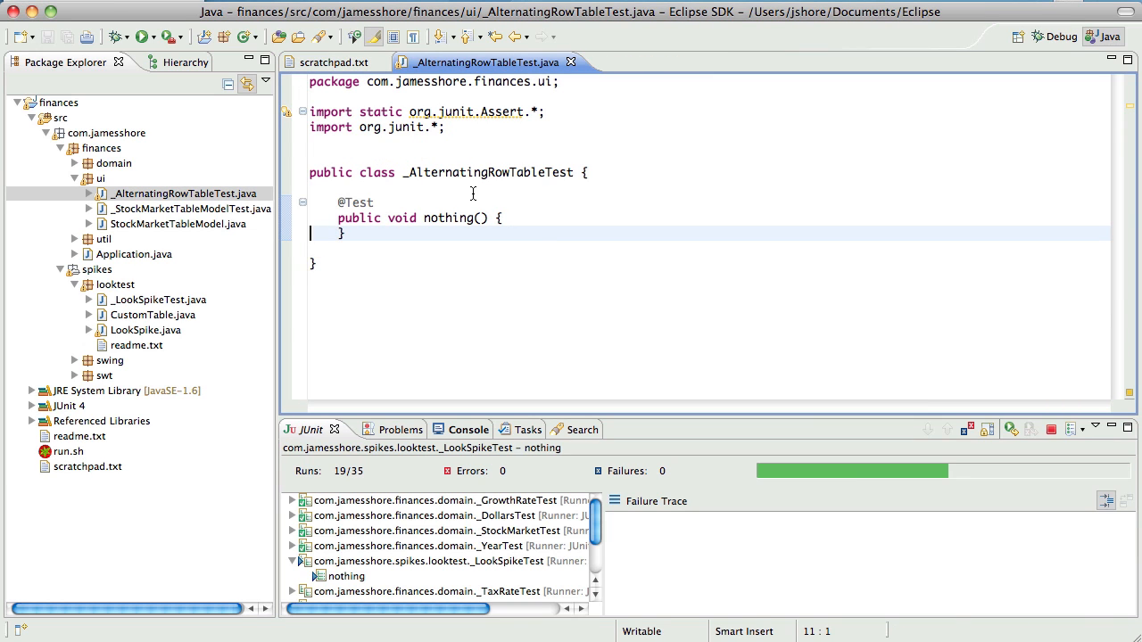
mouse_move(456, 203)
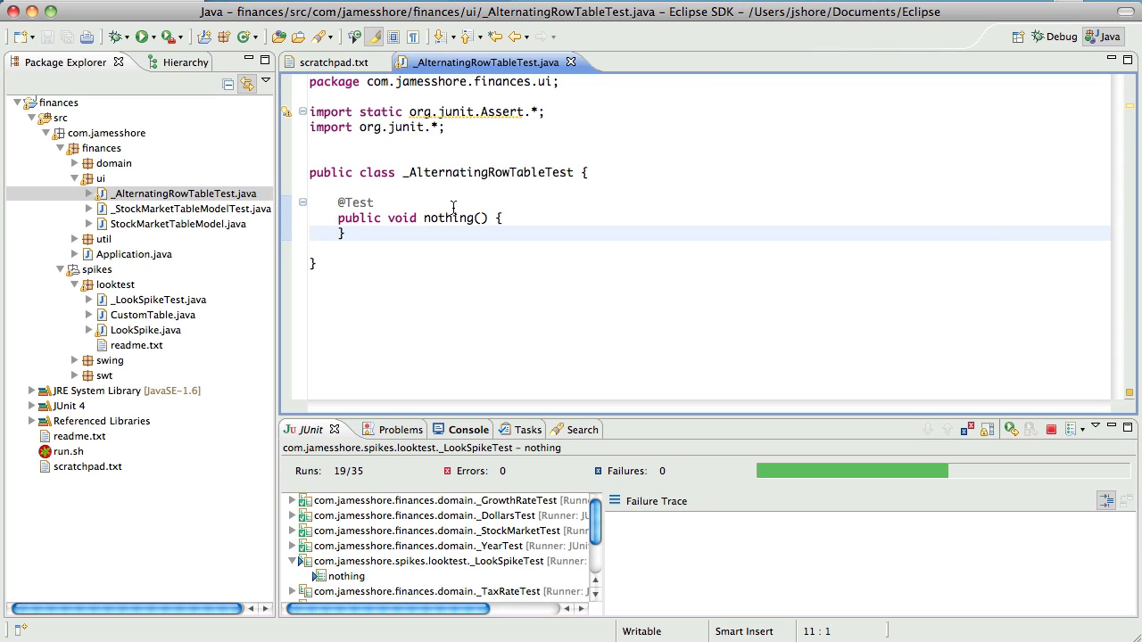
mouse_move(402, 205)
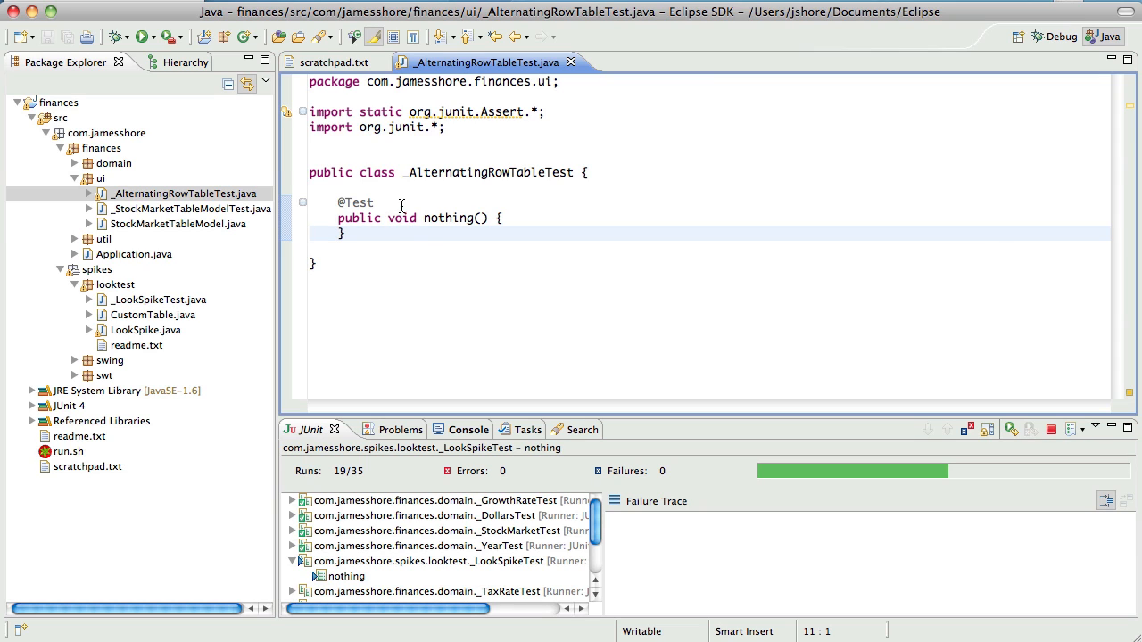
mouse_move(403, 276)
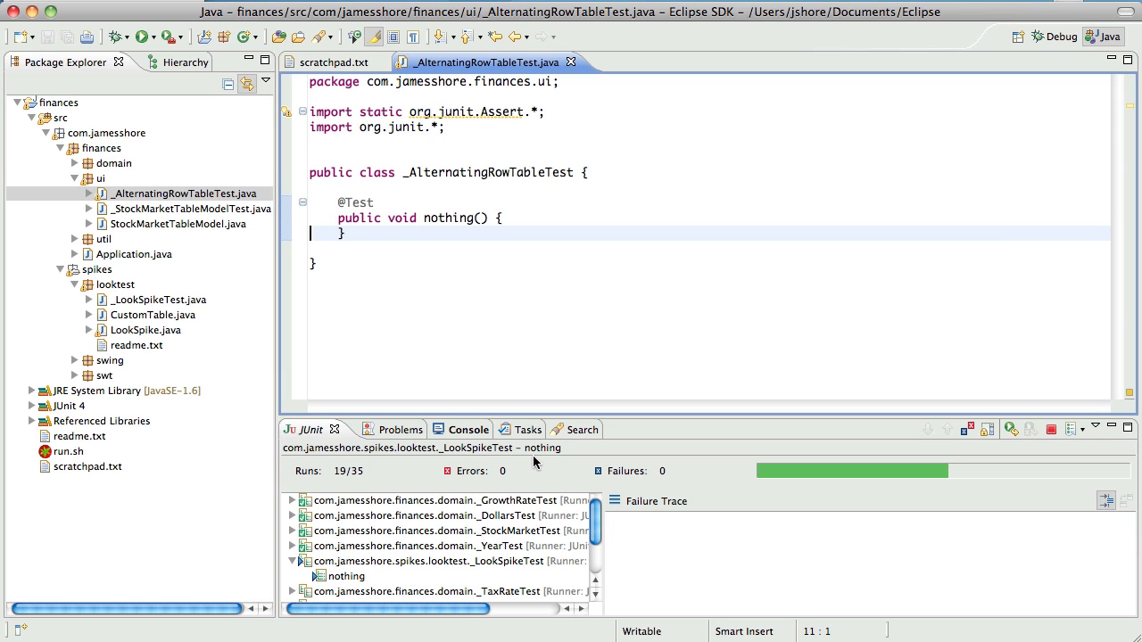
scroll(down, 3)
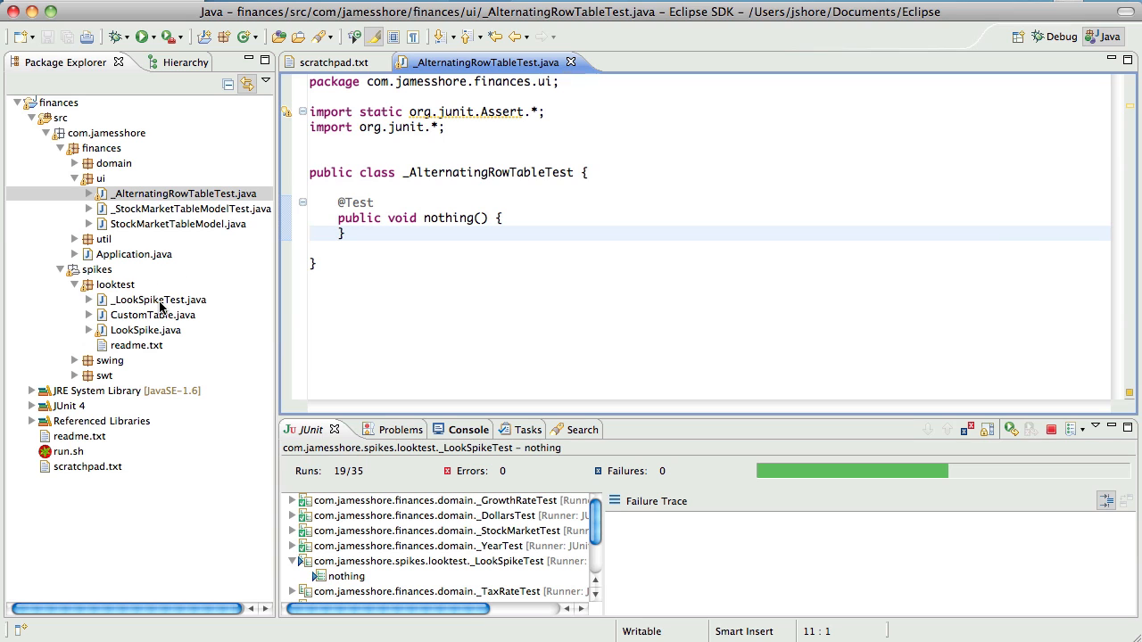
double_click(159, 299)
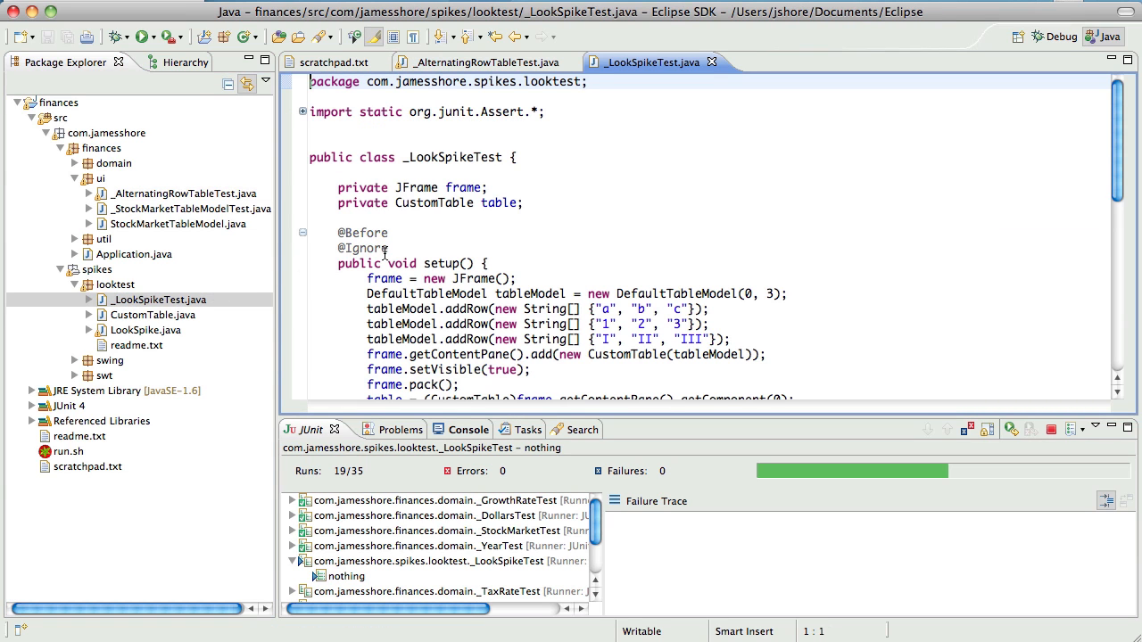
Inspect setVisible(false) in the _LookSpikeTest teardown and check Activity Monitor for java processes
click(383, 248)
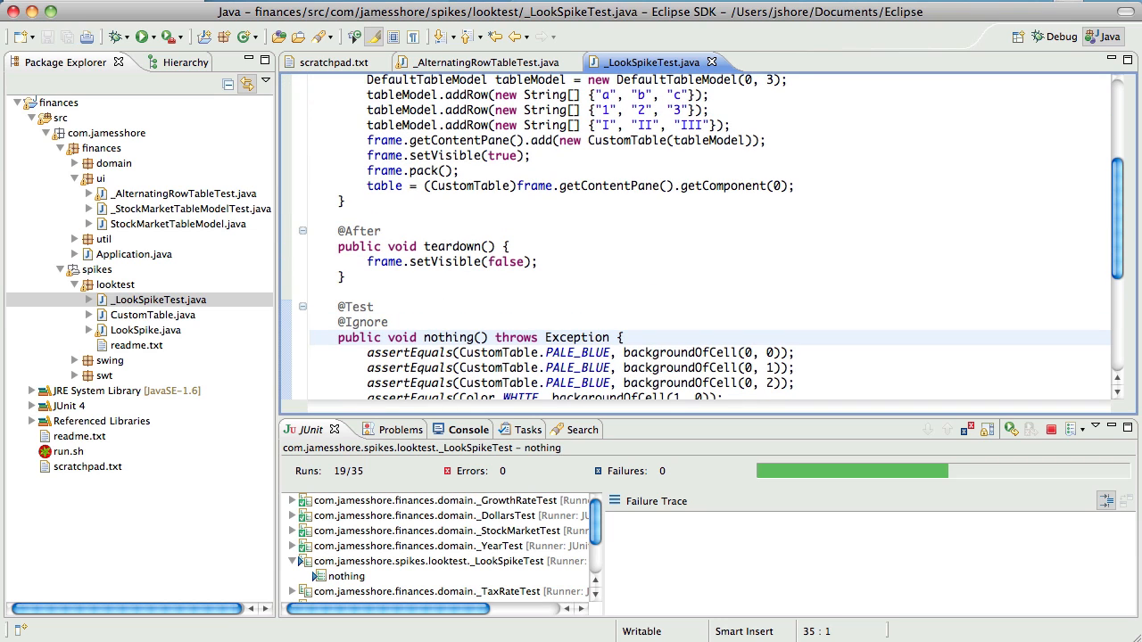
mouse_move(459, 246)
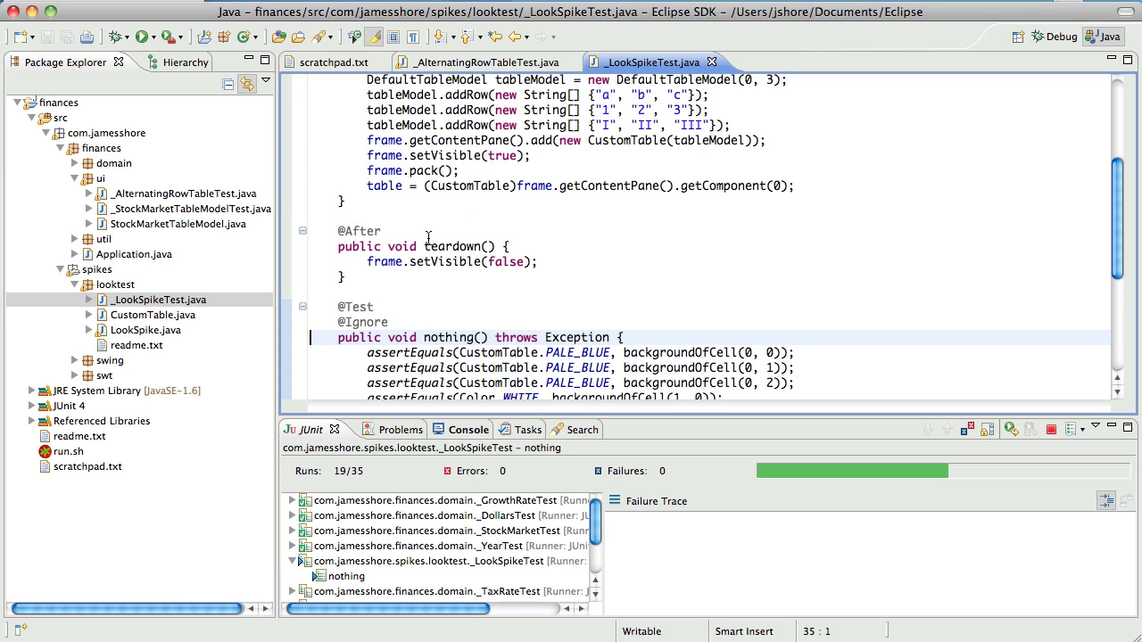
click(446, 261)
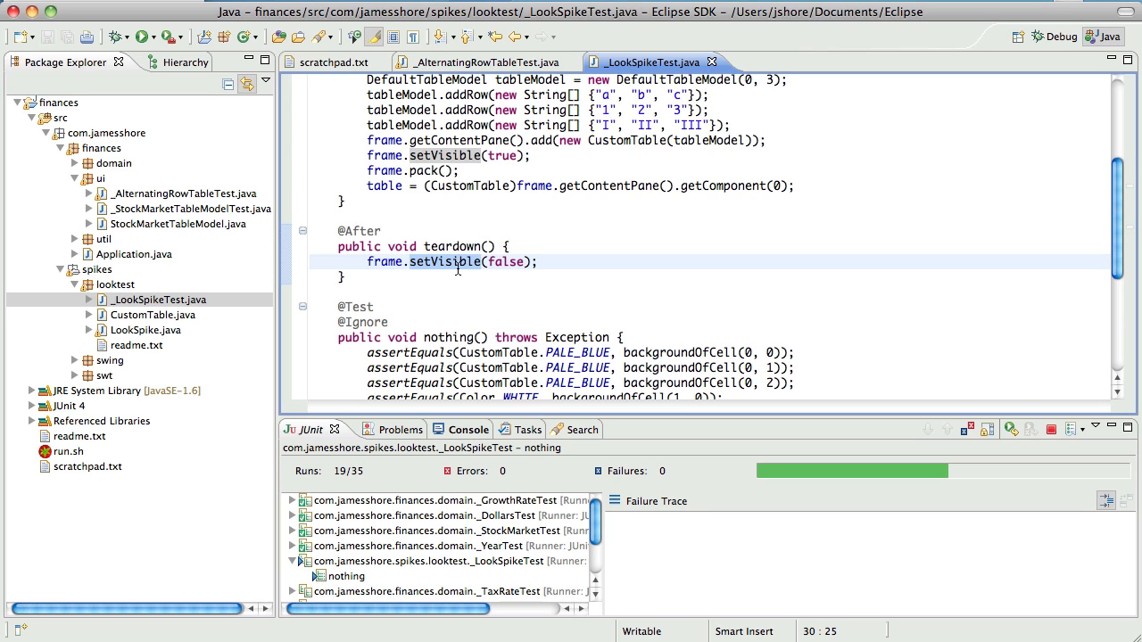
mouse_move(417, 248)
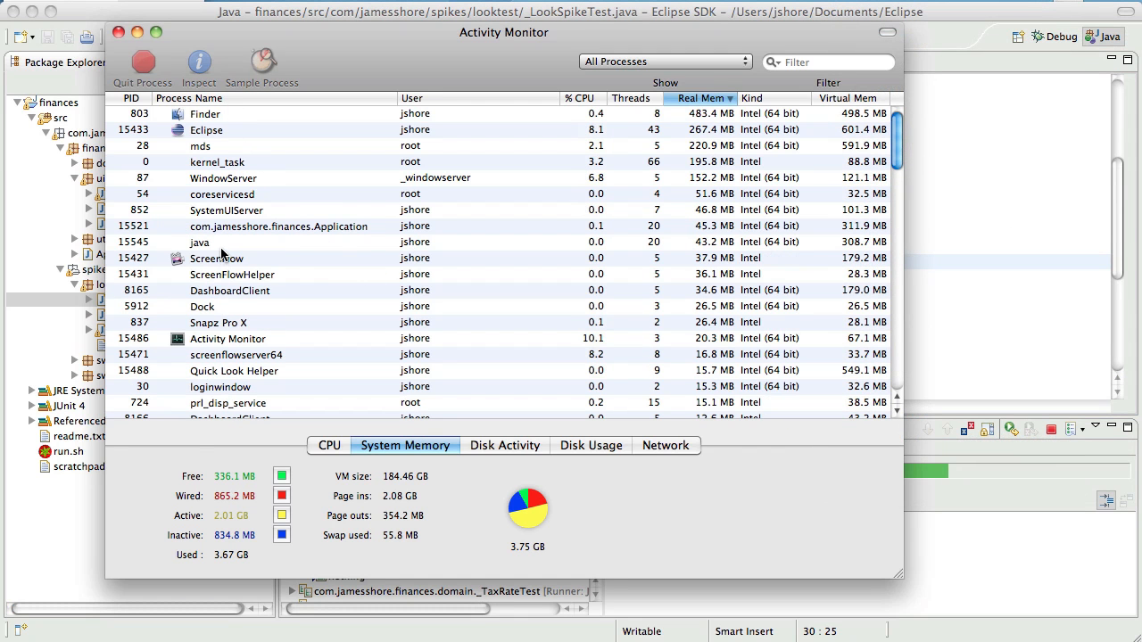
Leave Activity Monitor and return to Eclipse showing _LookSpikeTest
click(200, 242)
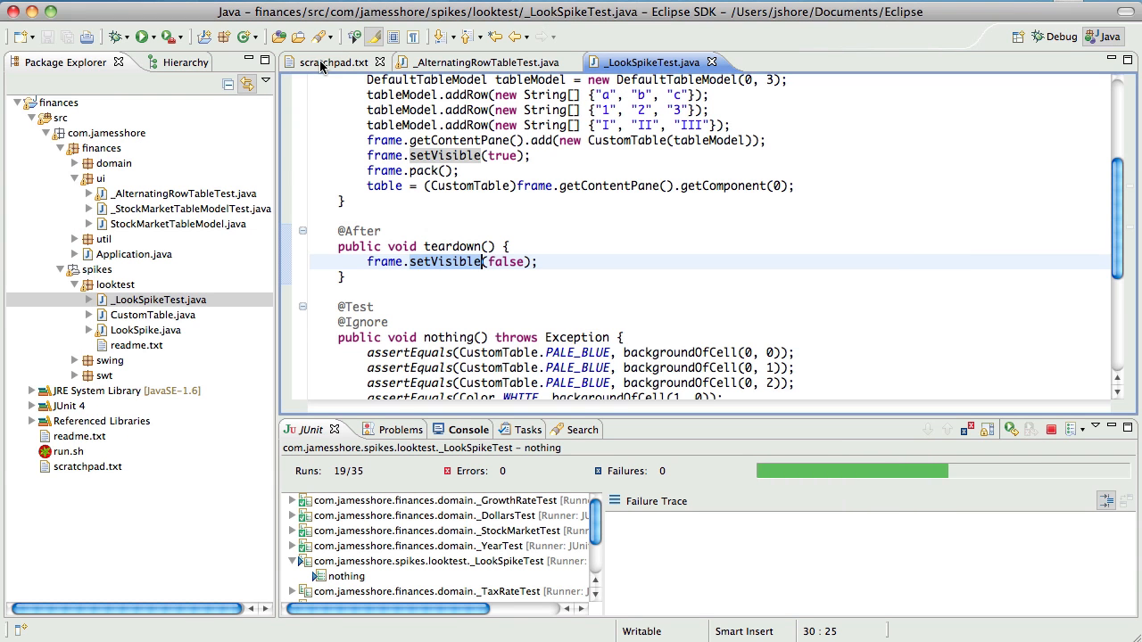
Write 'Frame not closing?' in scratchpad.txt, save and rerun, then show _AlternatingRowTableTest
click(332, 62)
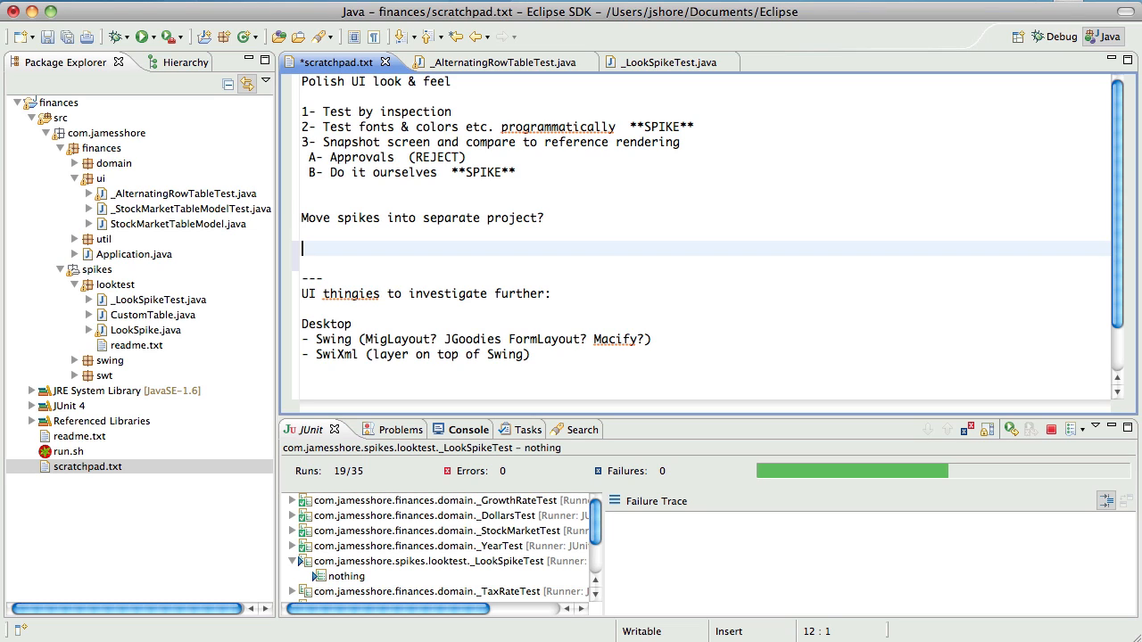
text(Frame)
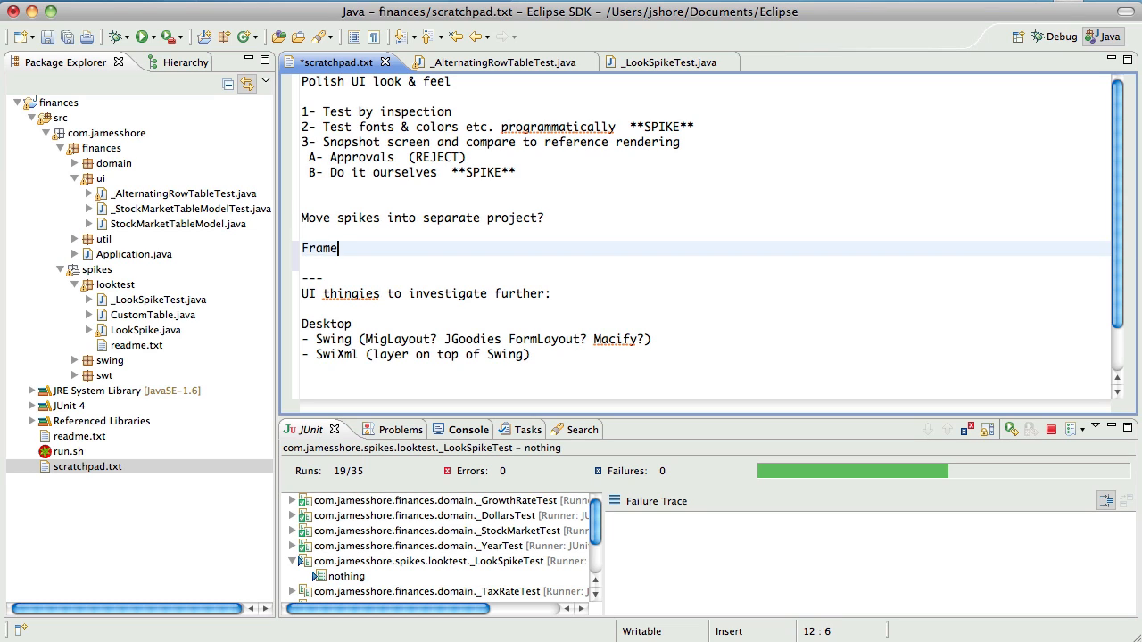
text(not)
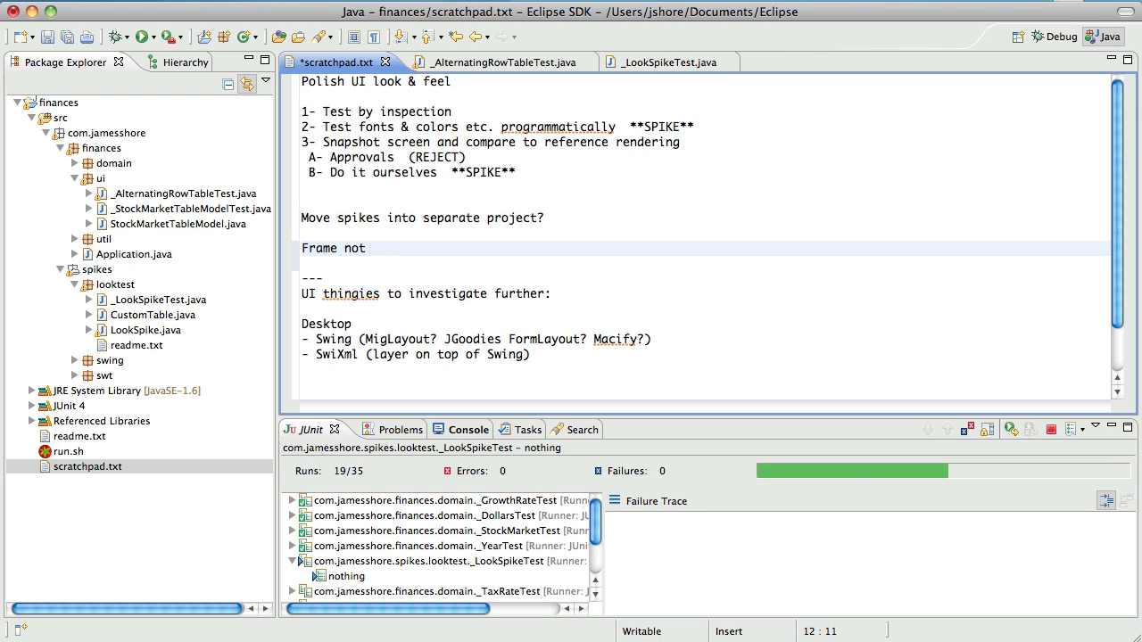
text(clo)
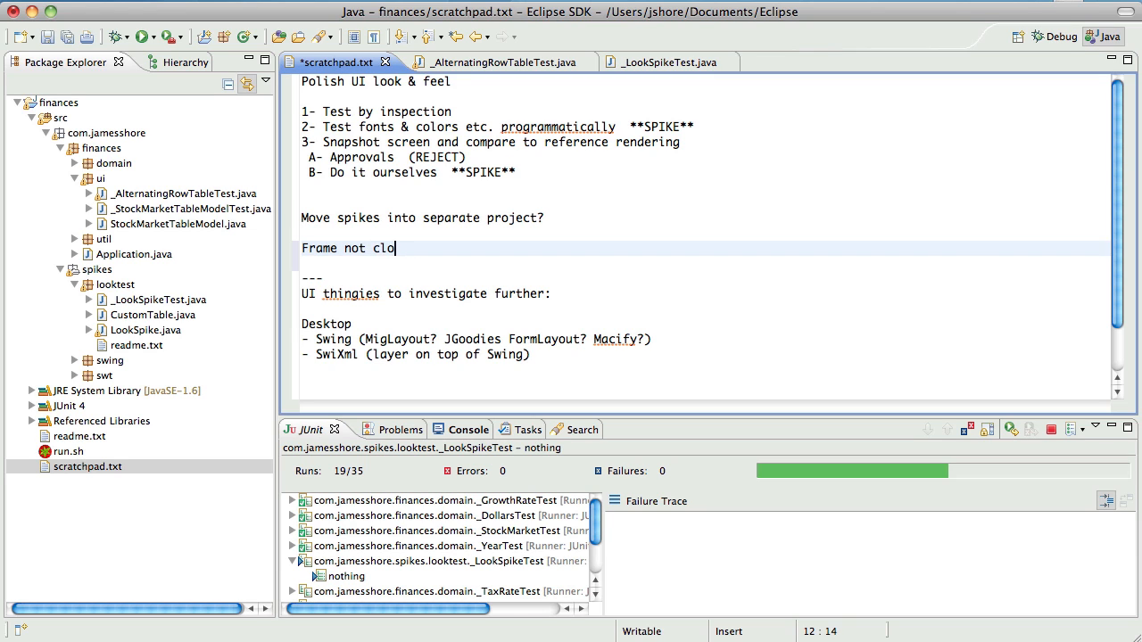
text(sing?)
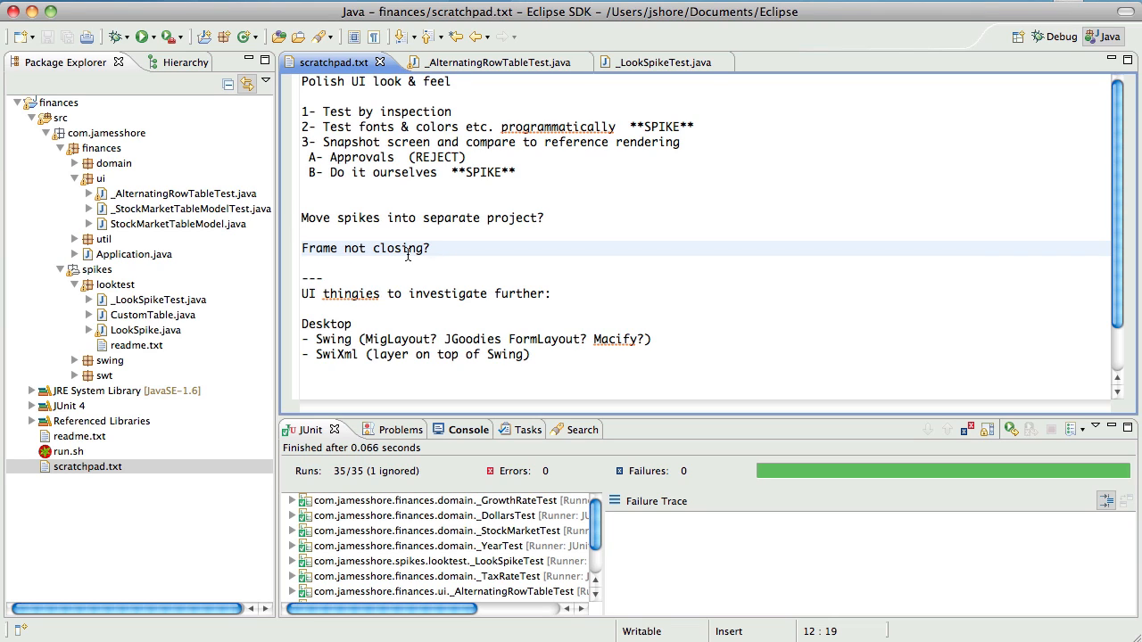
click(430, 248)
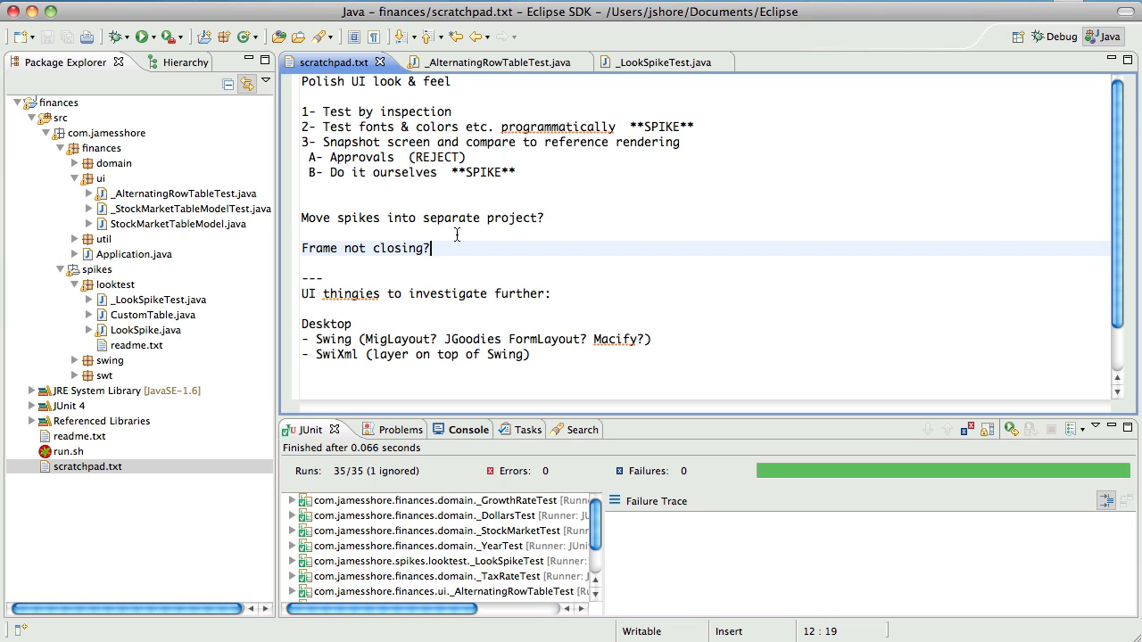
mouse_move(578, 43)
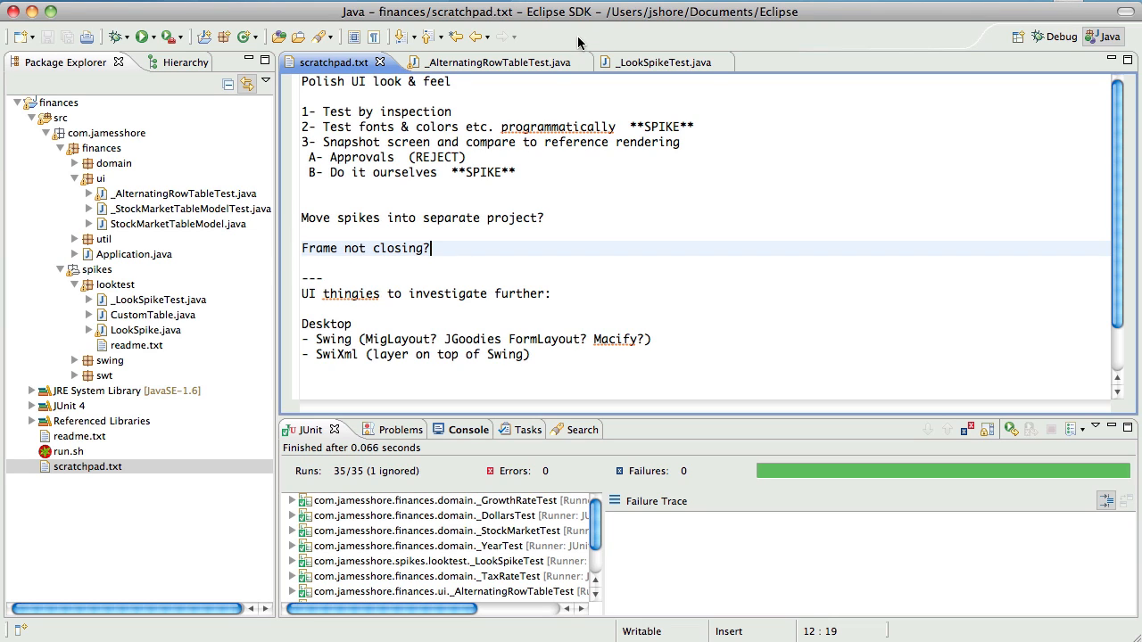
click(486, 63)
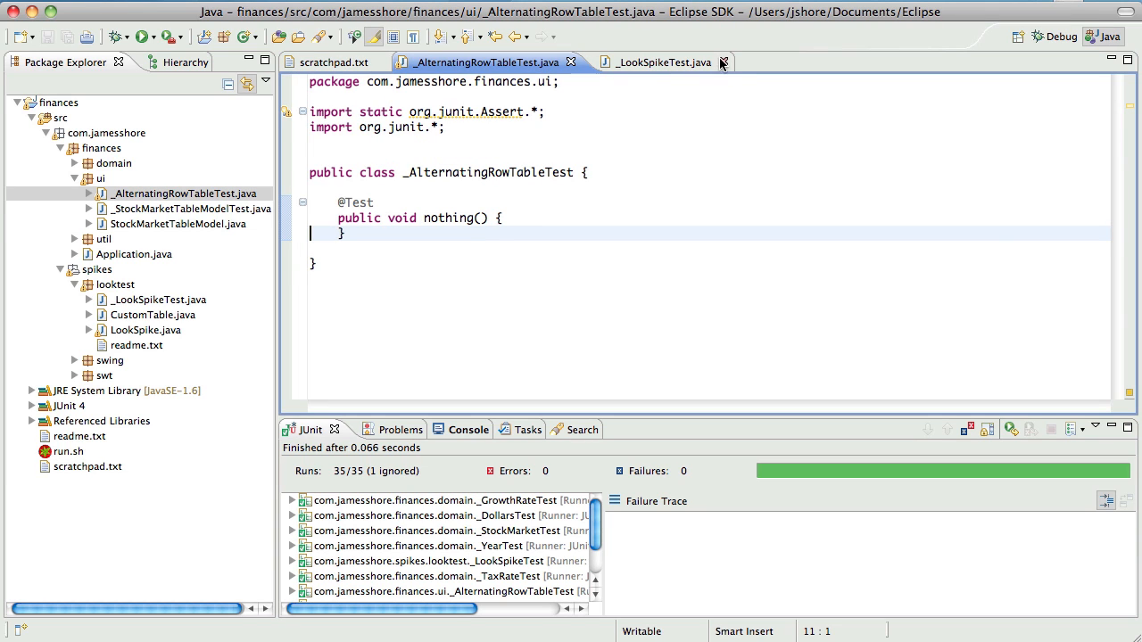
Close the _LookSpikeTest.java editor tab
click(723, 63)
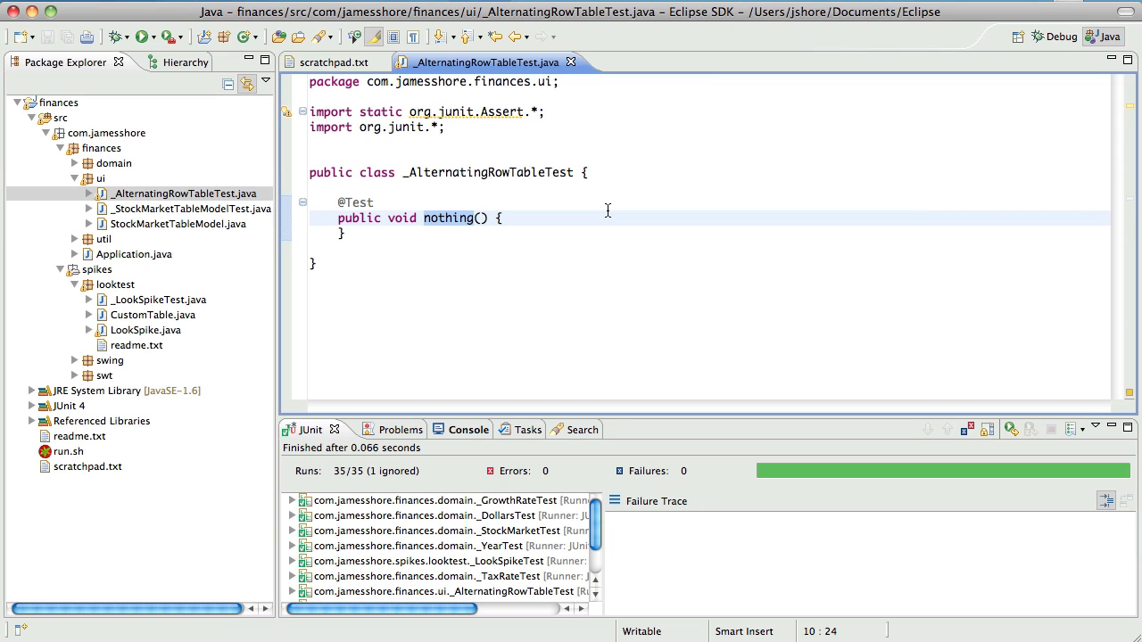
Rename the nothing() test to shouldExistWithZeroRowsWhenCreated
text(shouldExist)
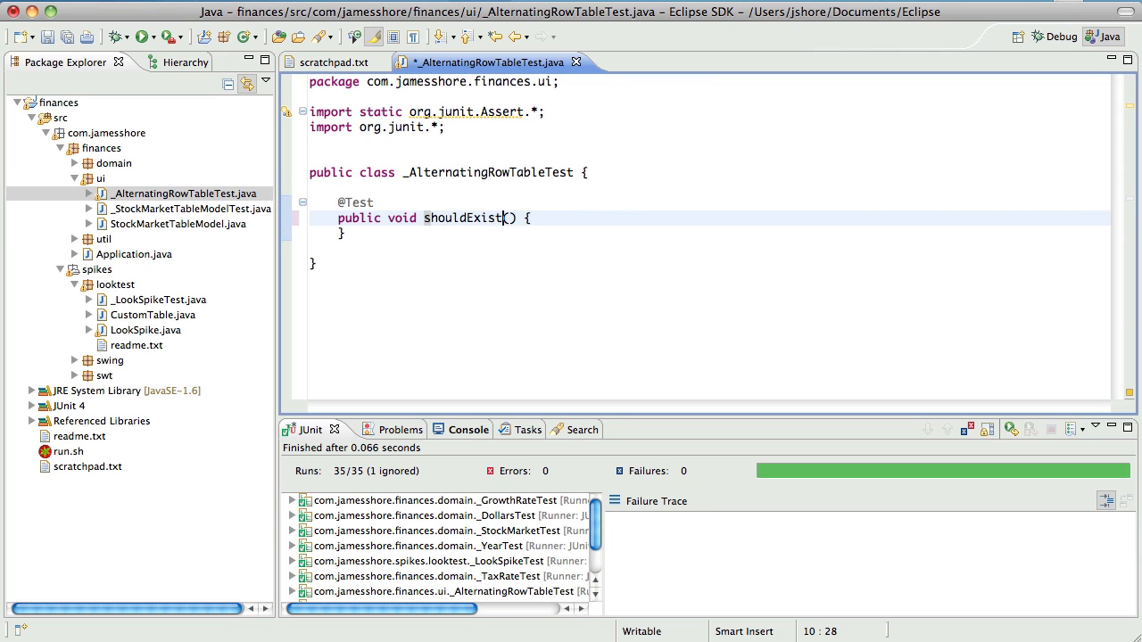
text(WithZ)
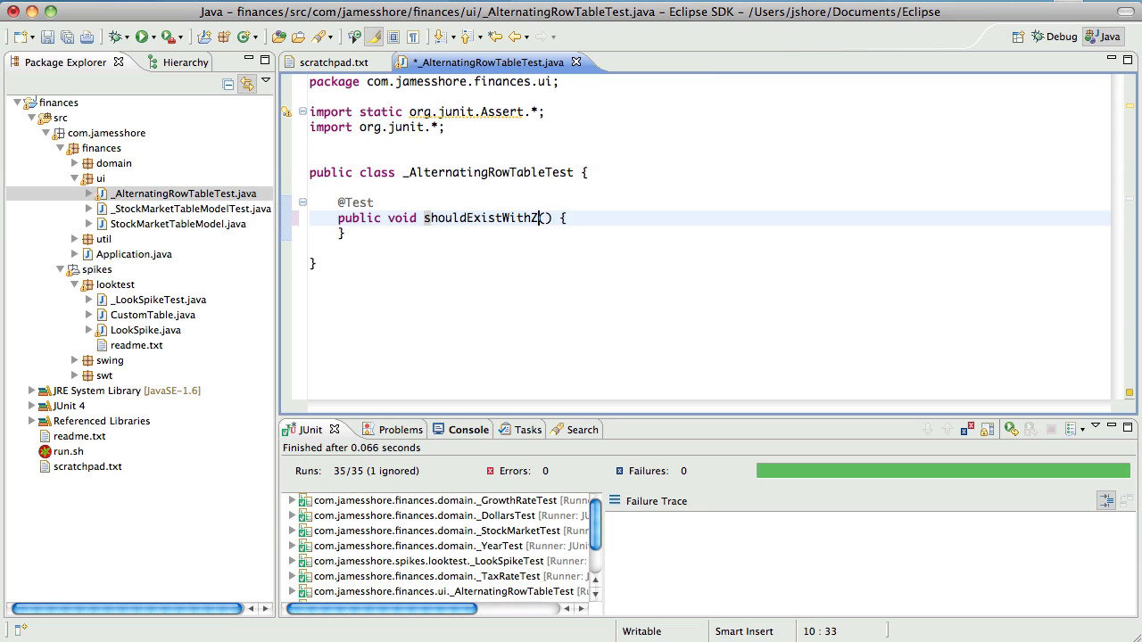
text(eroRows)
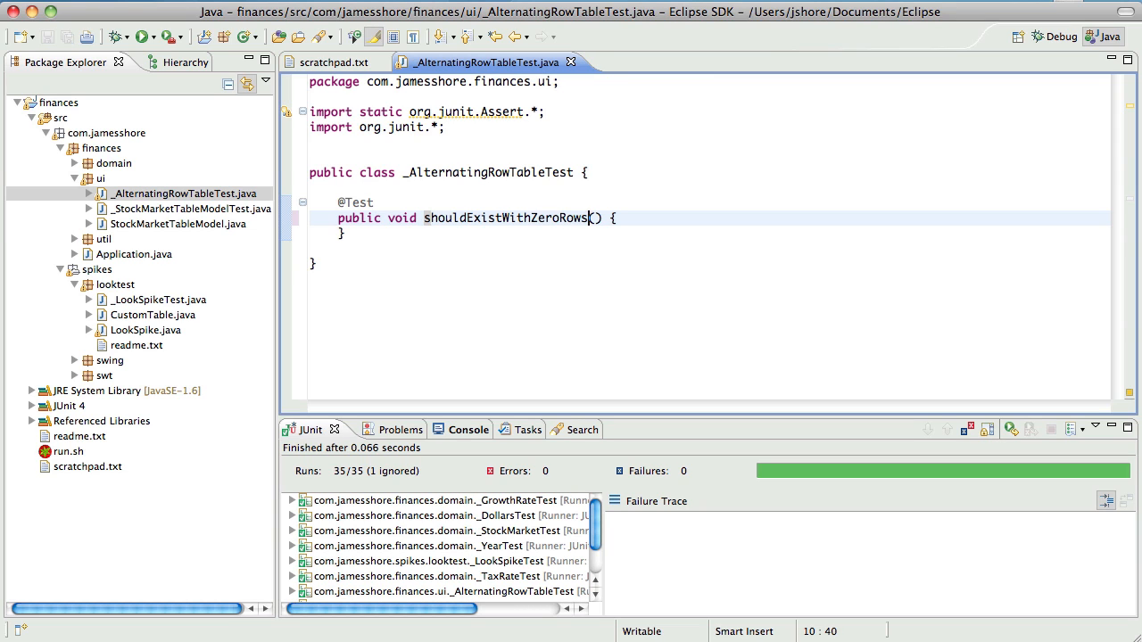
key(Return)
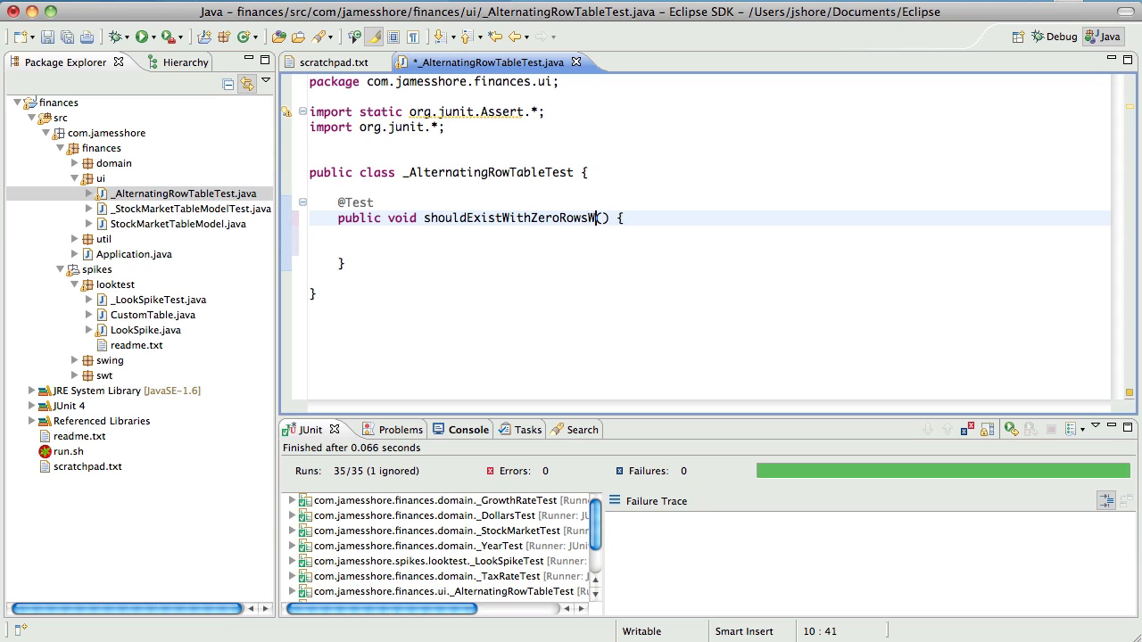
text(WhenCreated)
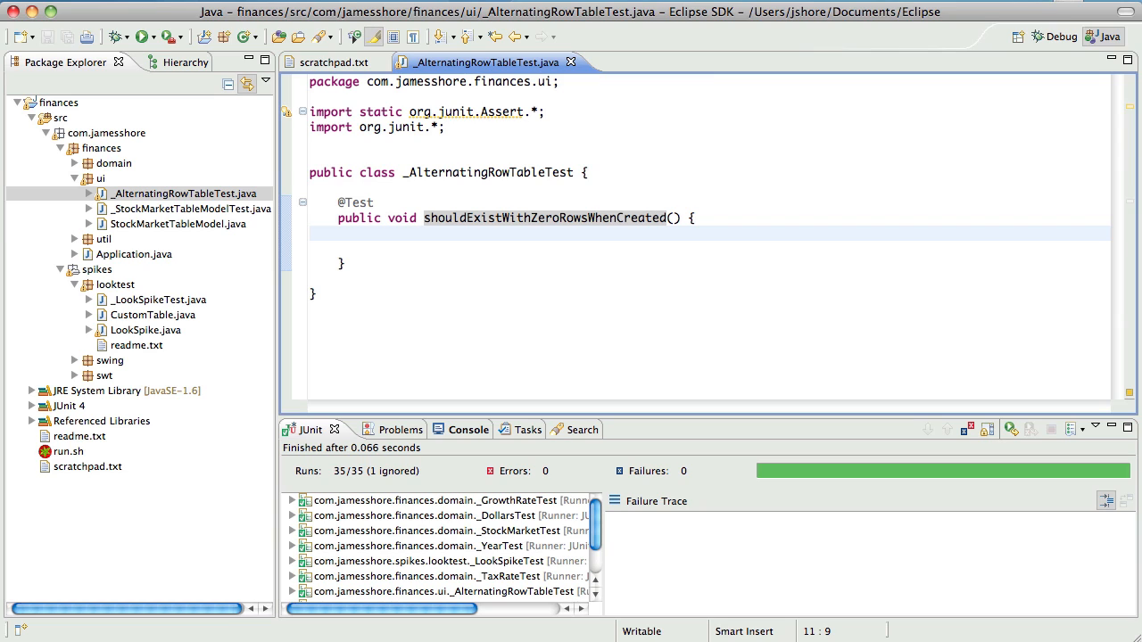
Add 'AlternatingRowTable table = new AlternatingRowTable();' to the test body
text(Alternativ)
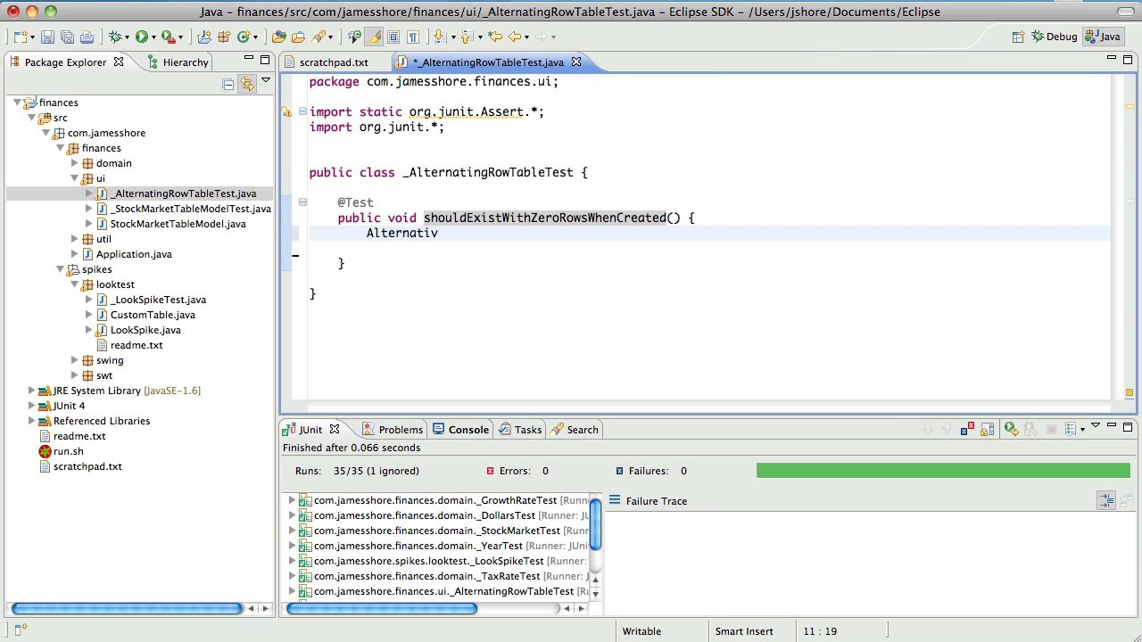
text(ingRowTa)
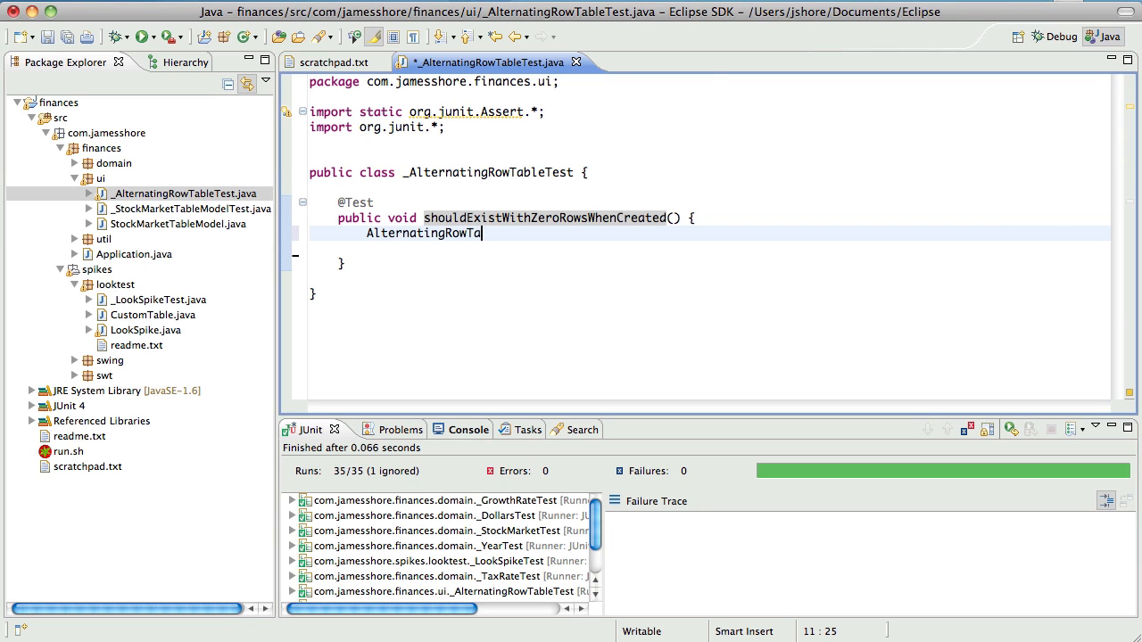
text(ble)
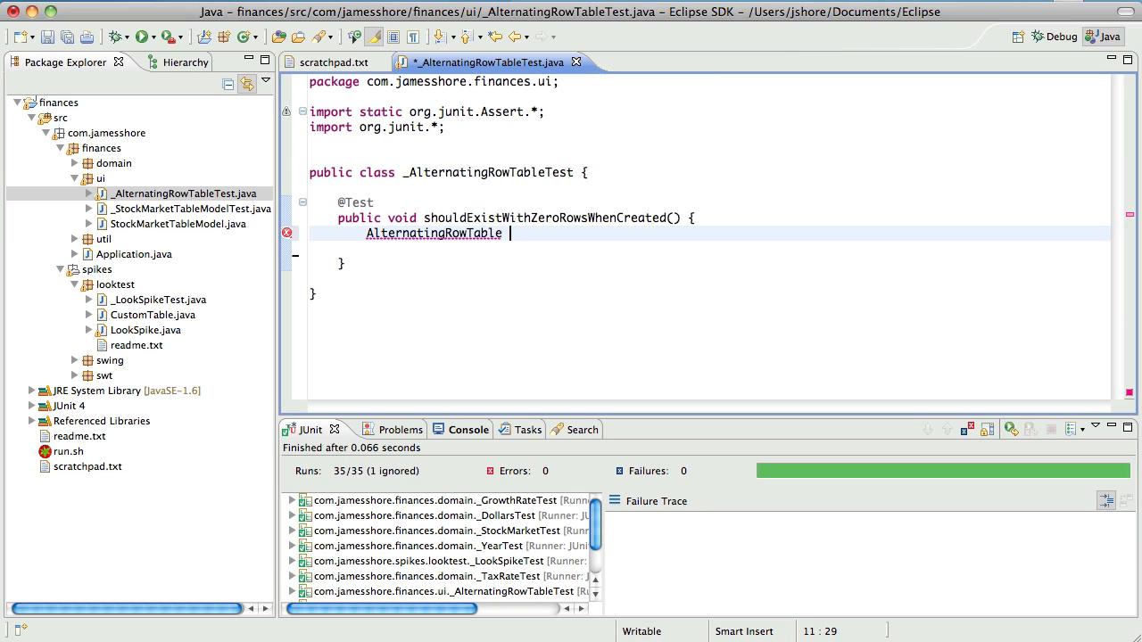
text(table = new Alterna)
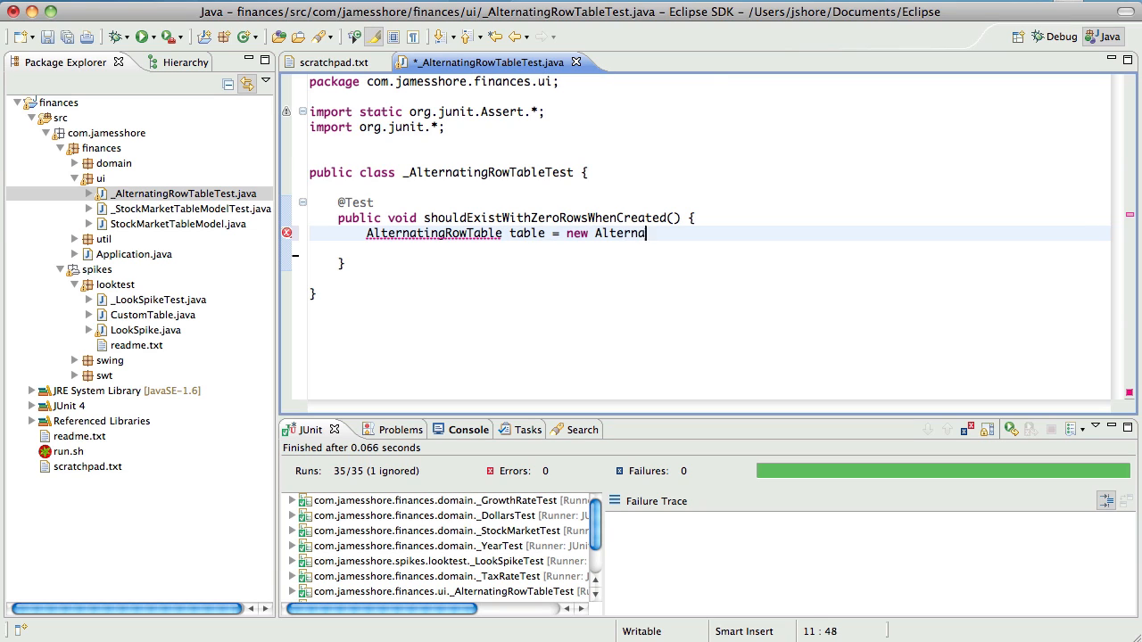
text(tingRowT)
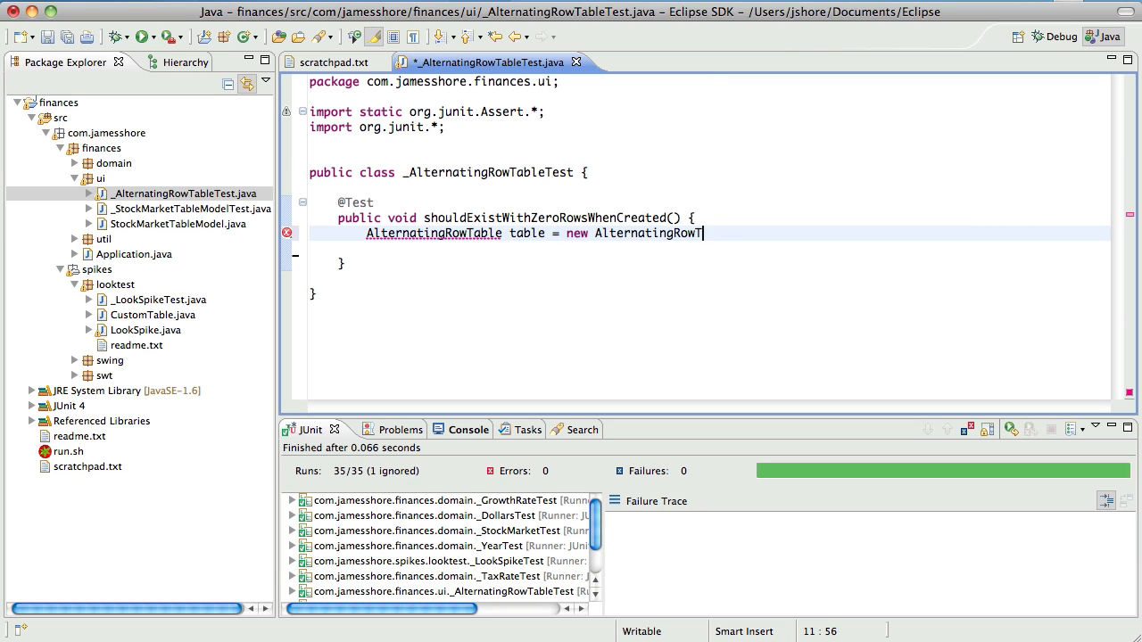
text(able();)
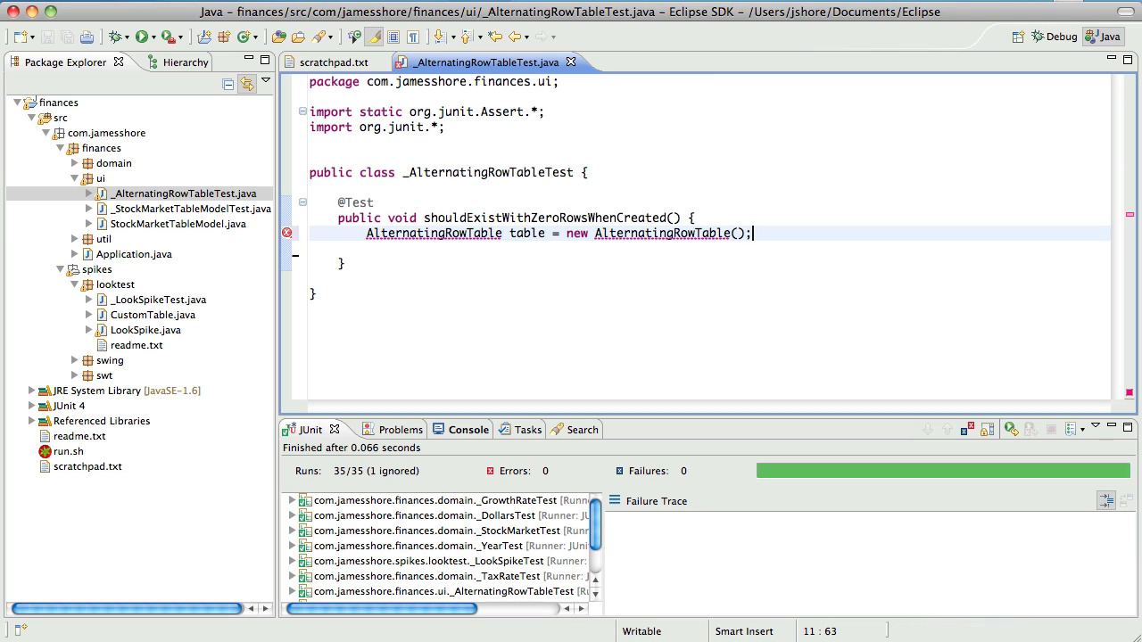